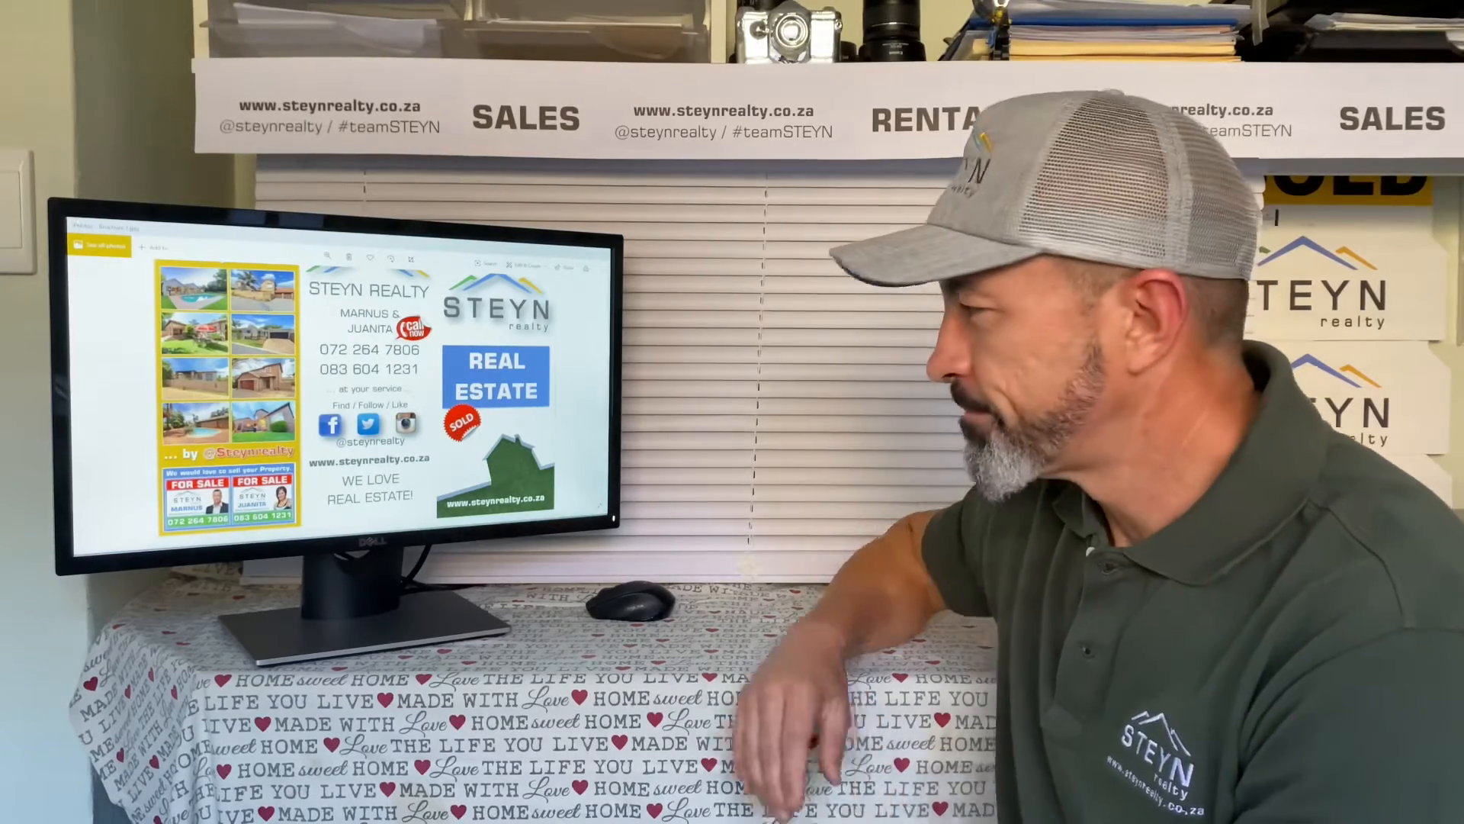
pyautogui.moveTo(625, 588)
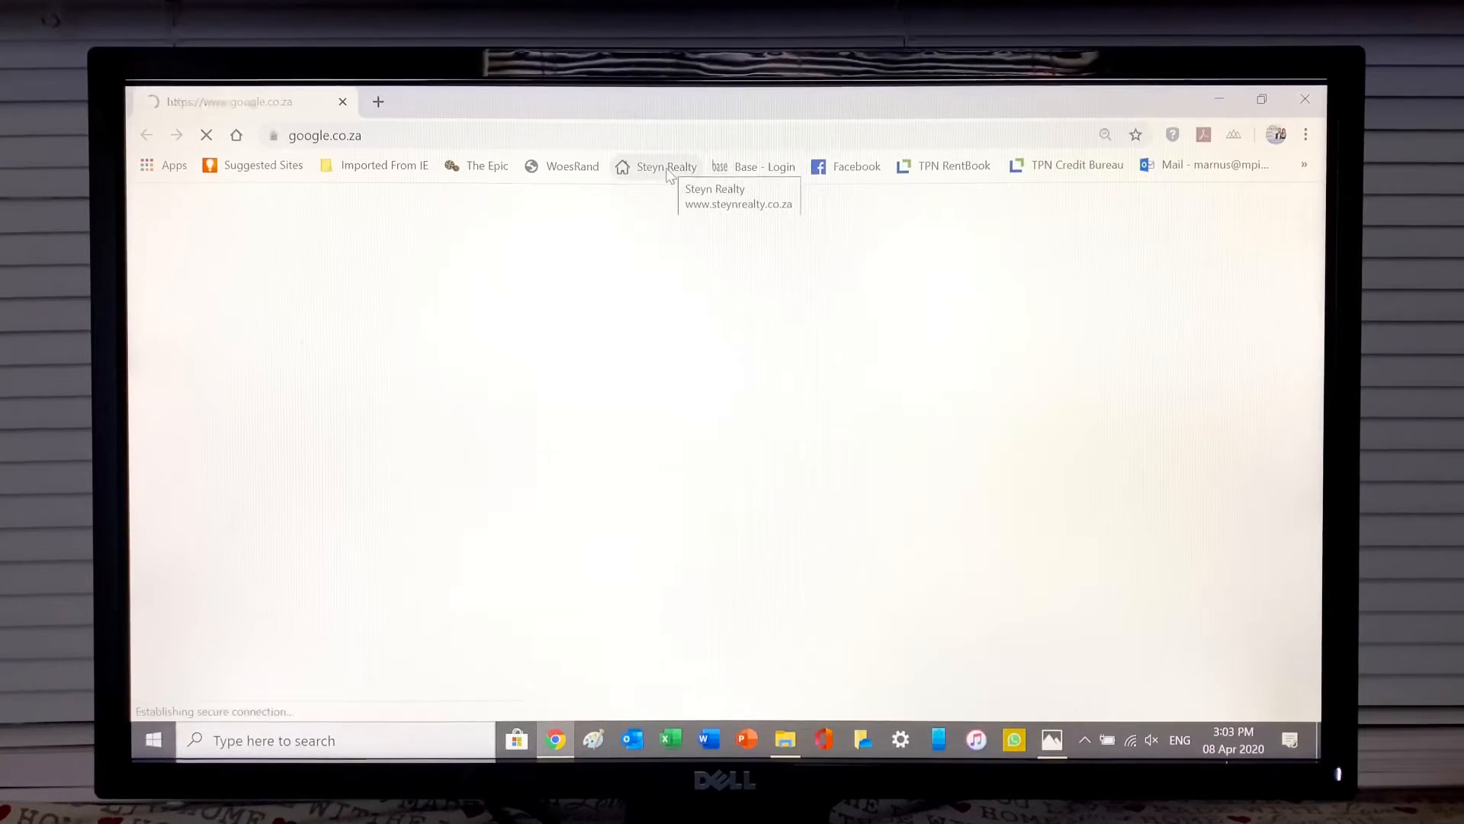
# Step: Go to the Steyn Realty home page and open the R 1,850,000 Honeydew Grove townhouse listing
pyautogui.click(665, 166)
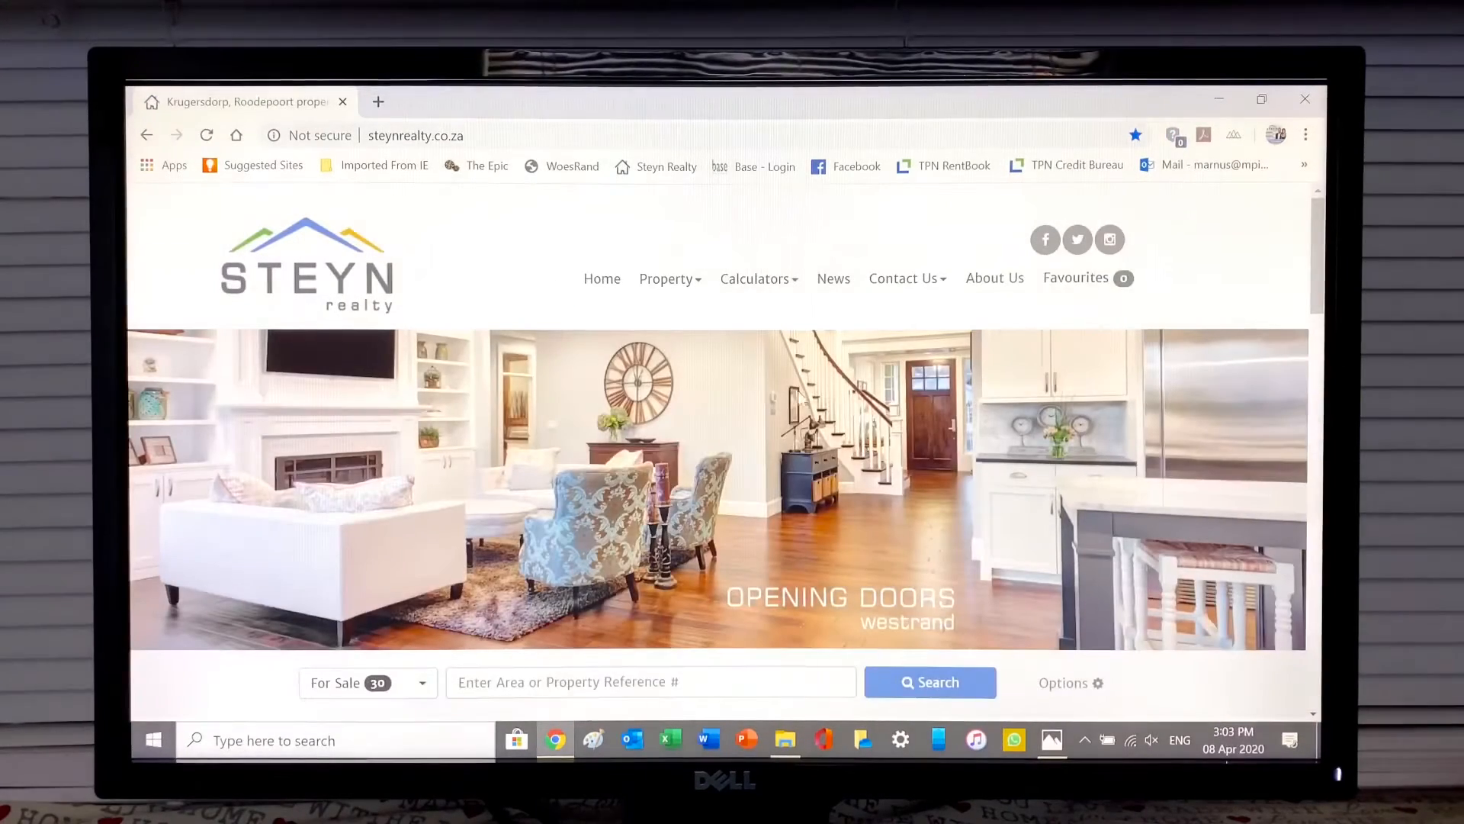
pyautogui.scroll(-3)
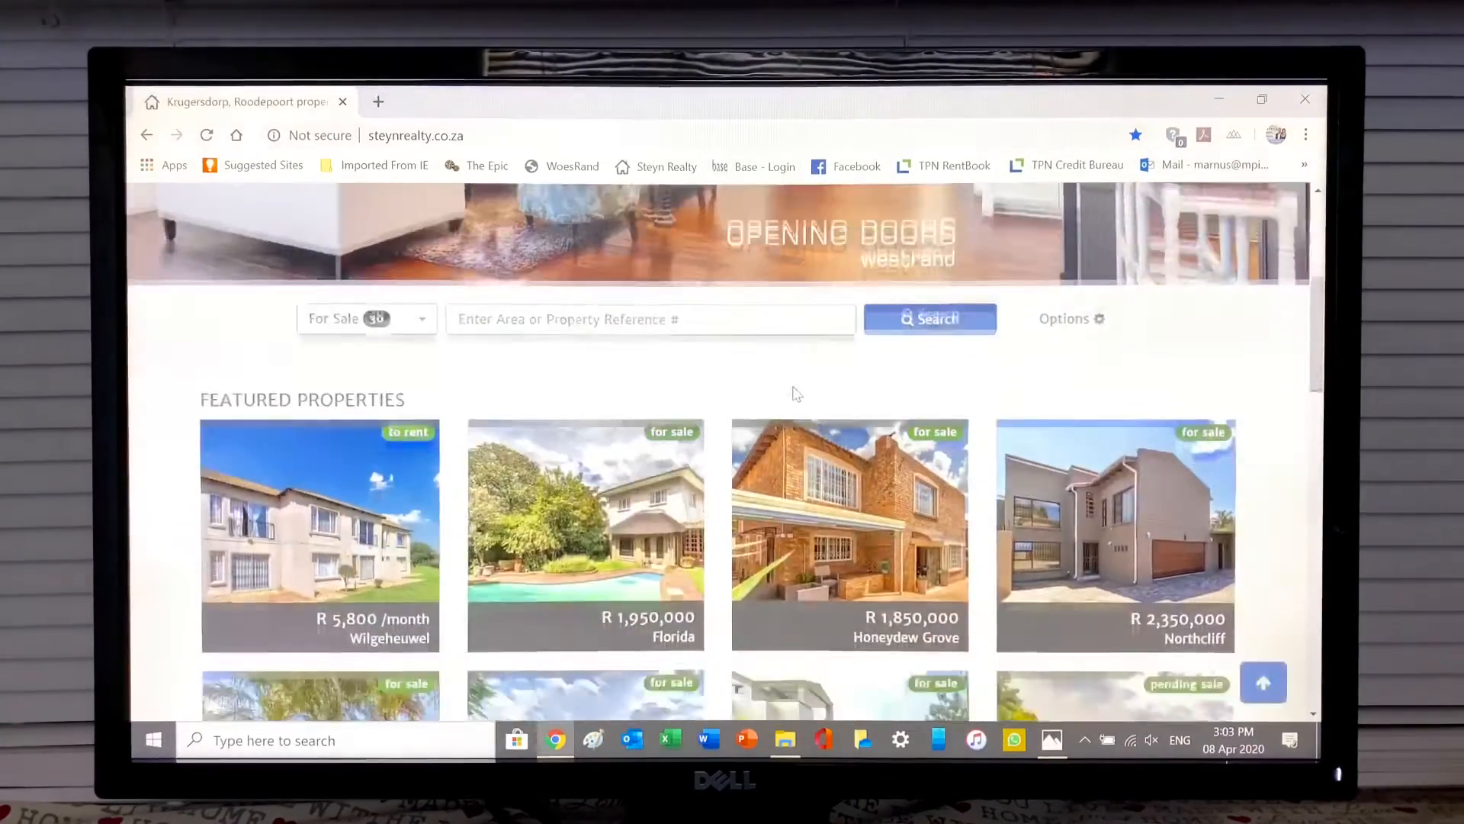
pyautogui.scroll(-3)
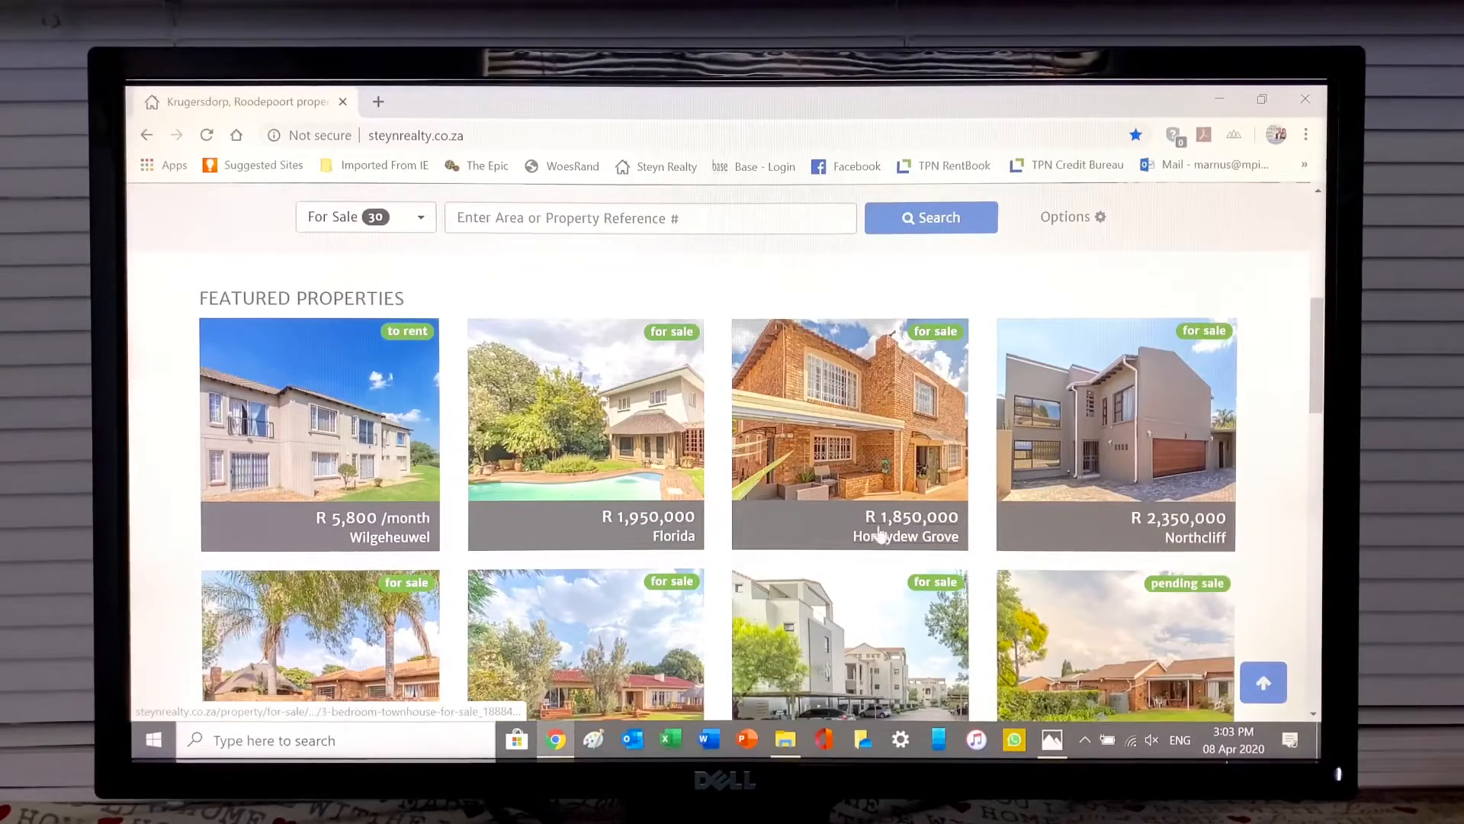
pyautogui.click(848, 434)
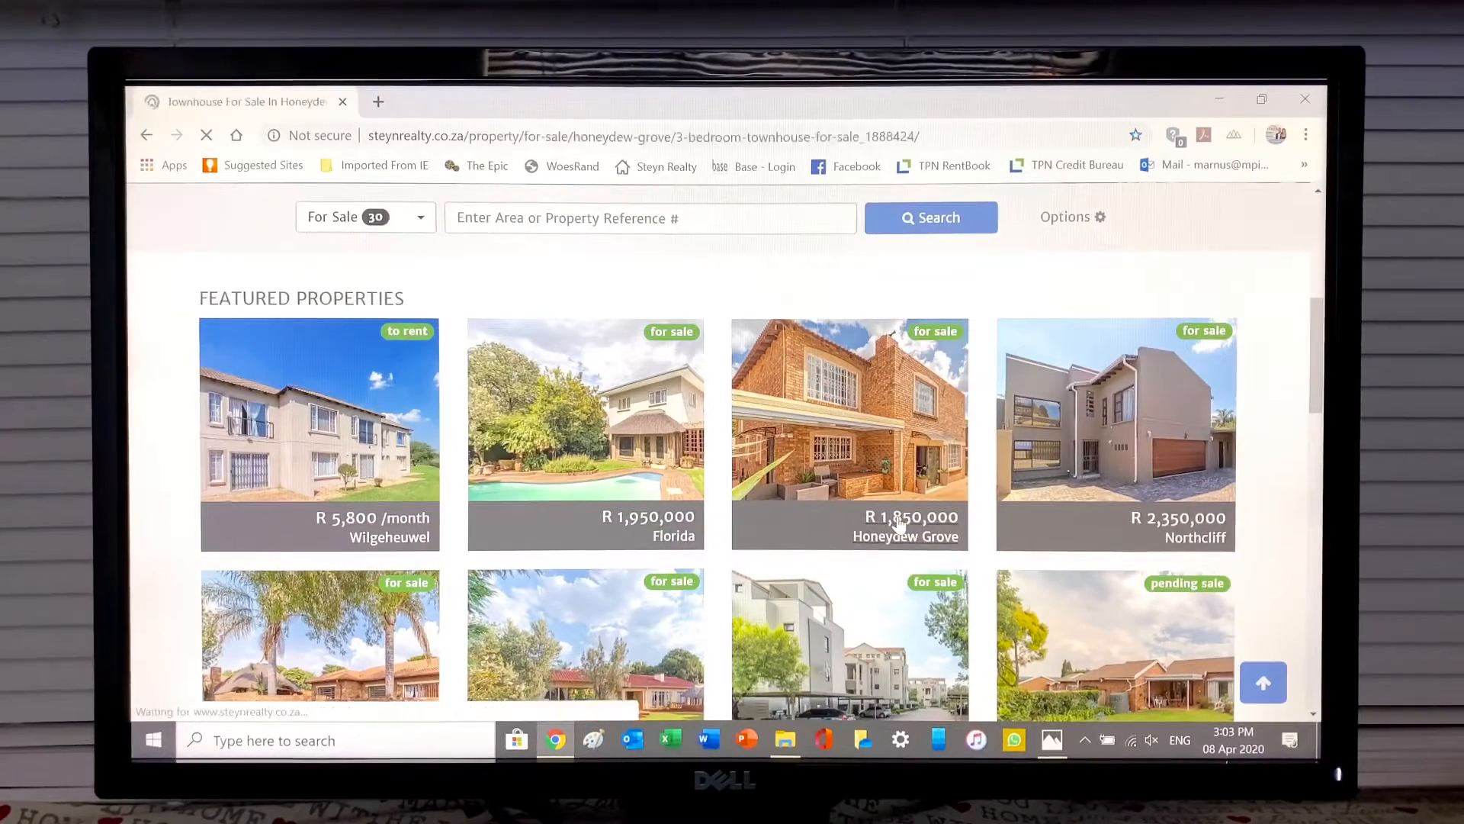
pyautogui.click(848, 434)
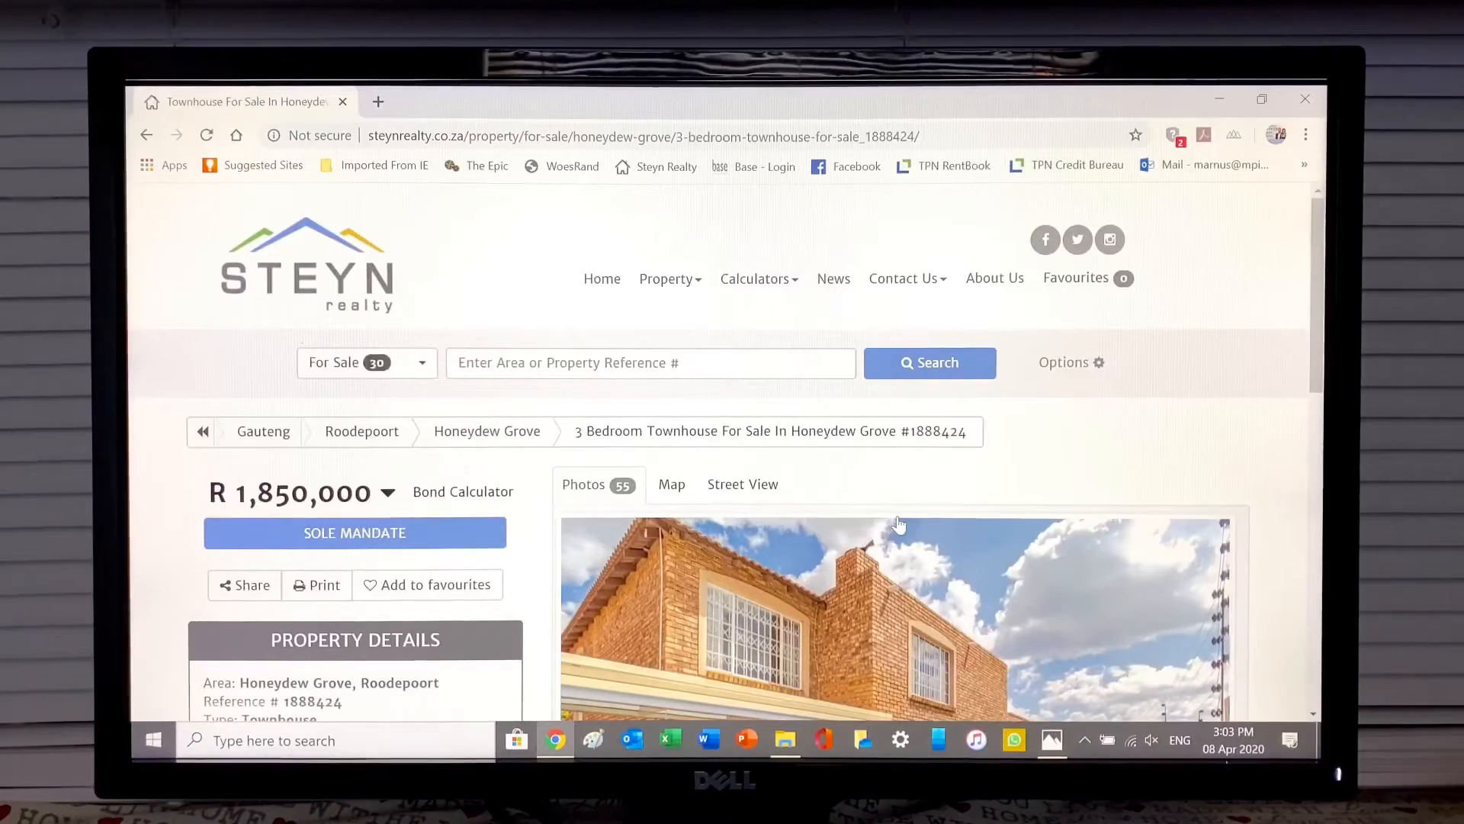
pyautogui.scroll(-3)
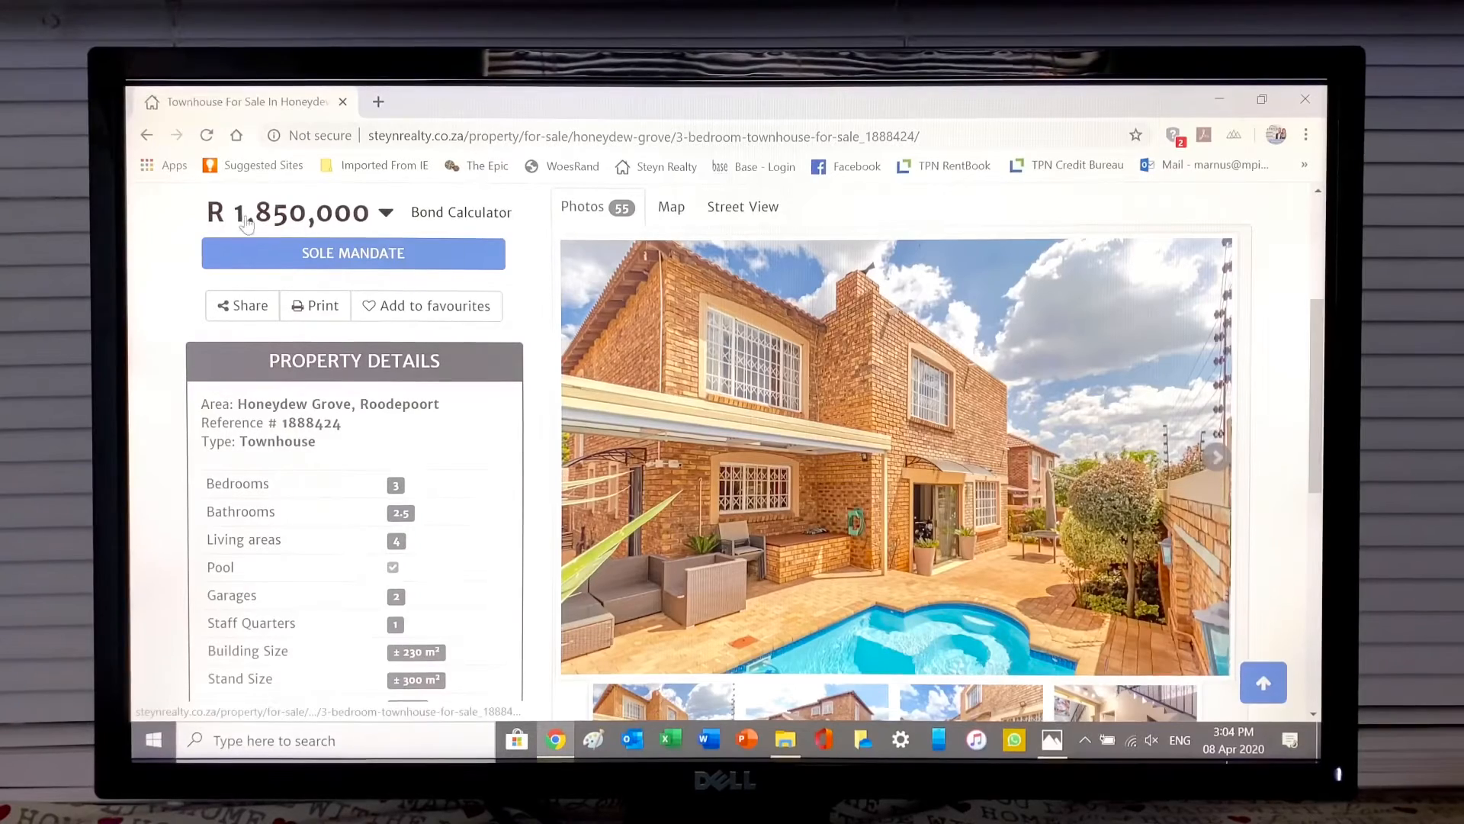
pyautogui.moveTo(668, 333)
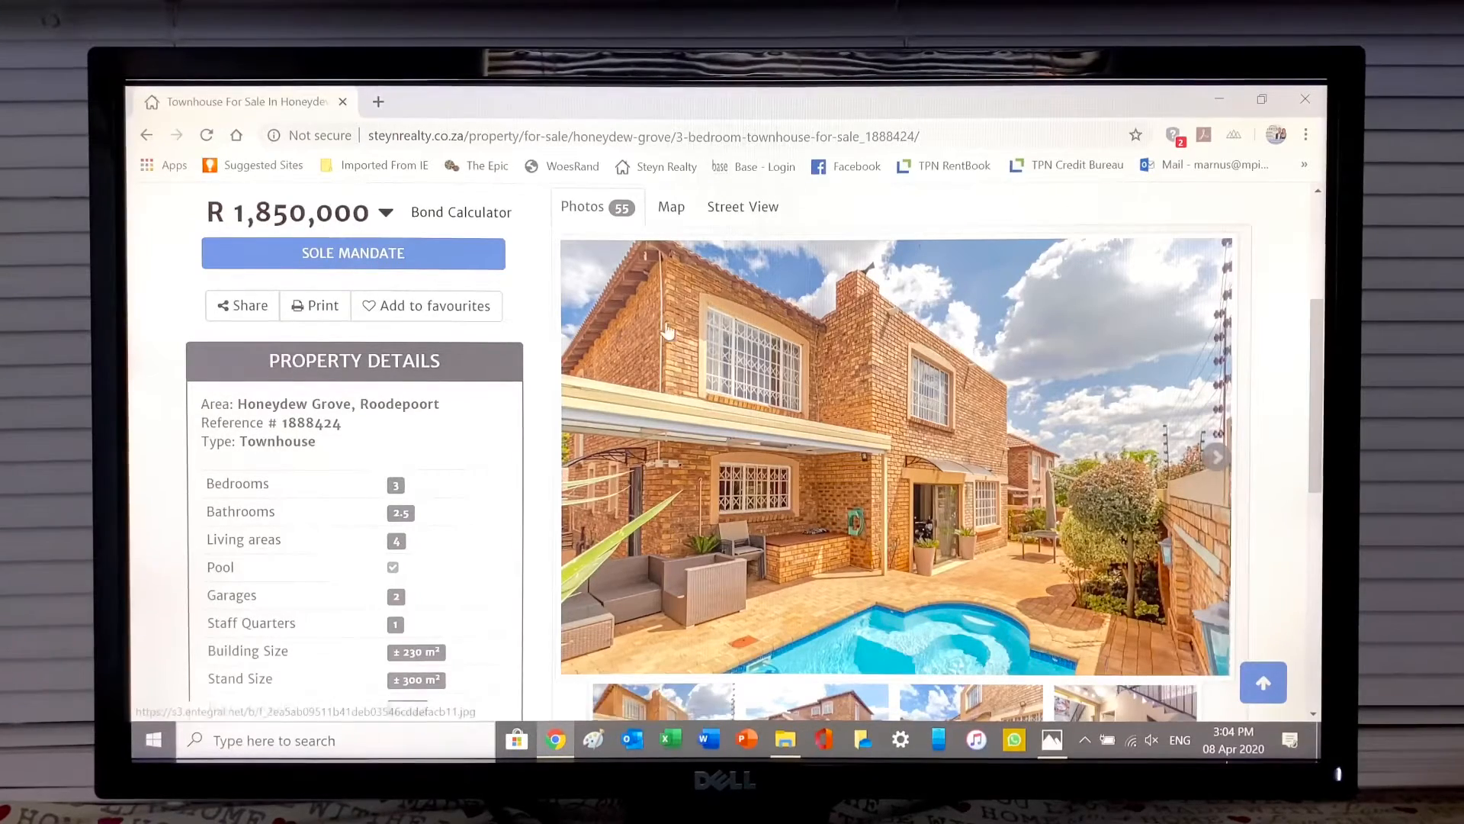
pyautogui.scroll(-3)
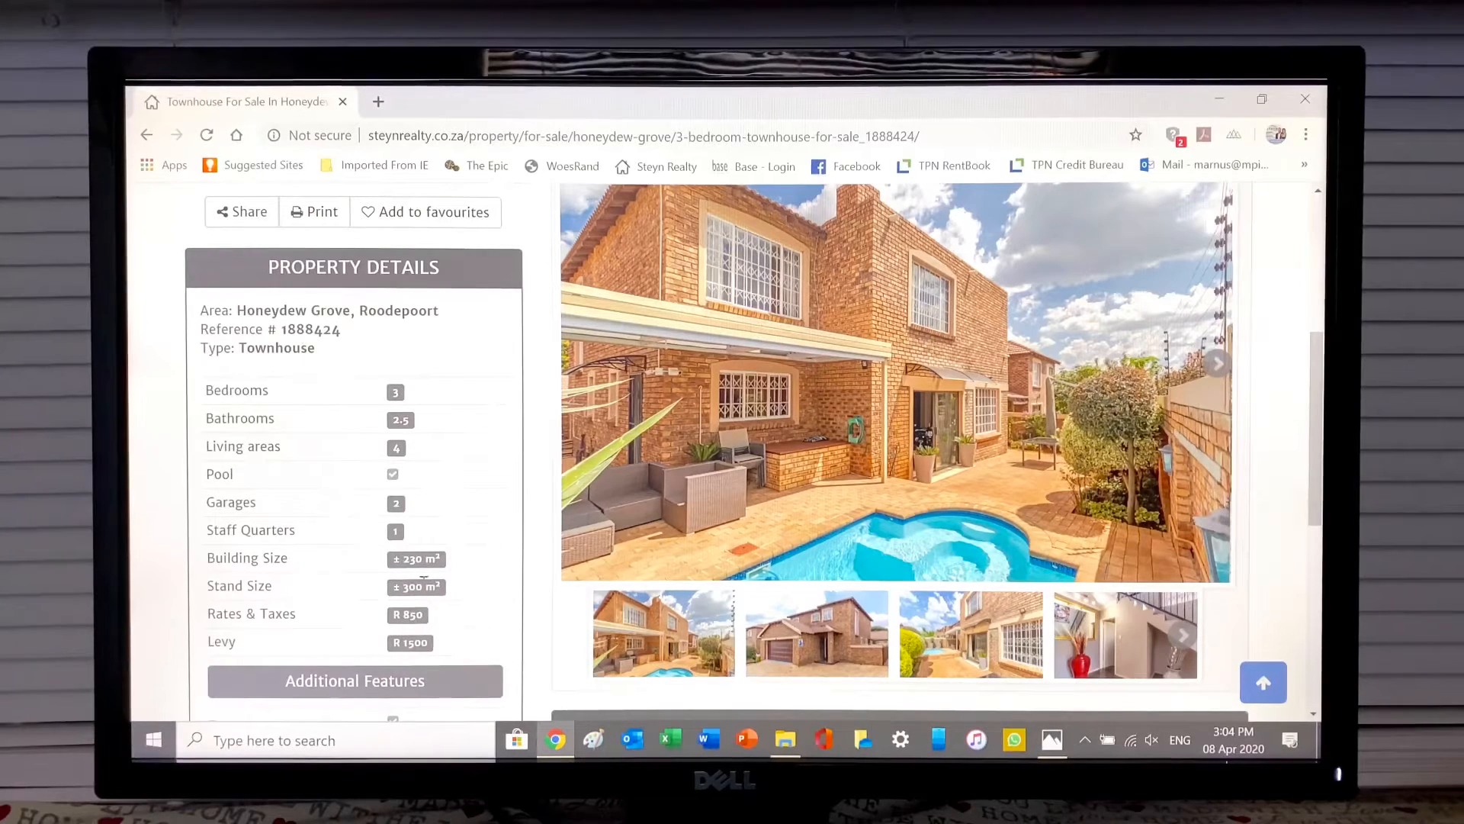
pyautogui.moveTo(848, 459)
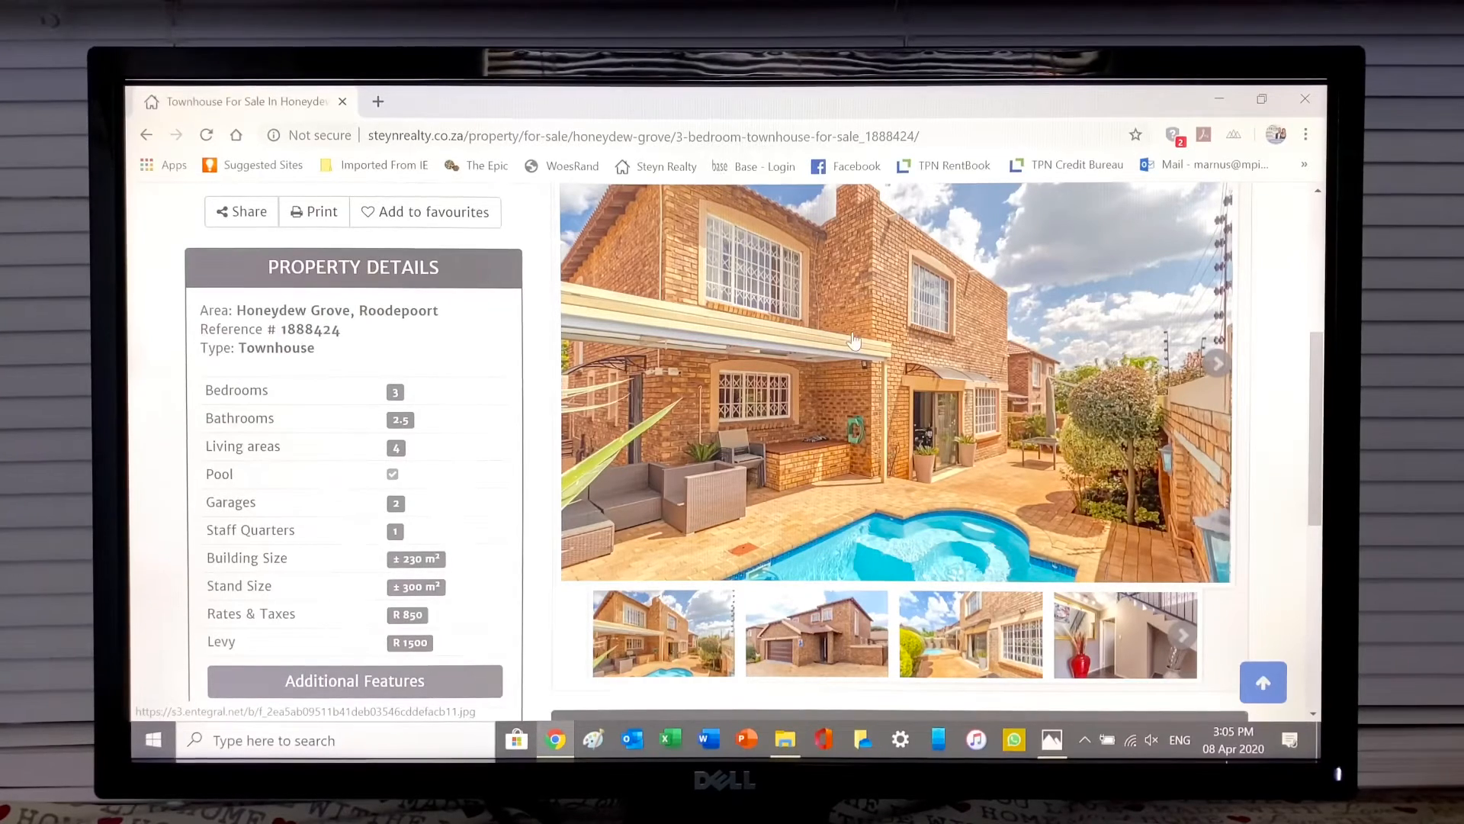
pyautogui.moveTo(886, 459)
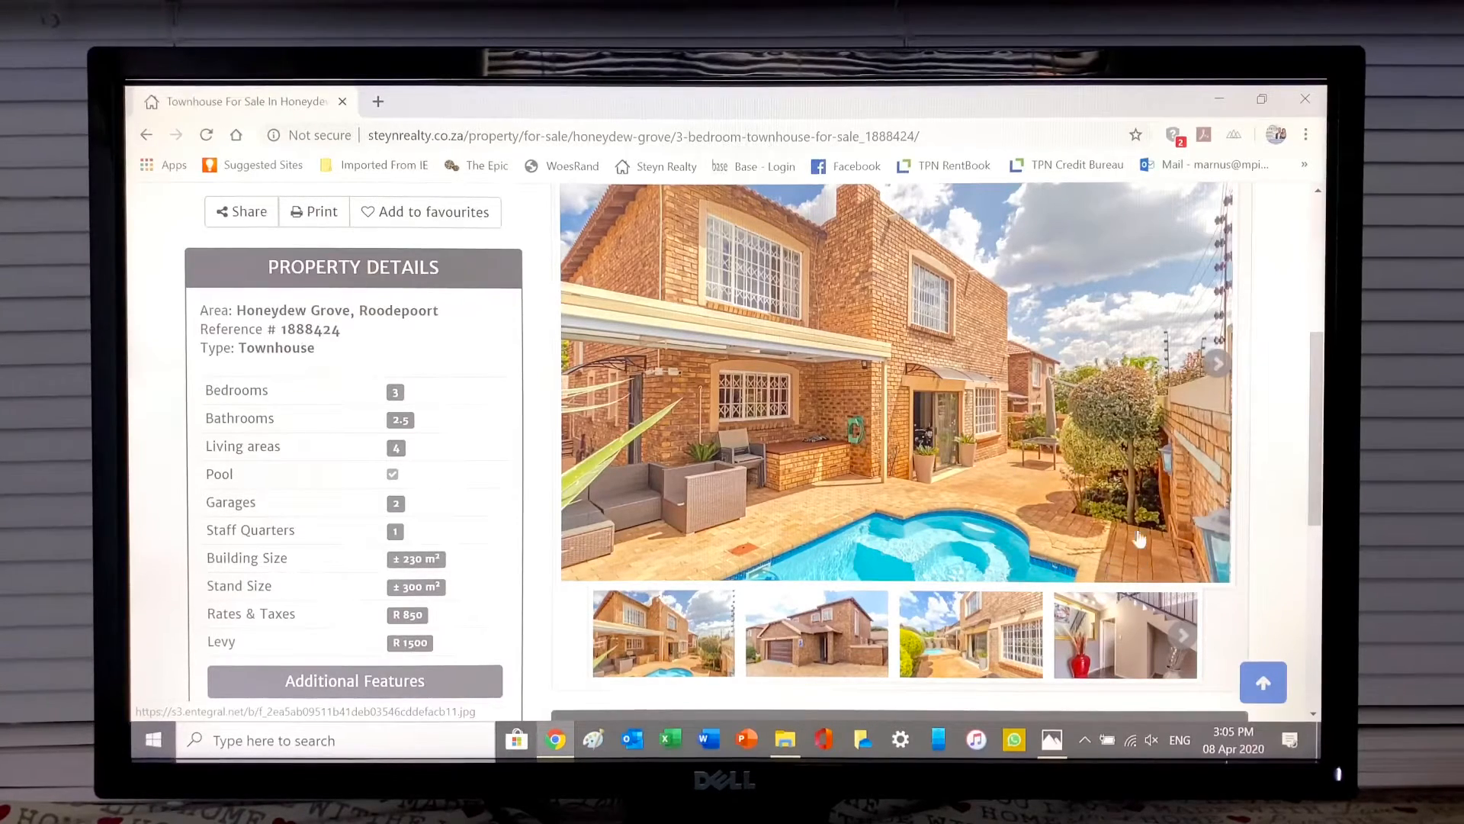
pyautogui.moveTo(810, 598)
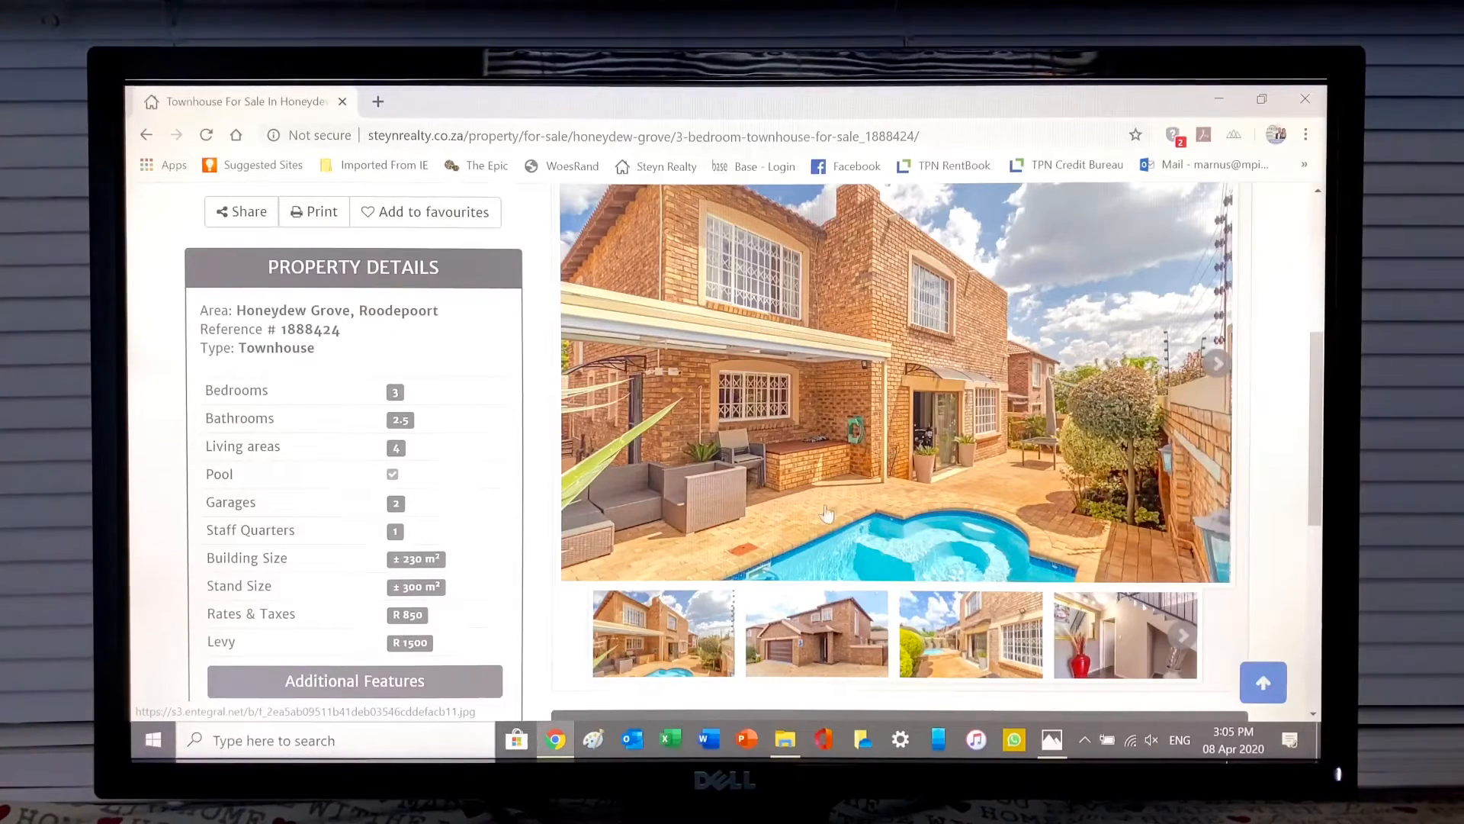
pyautogui.moveTo(938, 565)
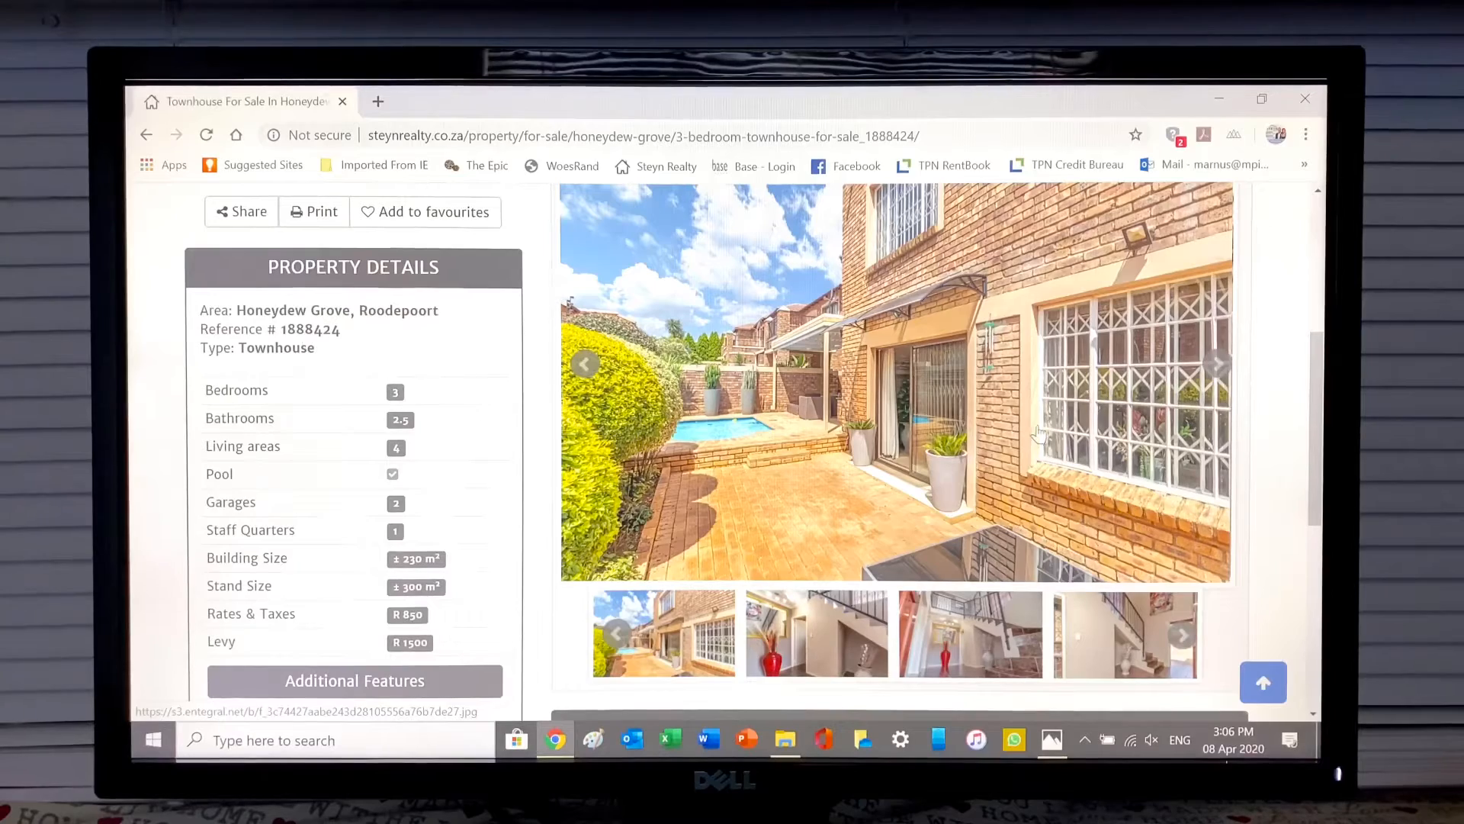
pyautogui.moveTo(761, 537)
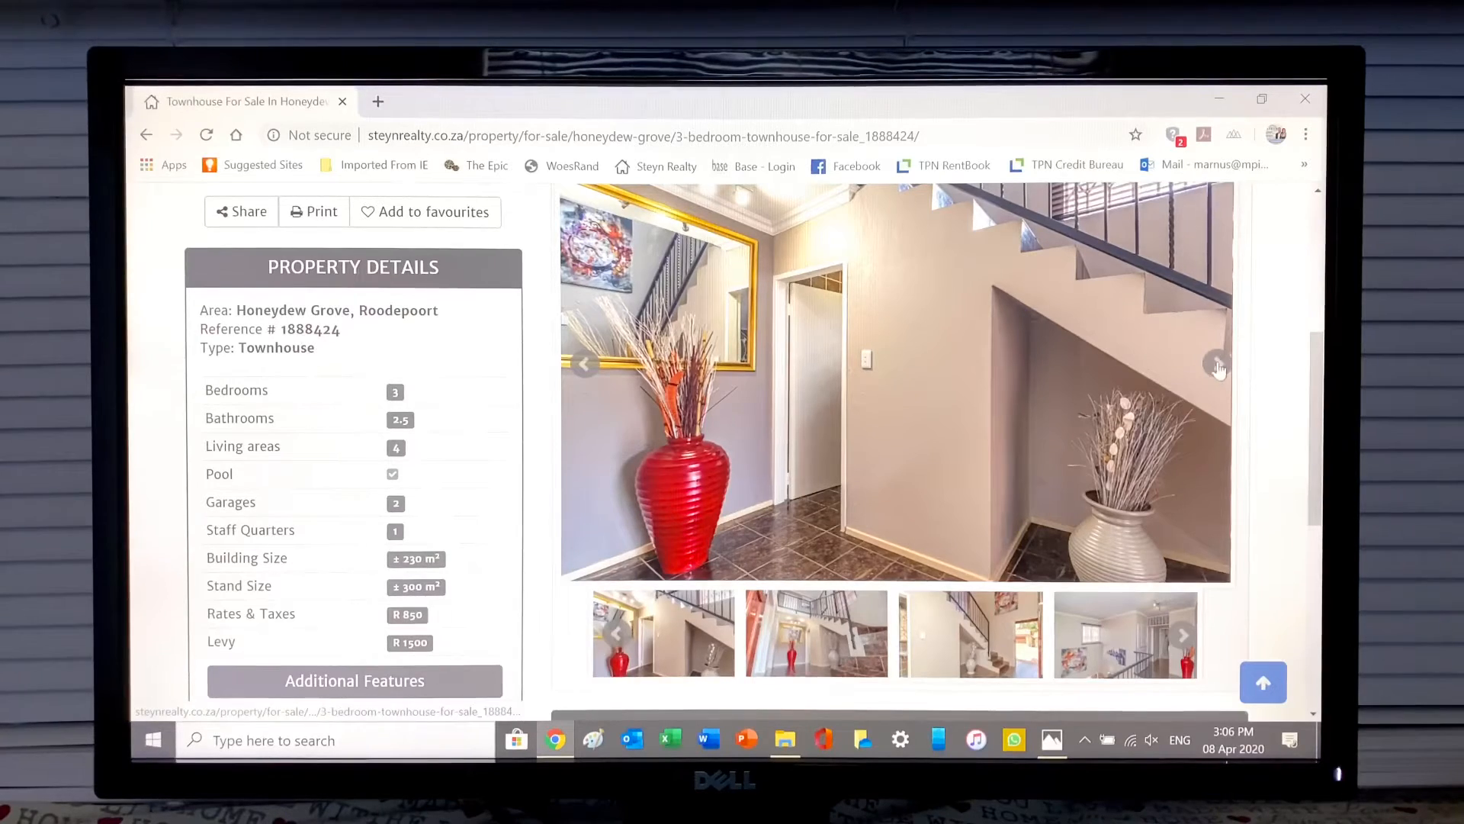
# Step: Advance the gallery past the staircase and upstairs landing photos to the dining-lounge picture
pyautogui.click(1218, 362)
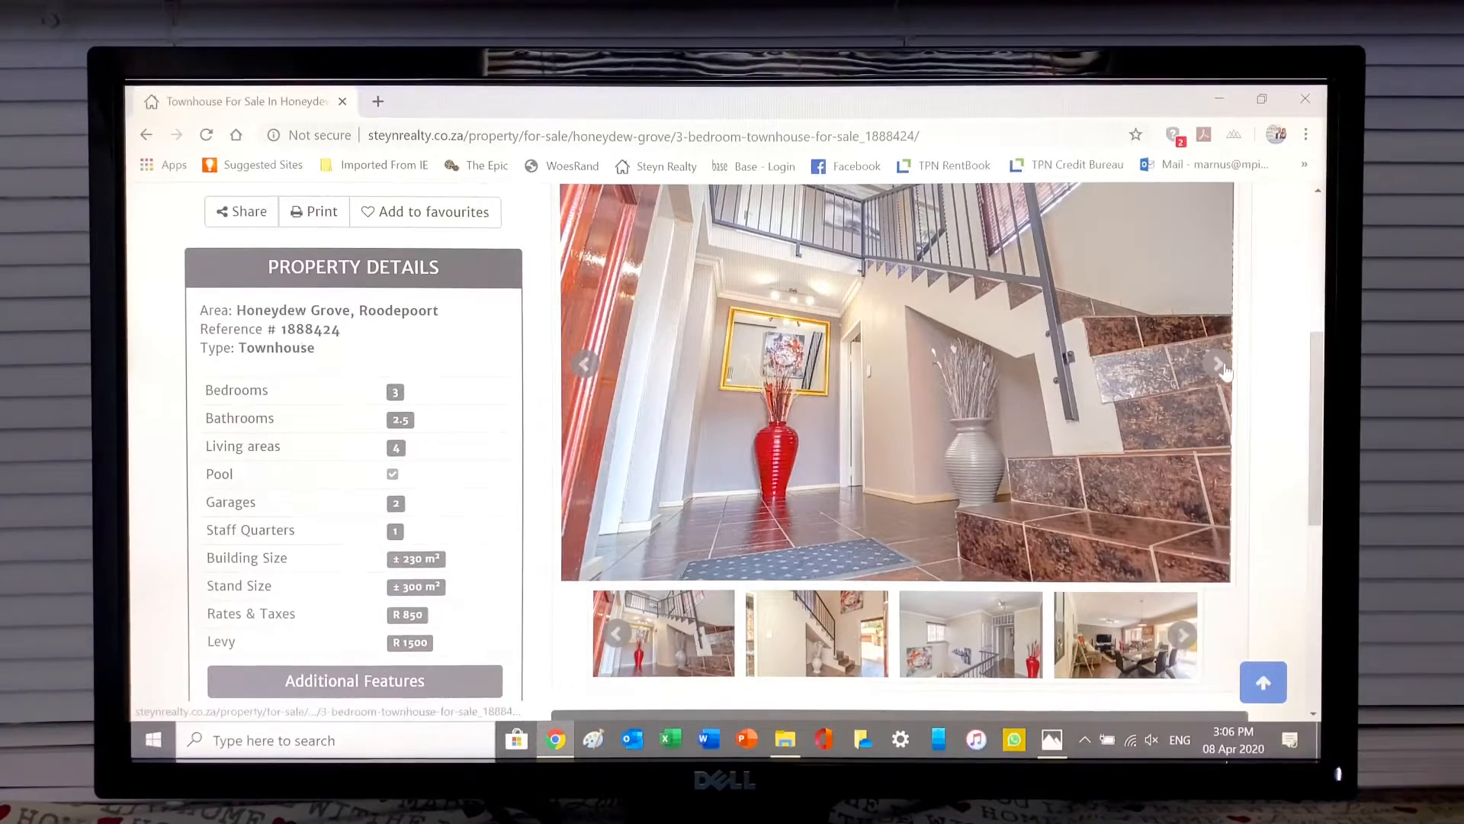
pyautogui.click(1217, 363)
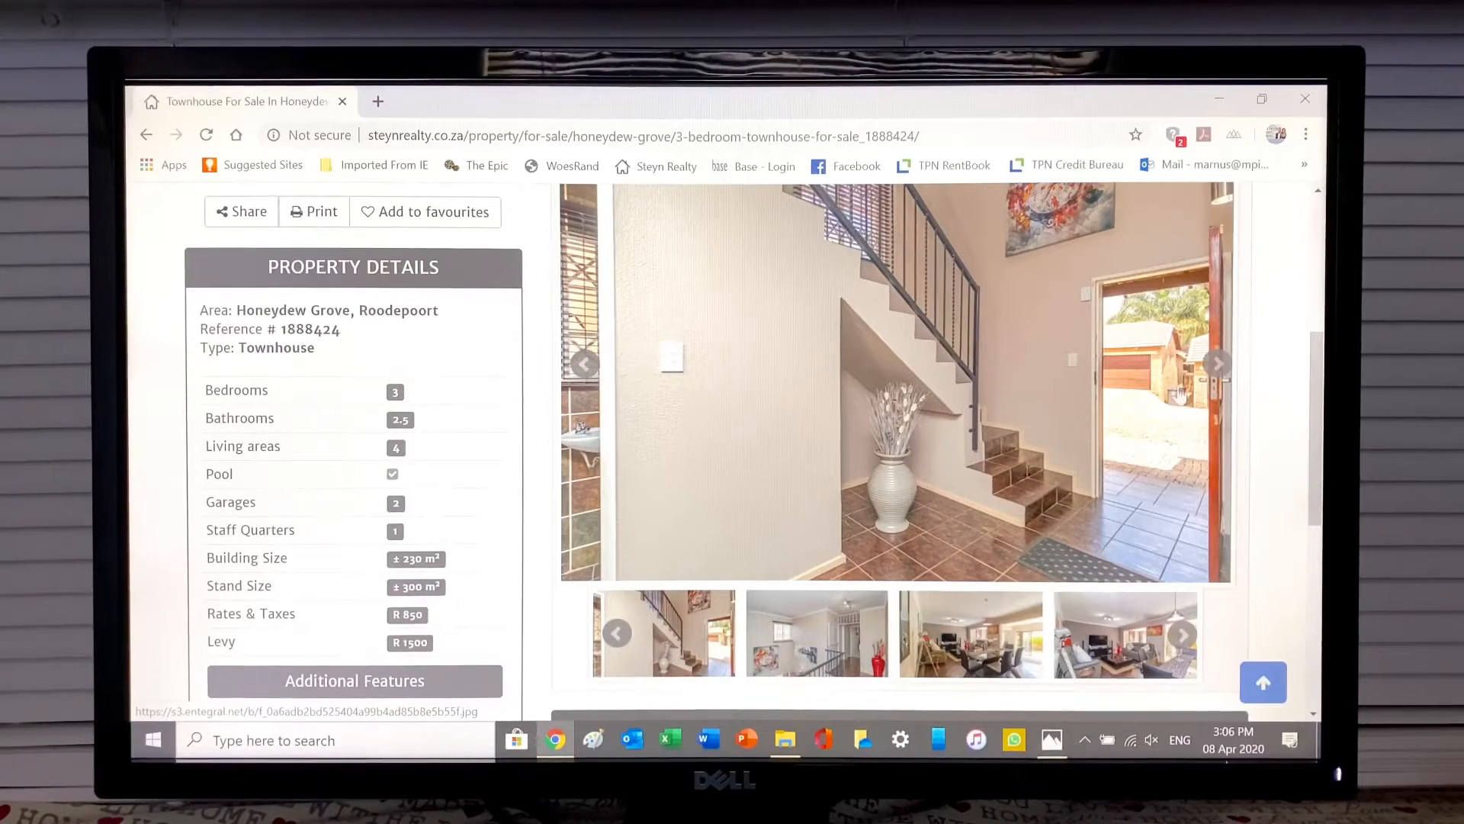
pyautogui.click(1217, 363)
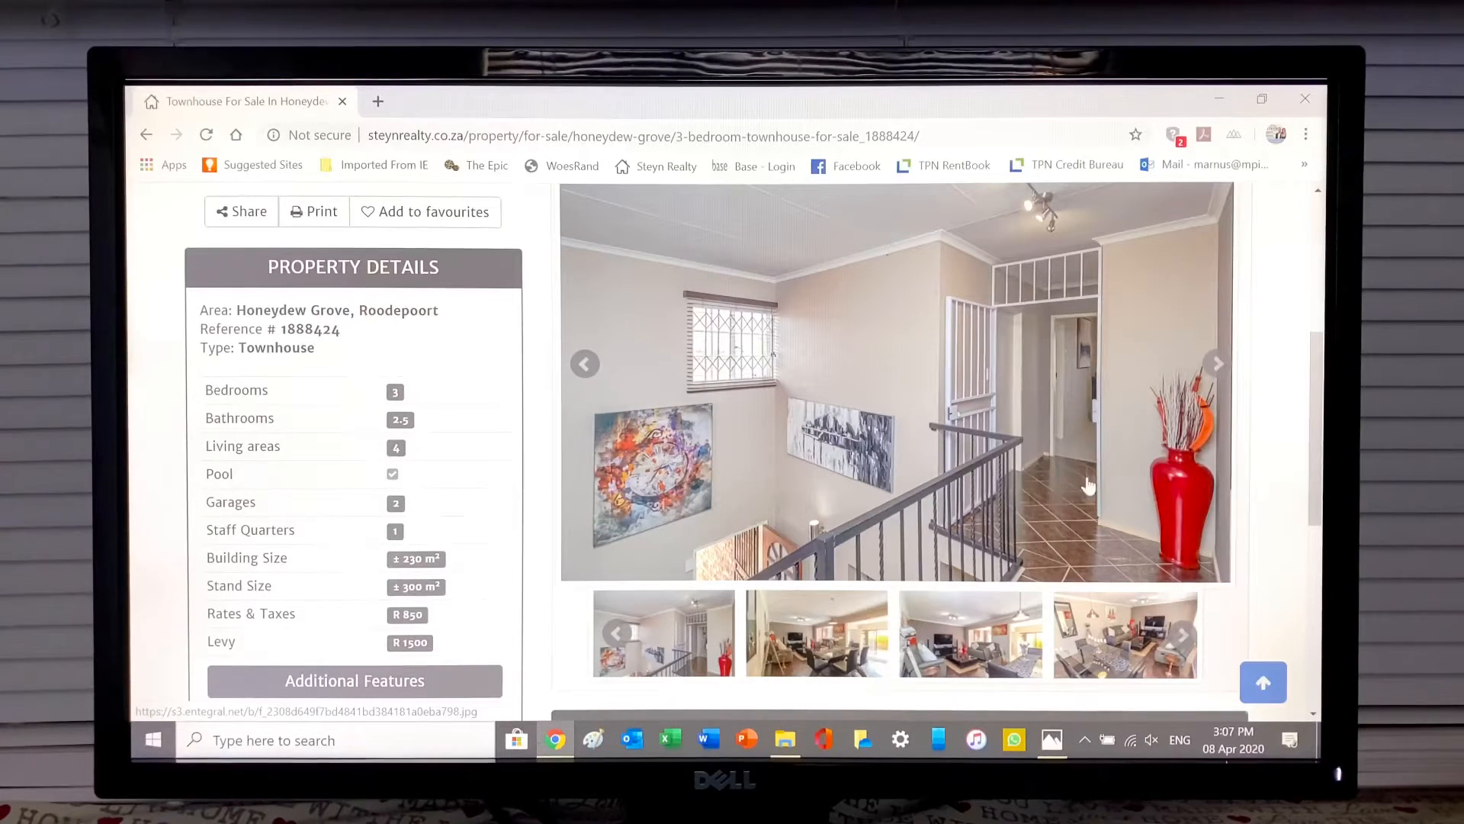
pyautogui.moveTo(920, 504)
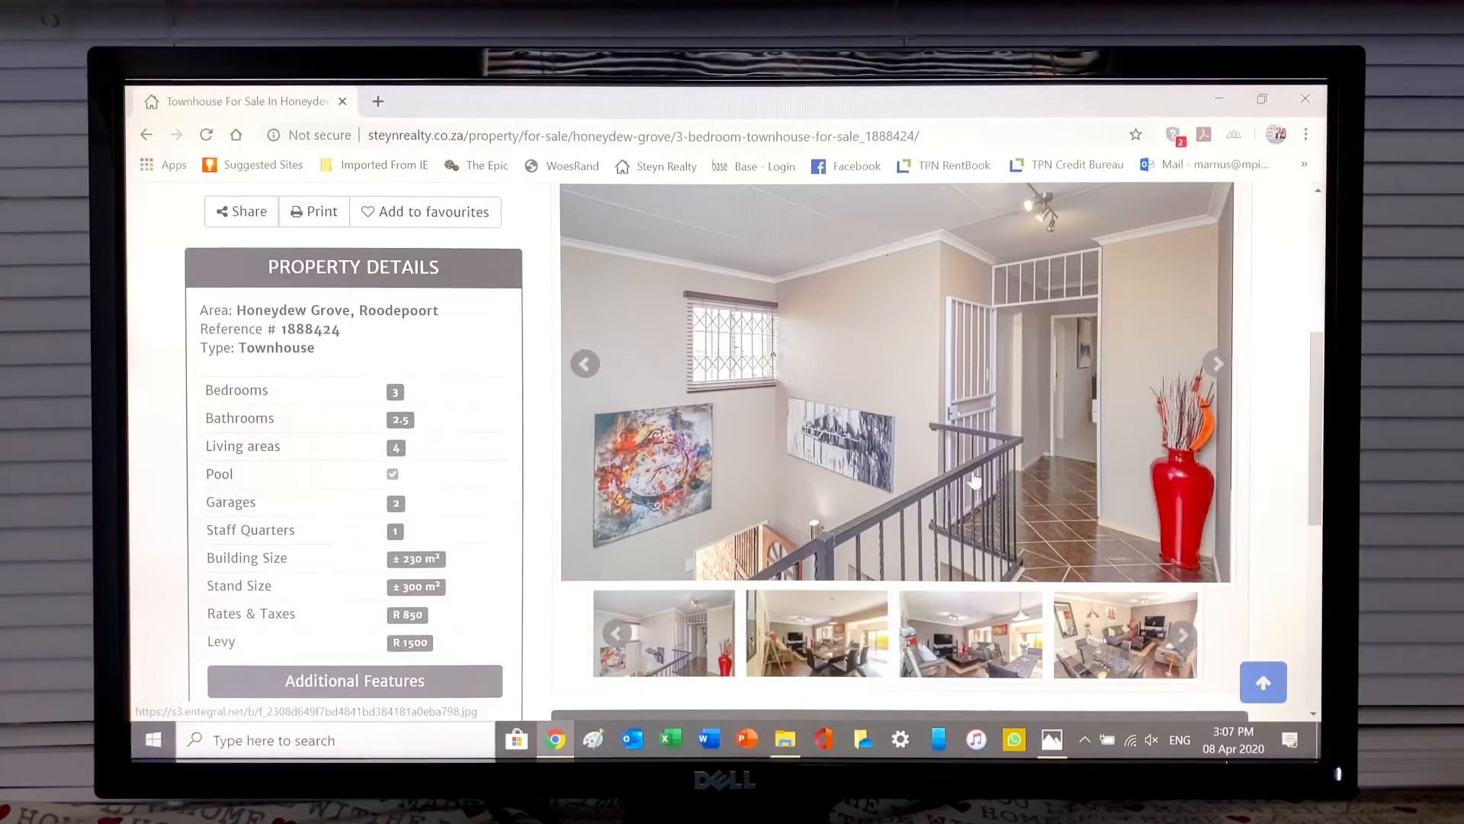
pyautogui.click(1214, 363)
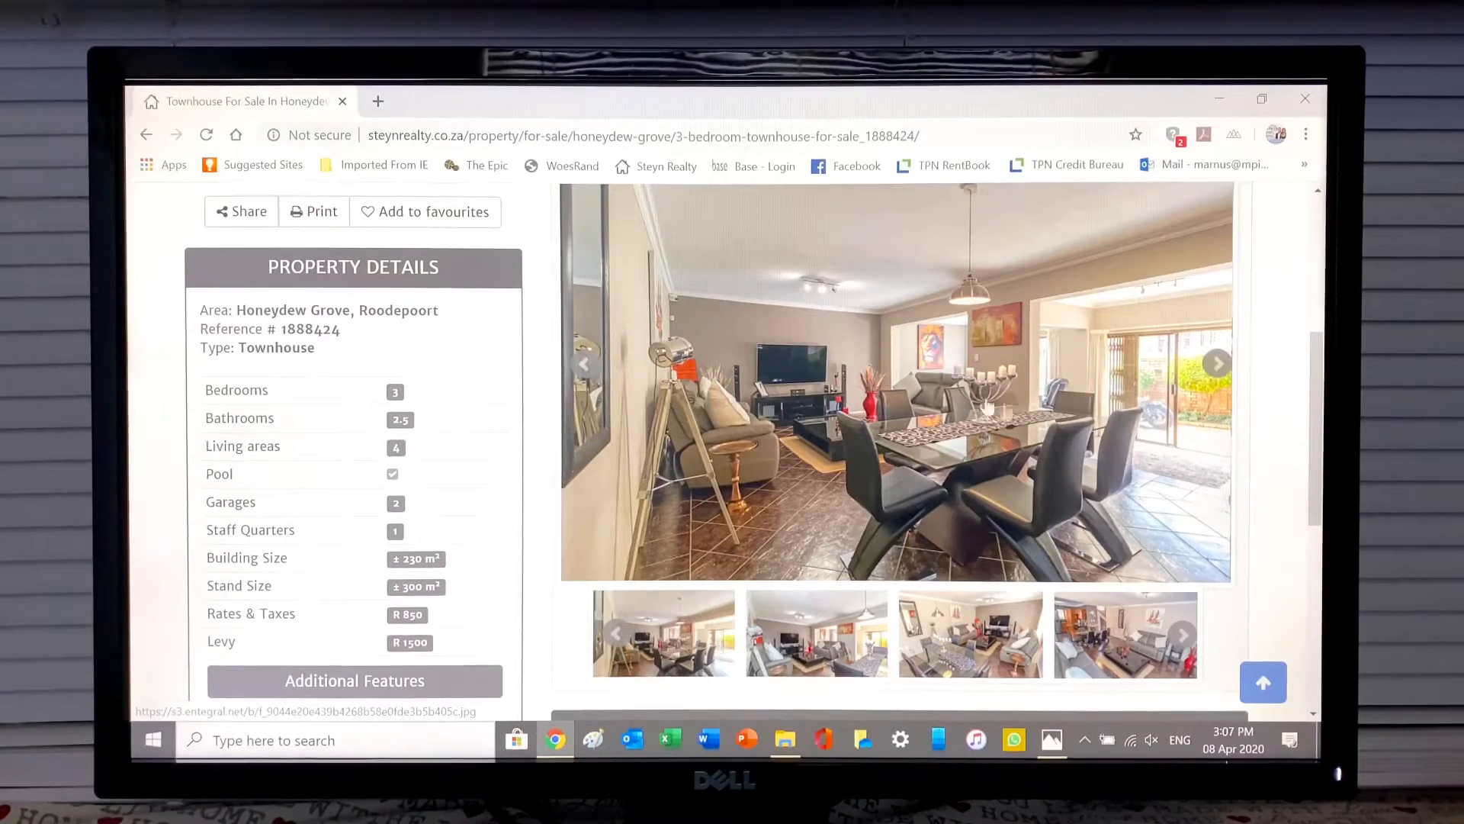
# Step: Page through the townhouse's lounge photos, past the lion painting shot
pyautogui.click(1217, 363)
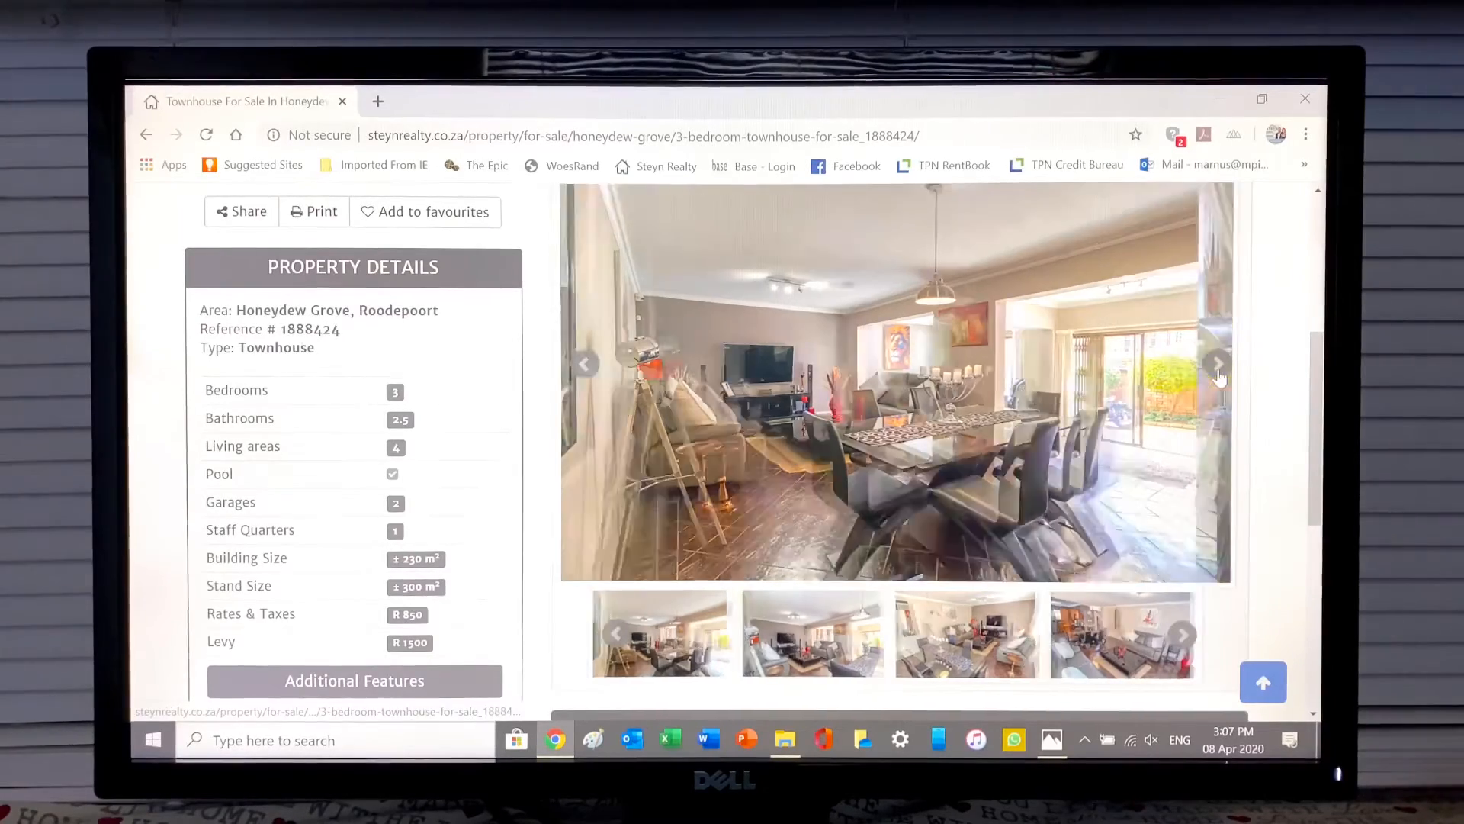
pyautogui.click(1217, 364)
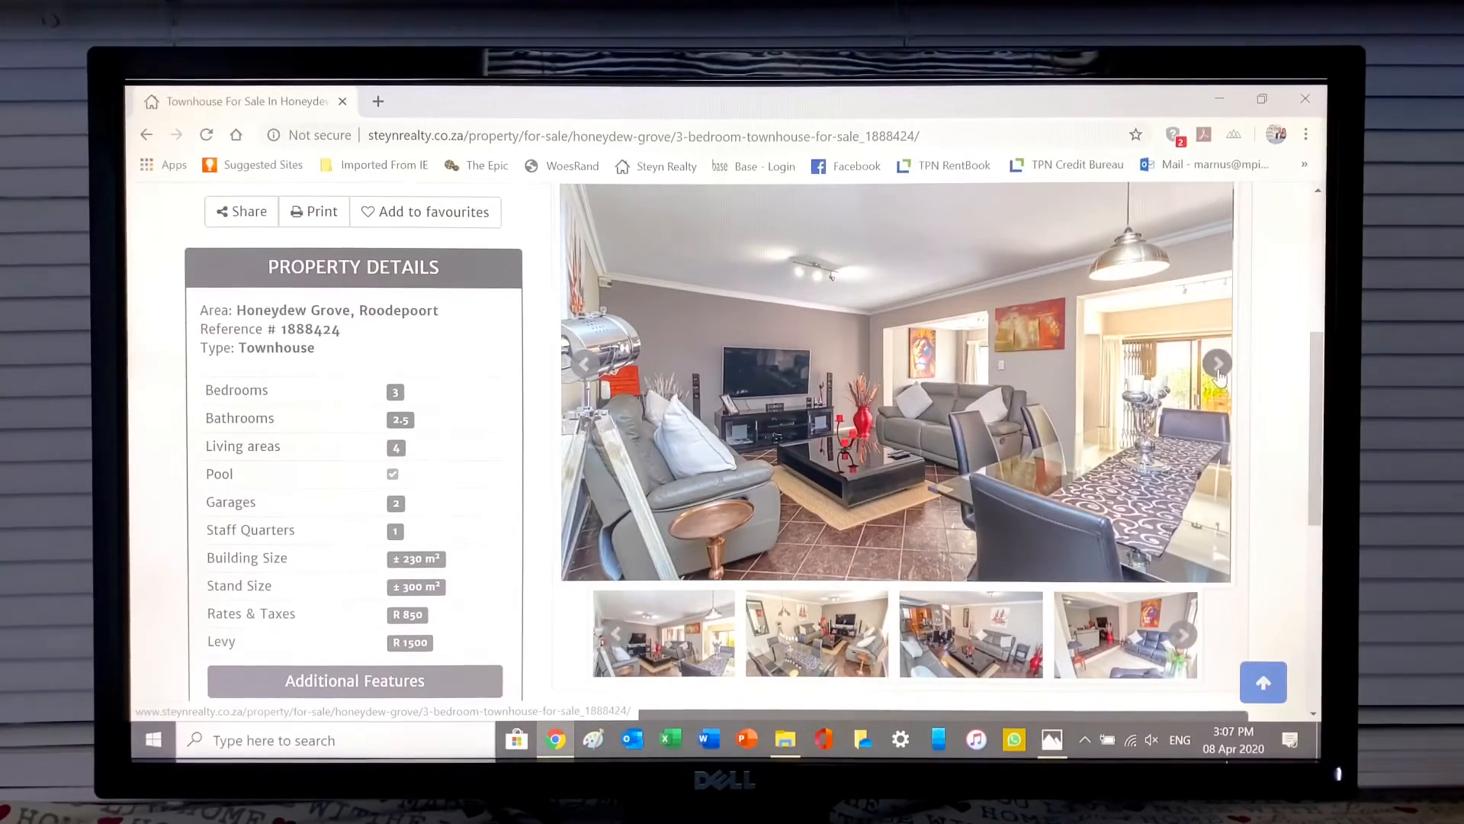
pyautogui.click(1217, 363)
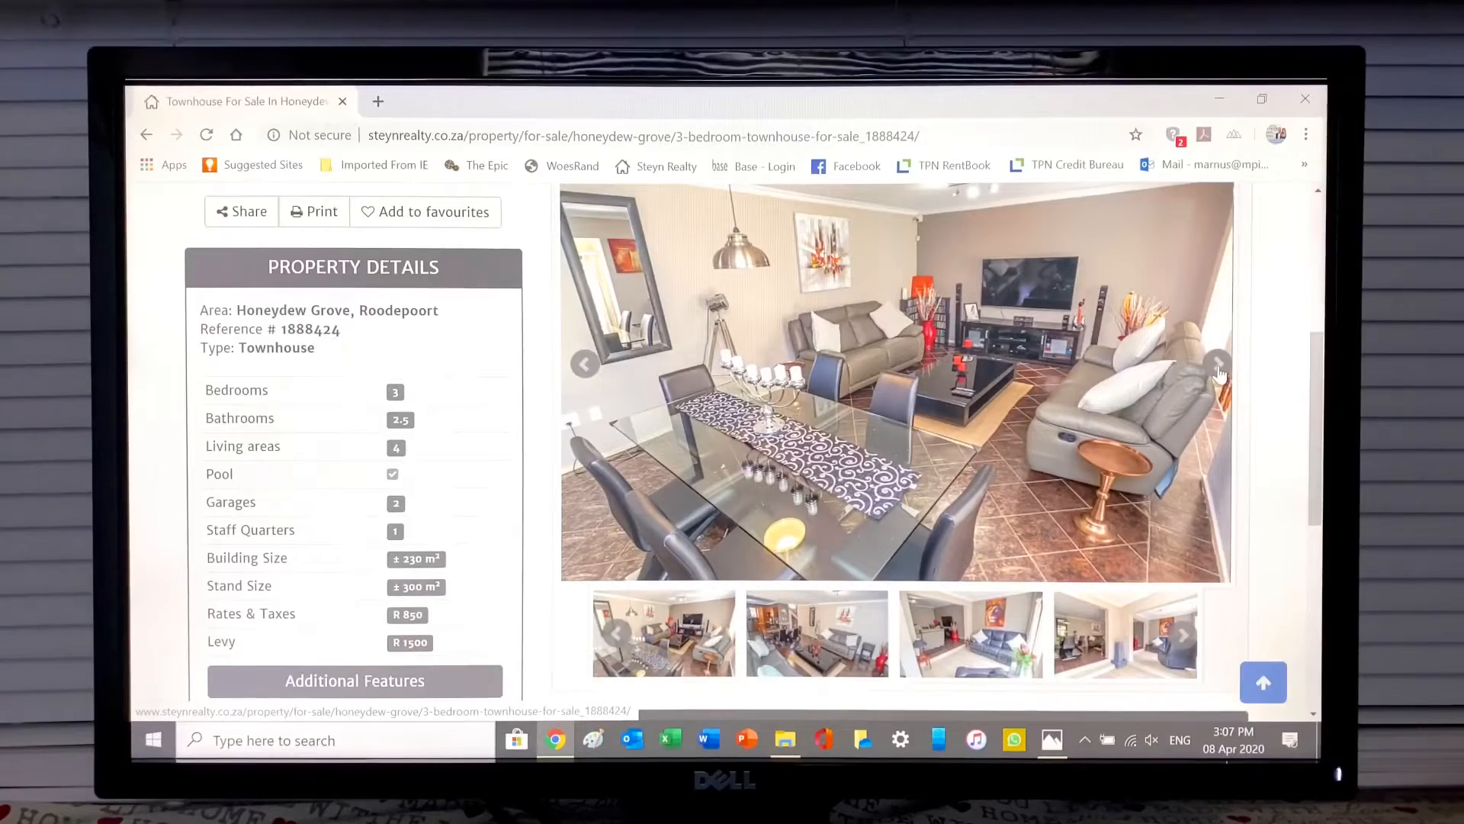
pyautogui.click(1217, 363)
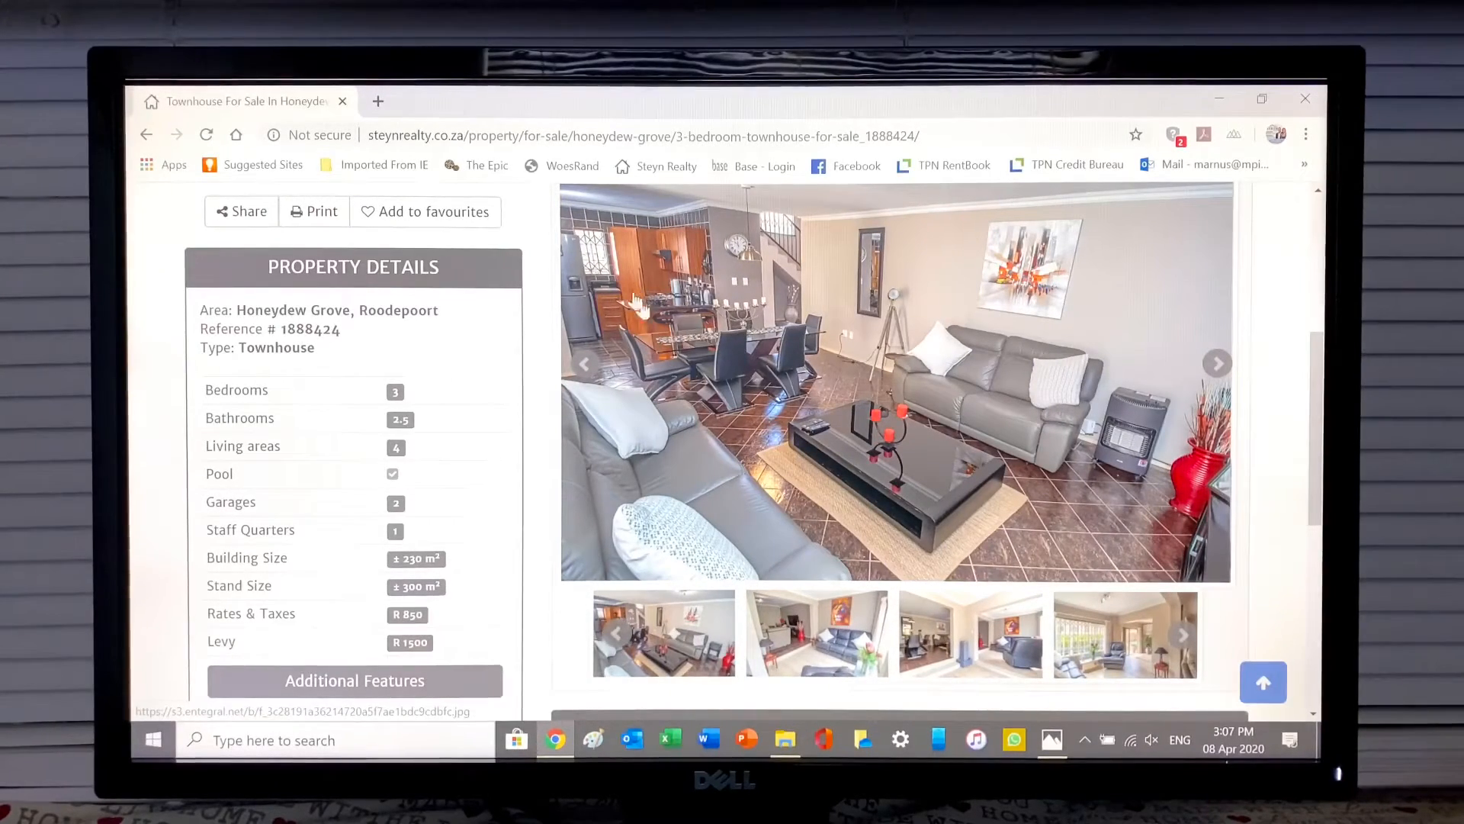
pyautogui.click(1217, 363)
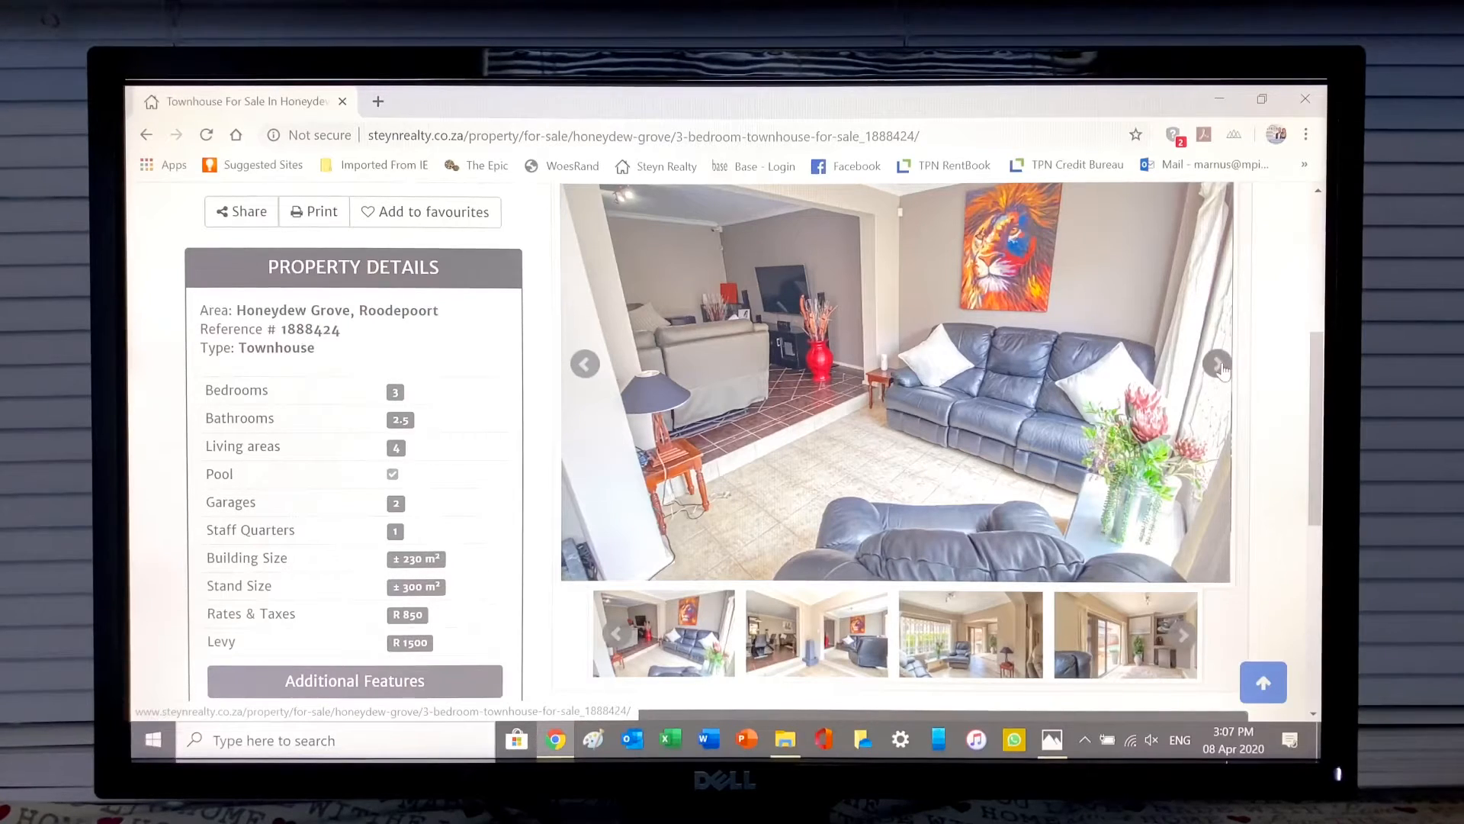
pyautogui.click(1217, 364)
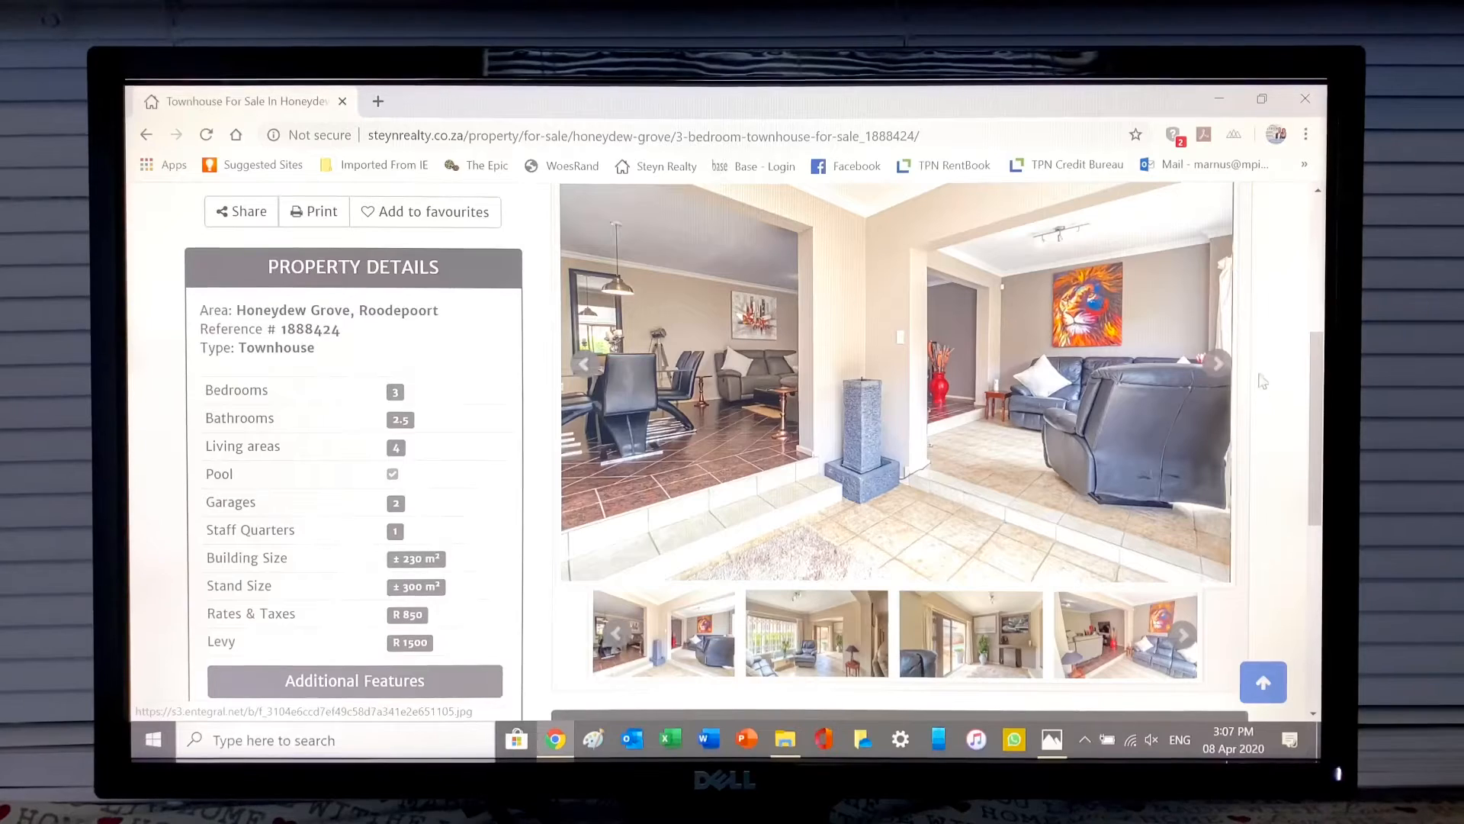
pyautogui.click(1215, 363)
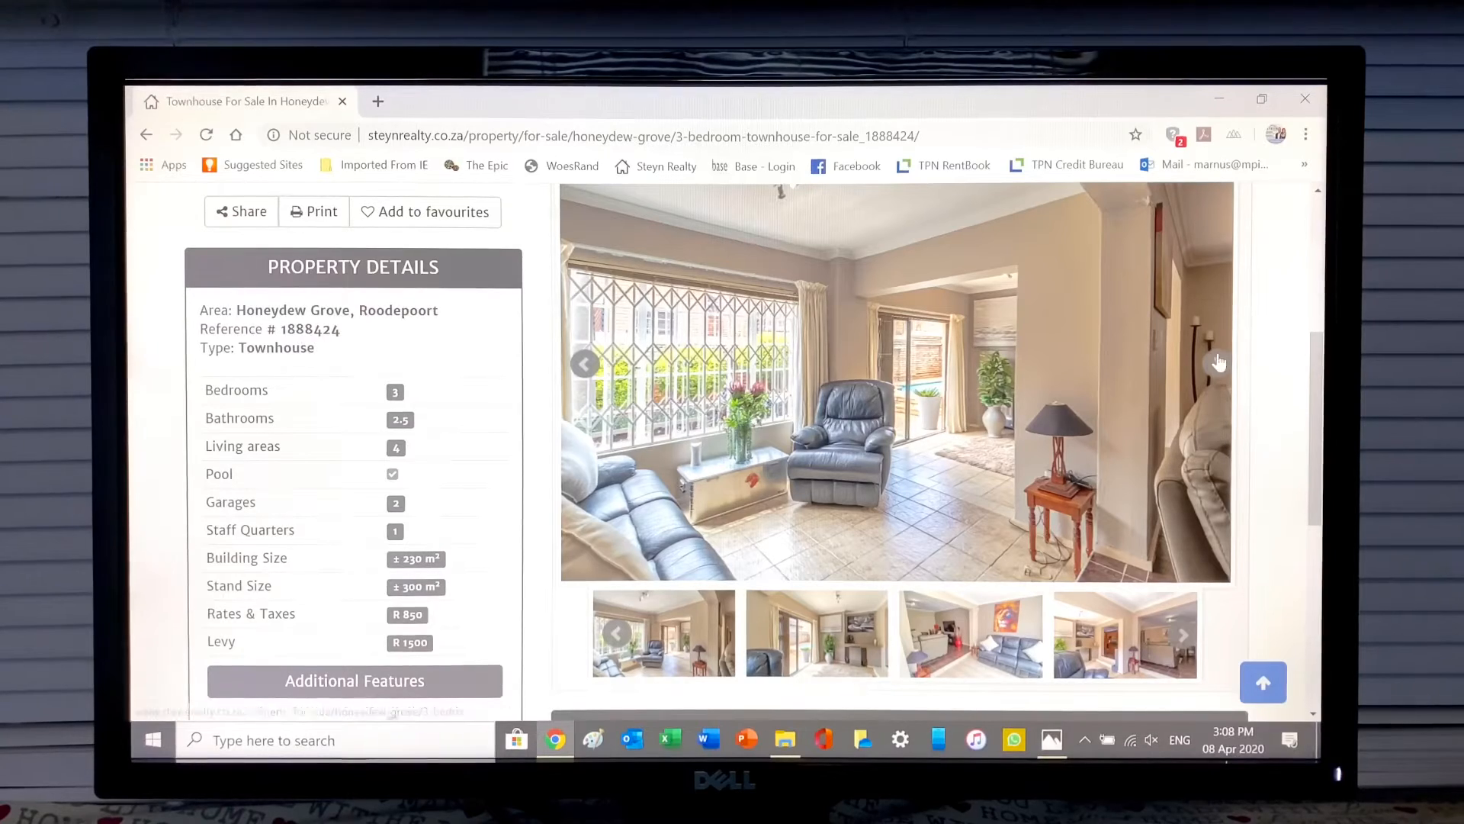
pyautogui.click(1217, 365)
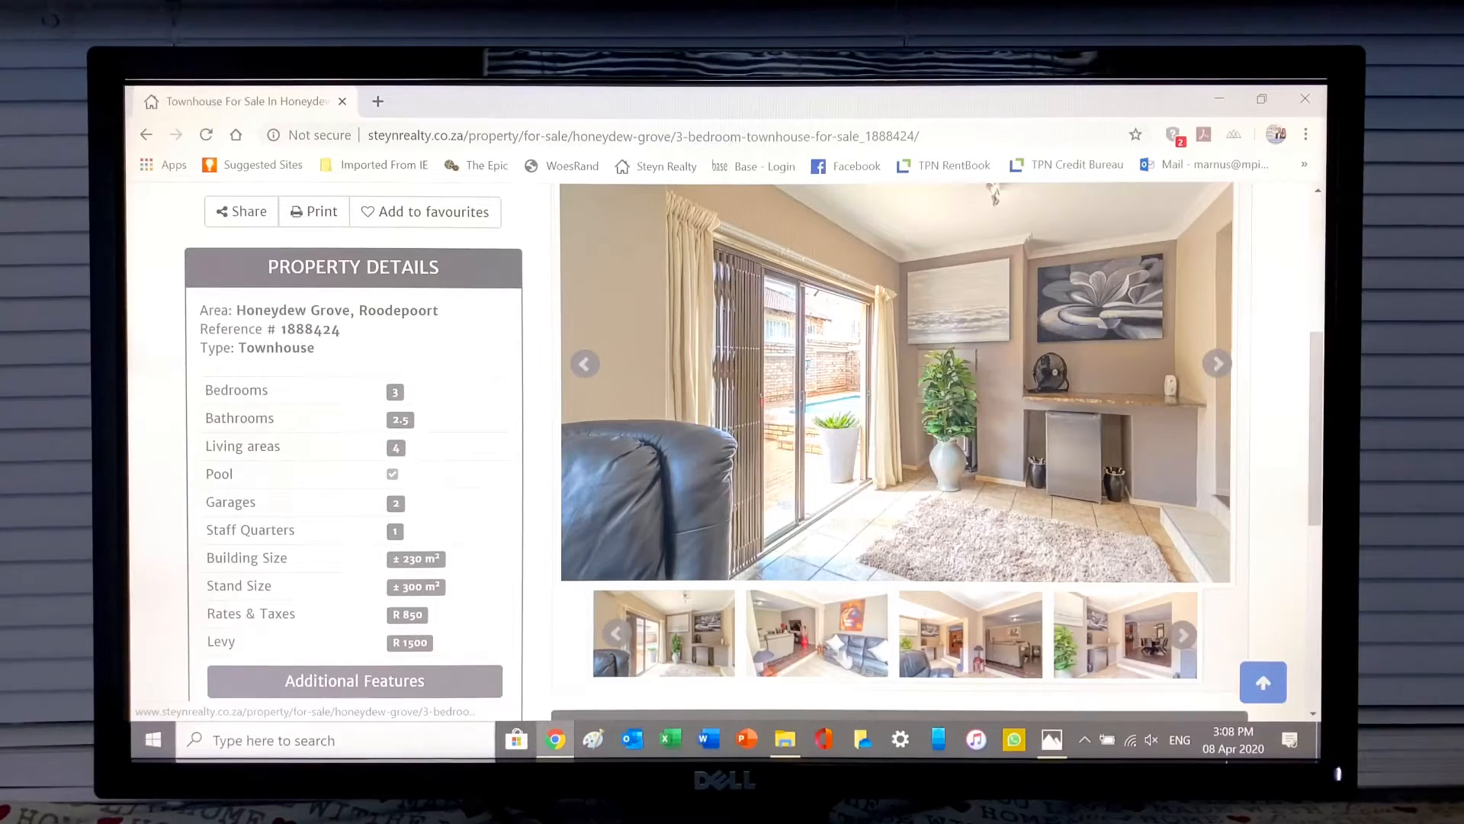
# Step: Continue past the patio doors and kitchen photos to the dining table with lounge behind
pyautogui.click(1217, 363)
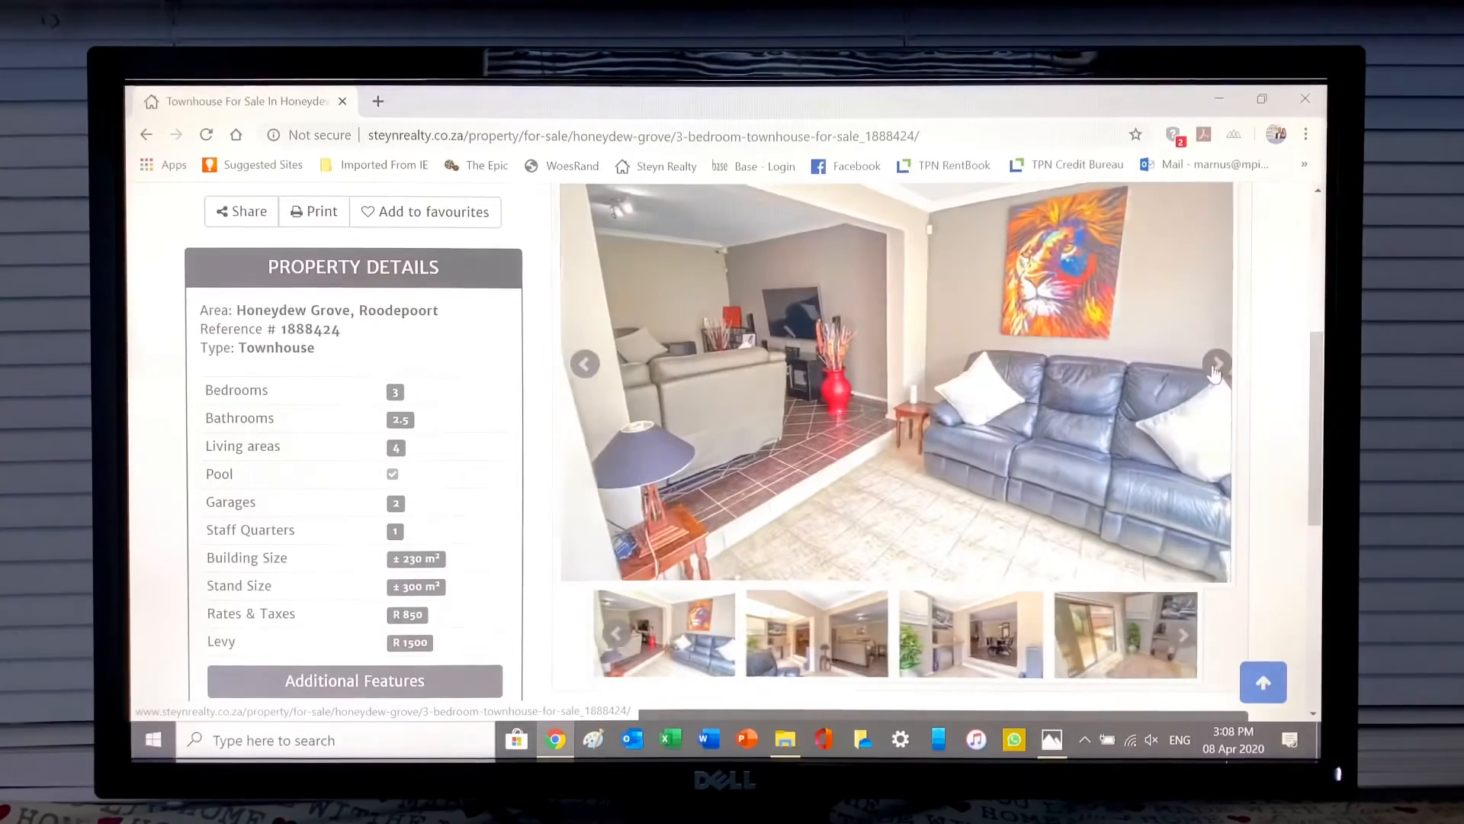
pyautogui.click(1215, 364)
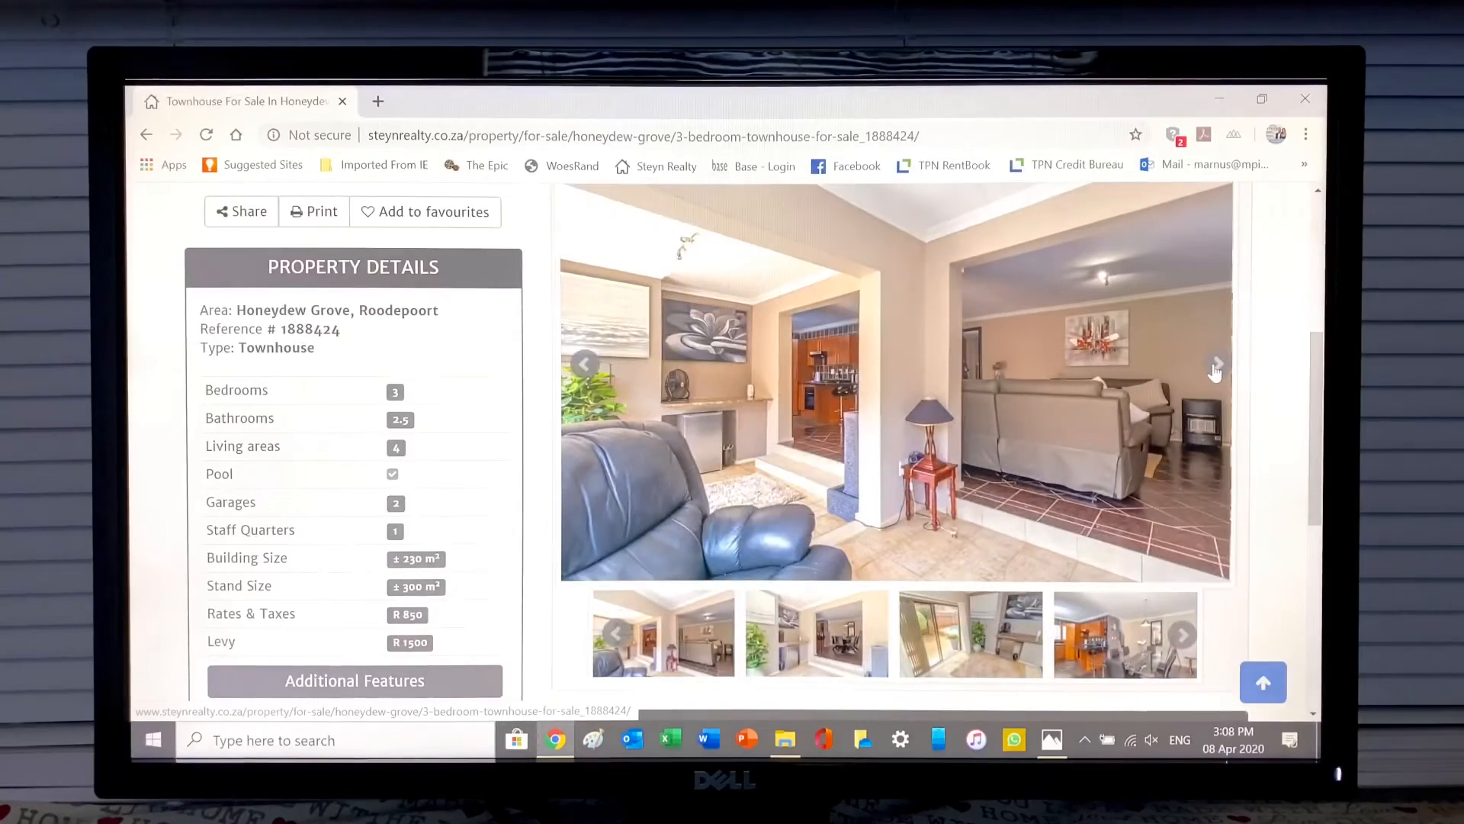
pyautogui.click(1215, 363)
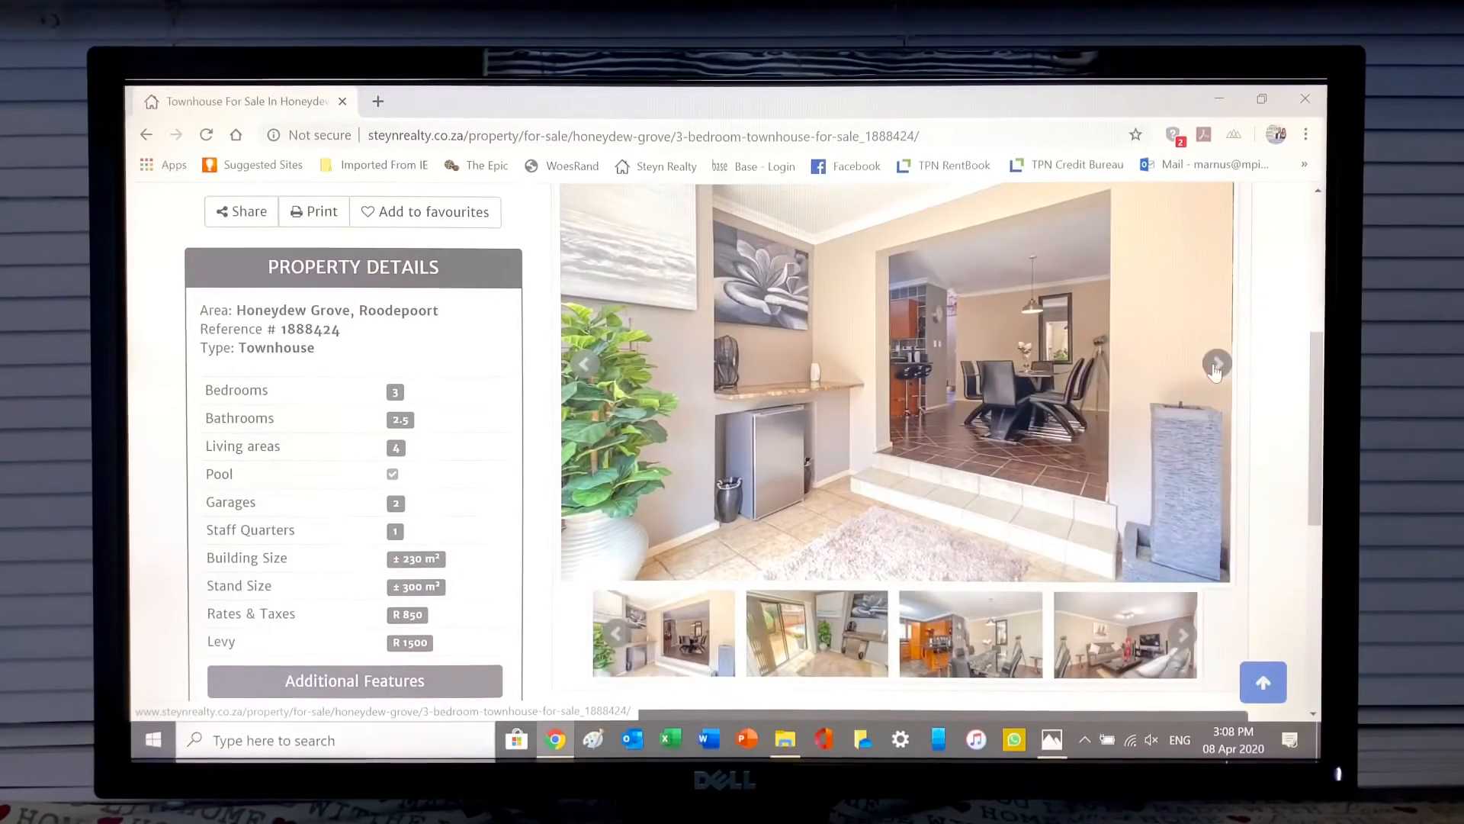
pyautogui.click(1217, 363)
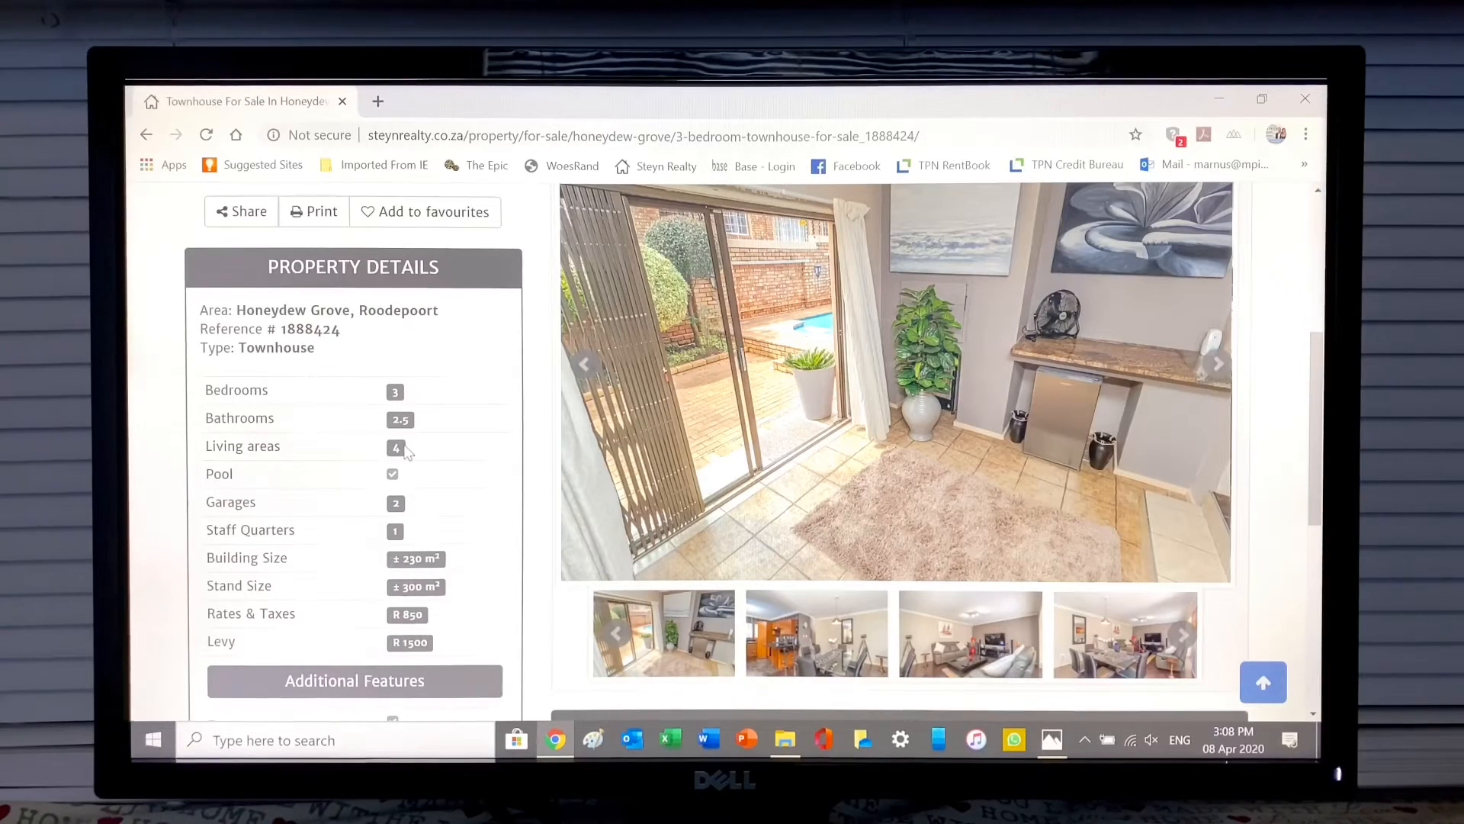
pyautogui.click(1216, 363)
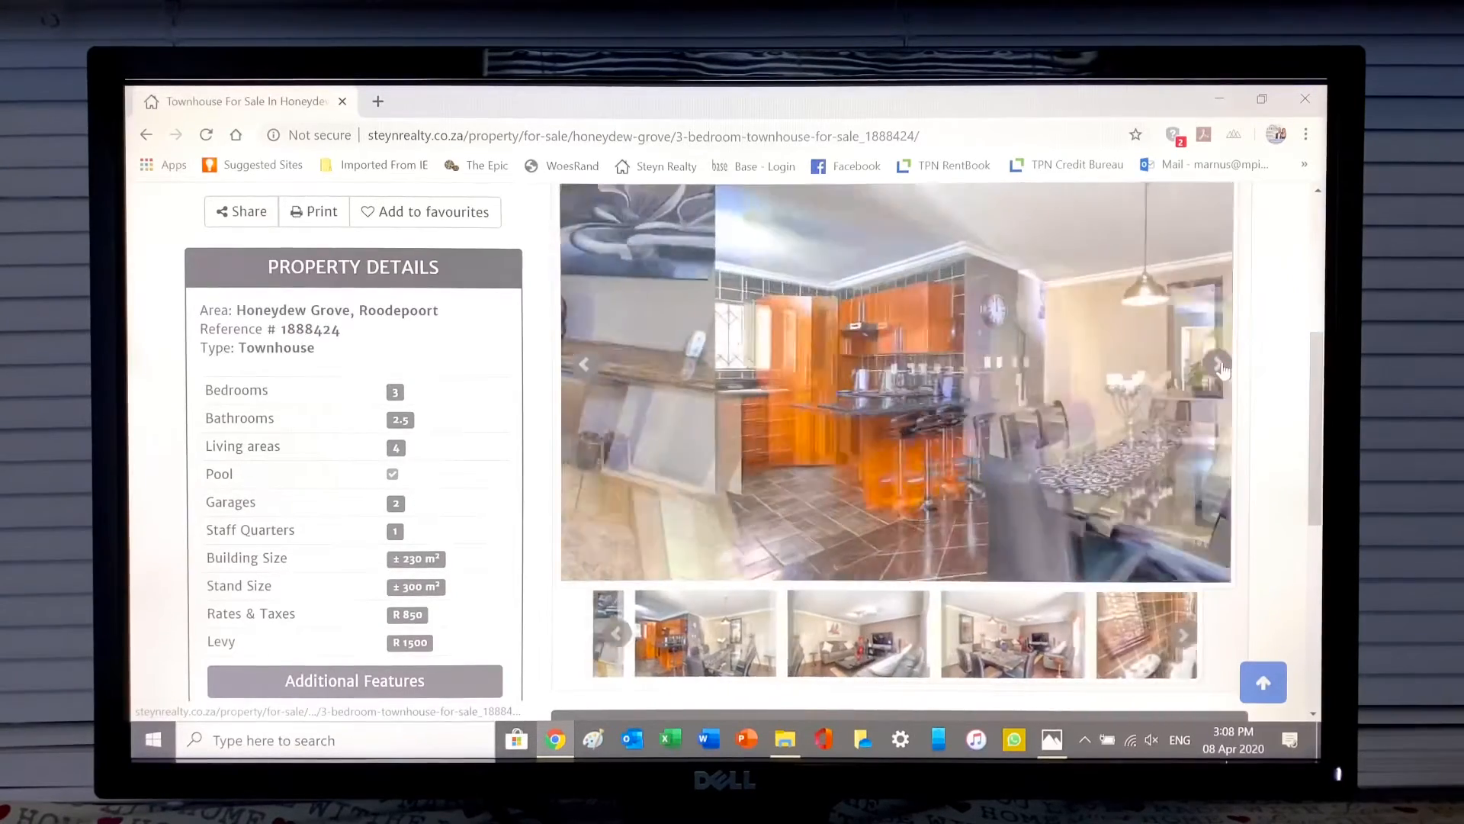
pyautogui.click(1217, 363)
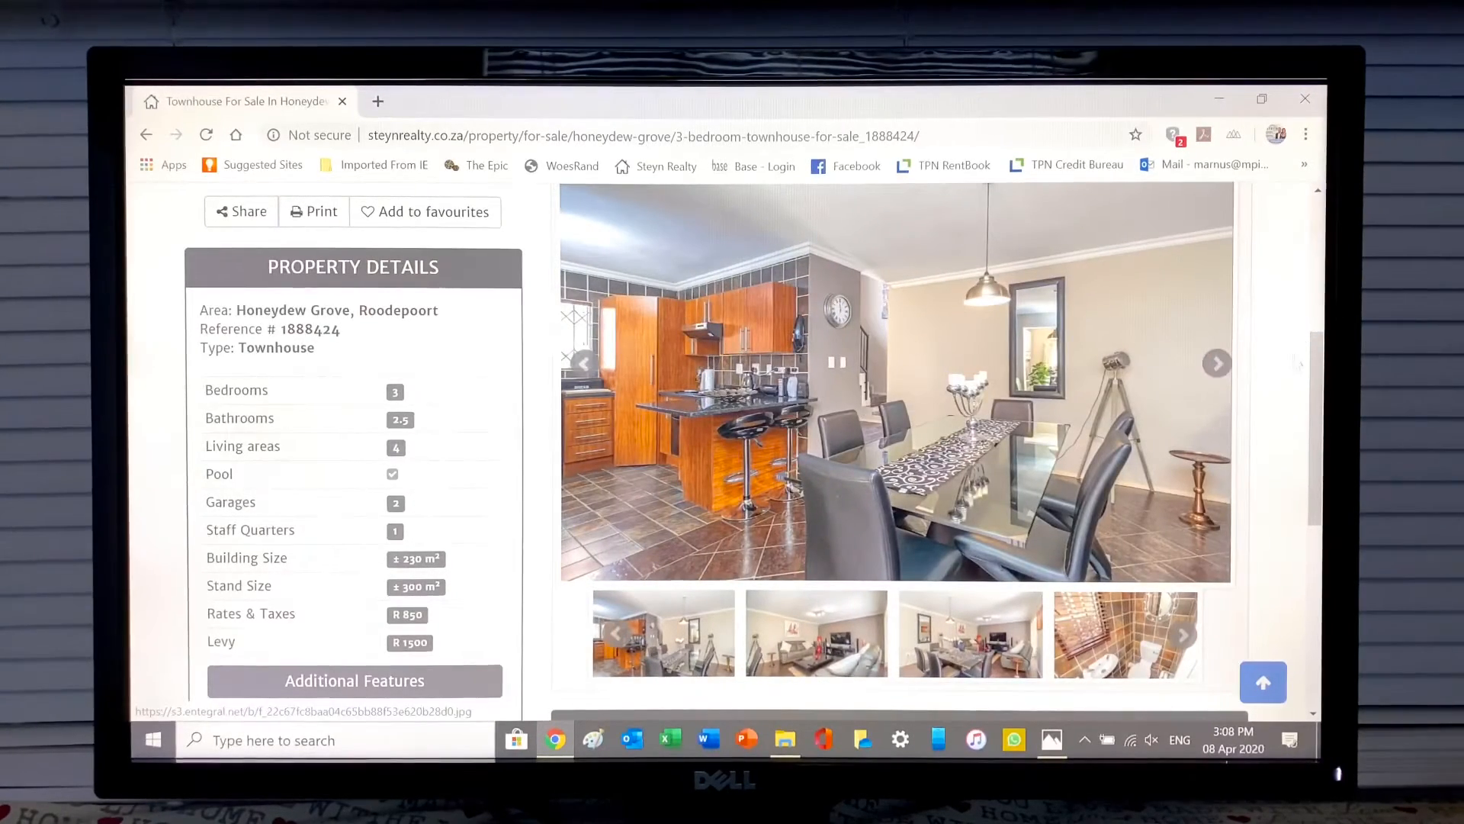
pyautogui.click(1217, 362)
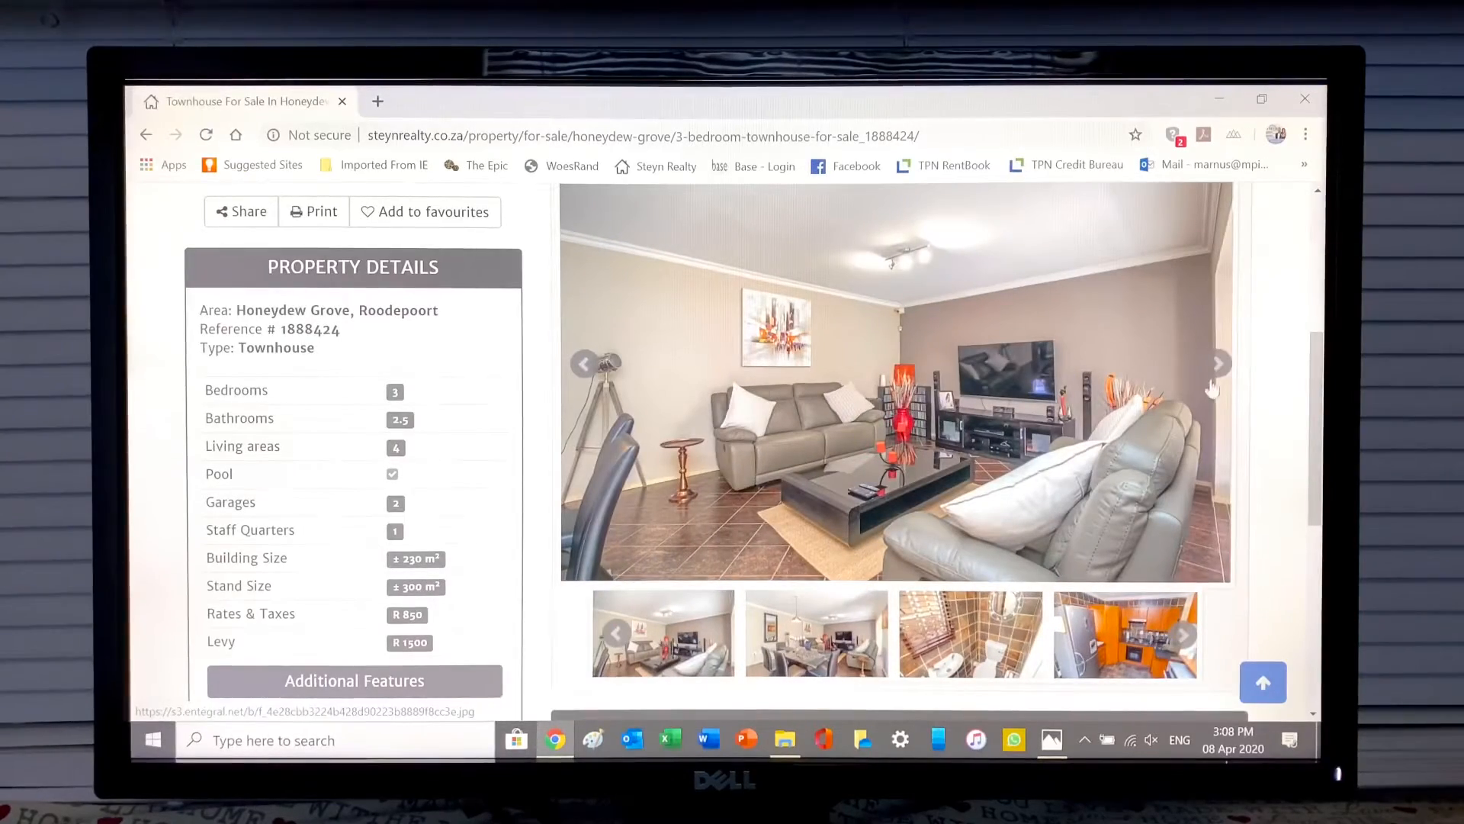
pyautogui.click(1217, 363)
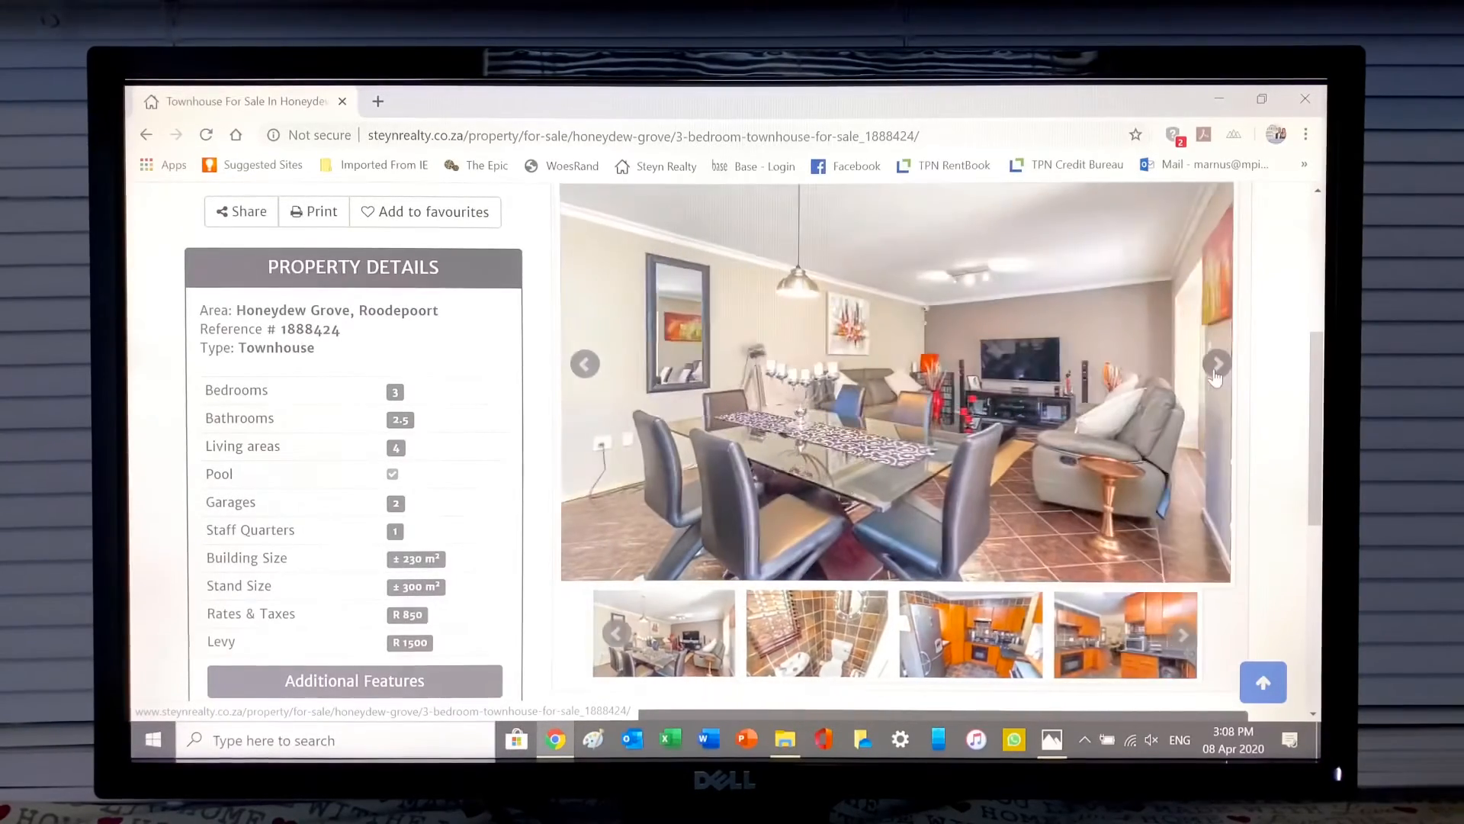
# Step: Advance past the guest toilet and breakfast bar photos to the kitchen with built-in microwave
pyautogui.click(1217, 363)
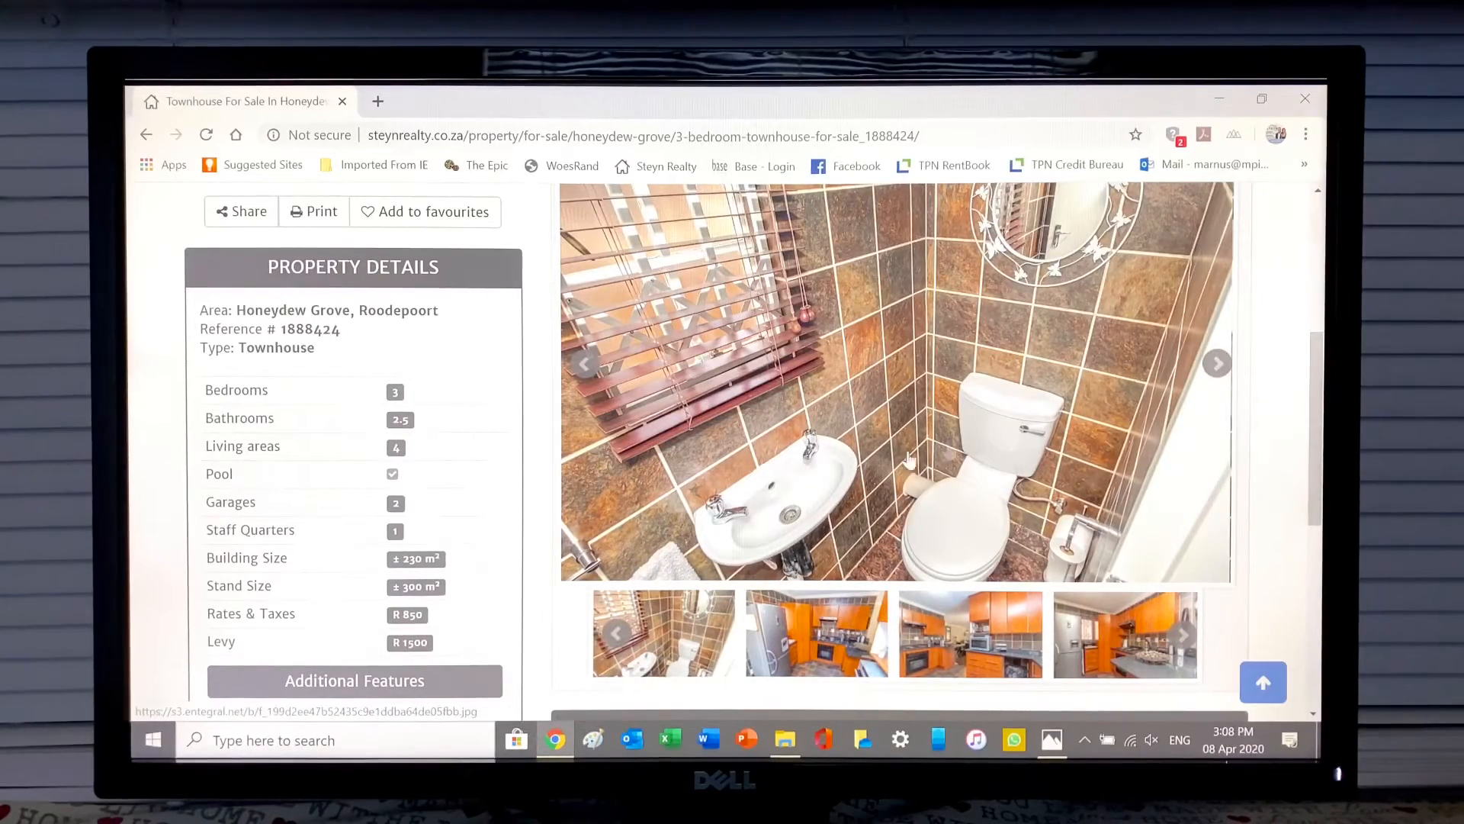
pyautogui.click(1217, 363)
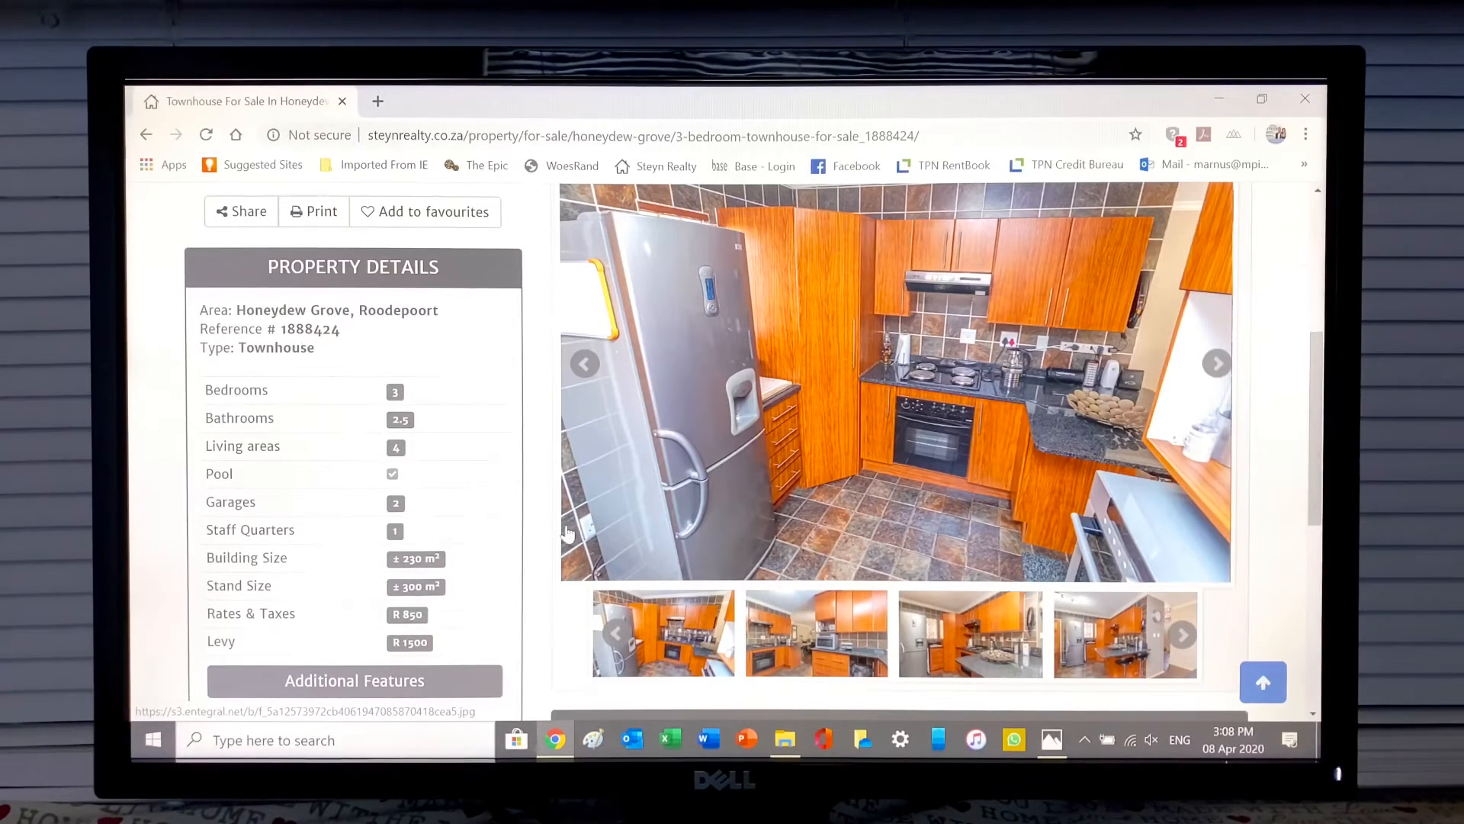
pyautogui.moveTo(887, 467)
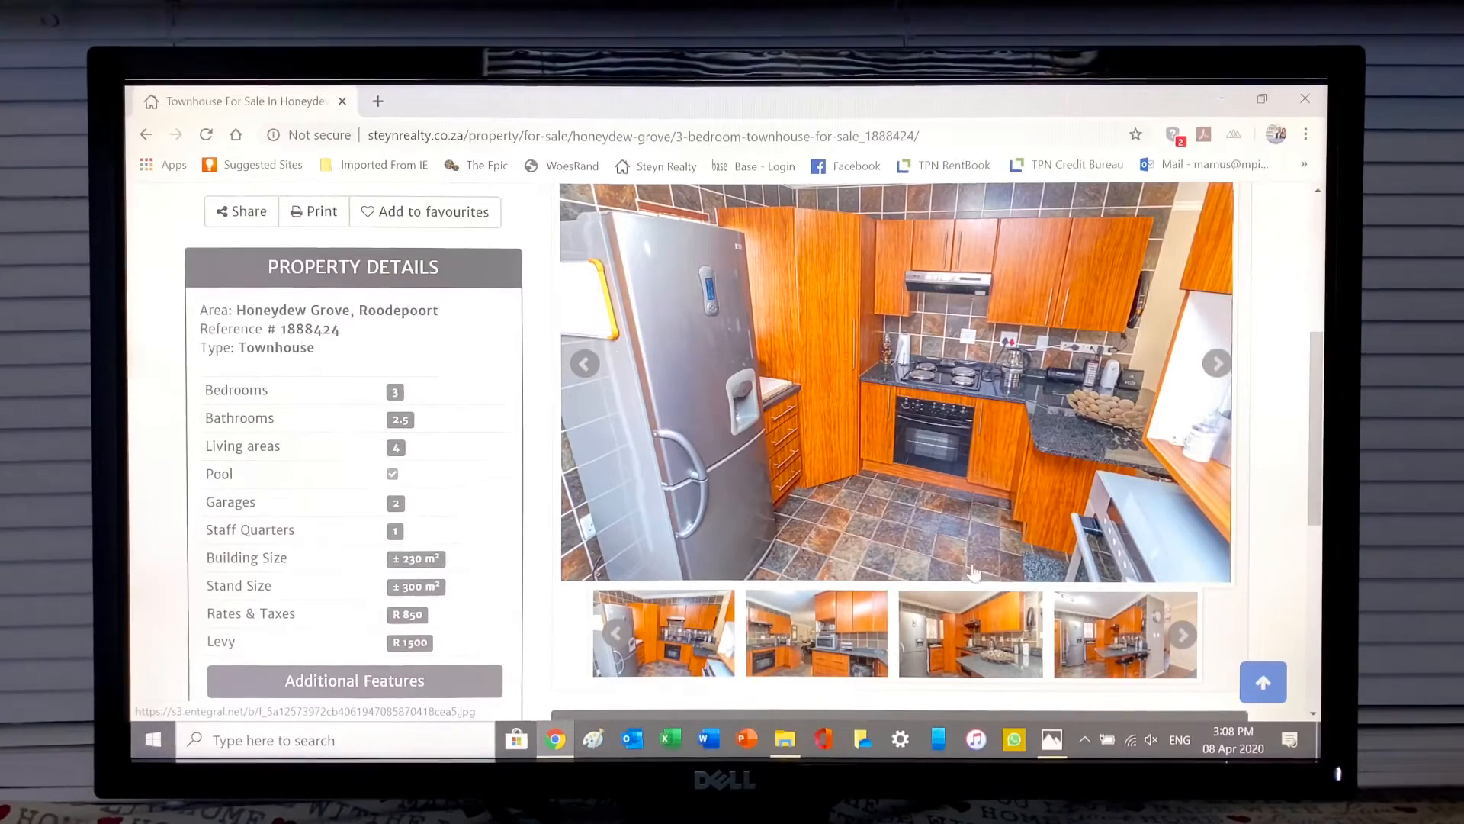
pyautogui.click(1217, 363)
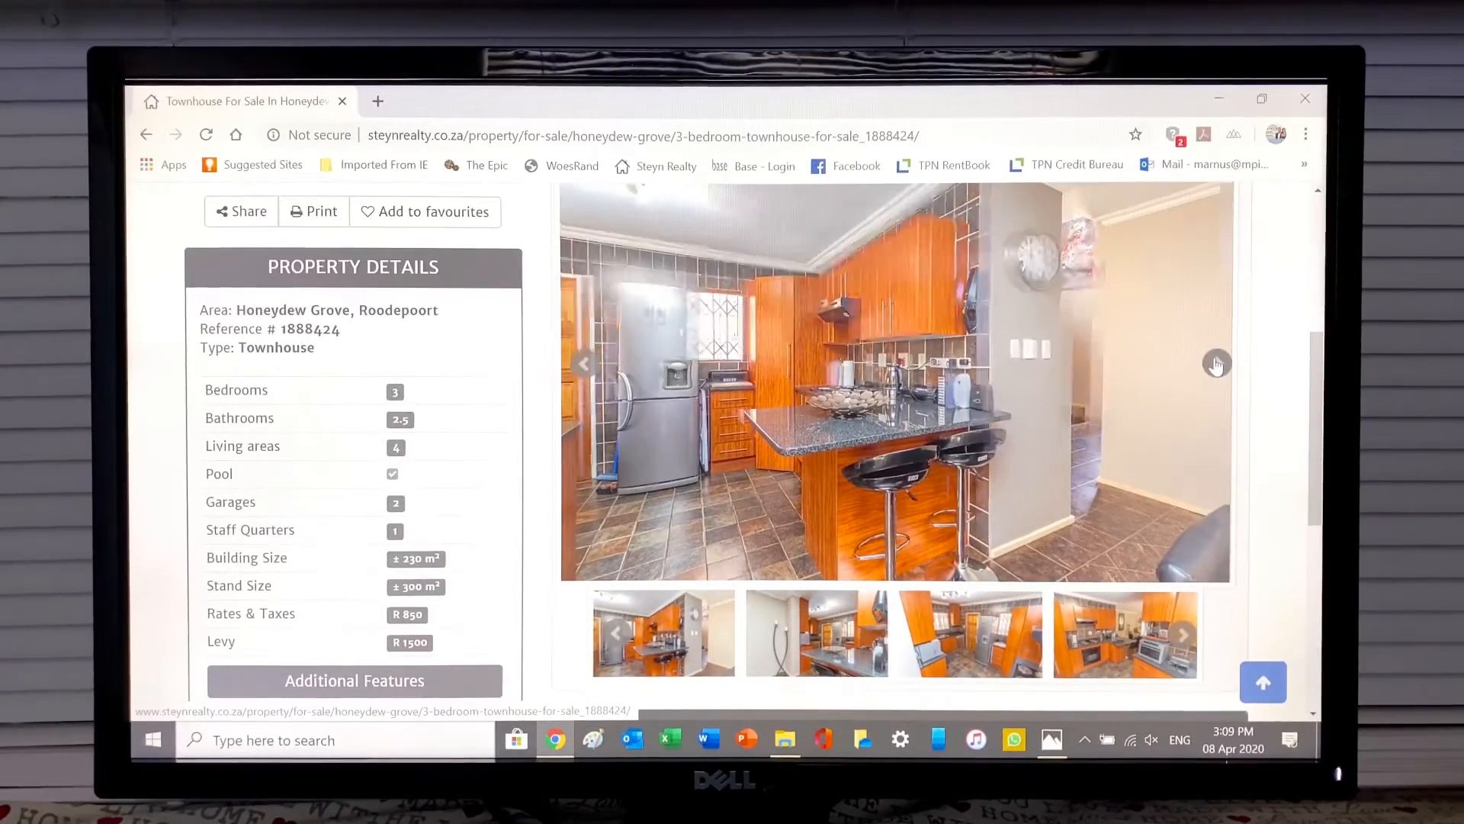
pyautogui.click(1217, 363)
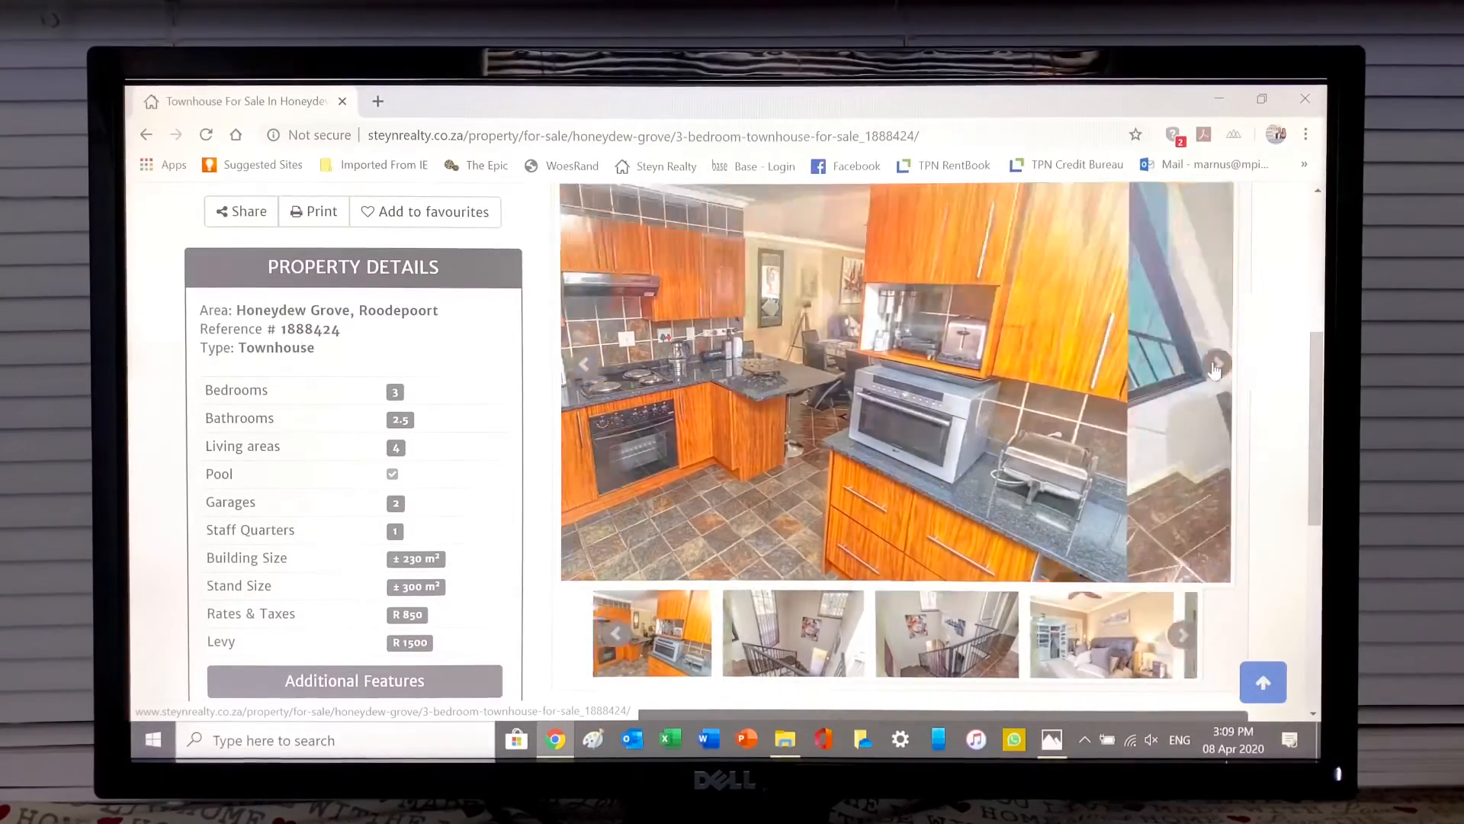
# Step: Advance past the kitchen and two staircase photos to the main bedroom with walk-in closet
pyautogui.click(1217, 363)
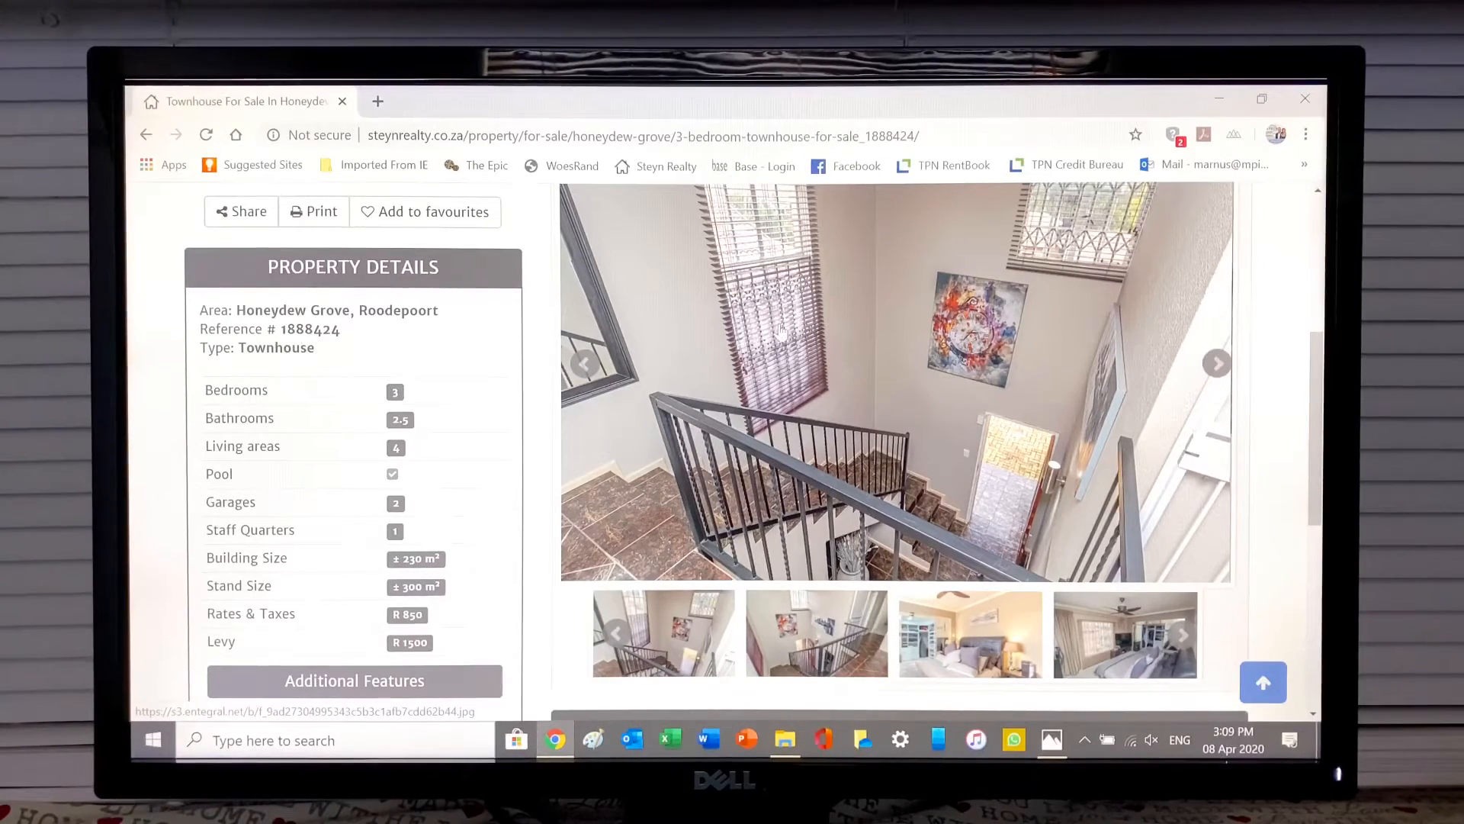
pyautogui.click(1217, 363)
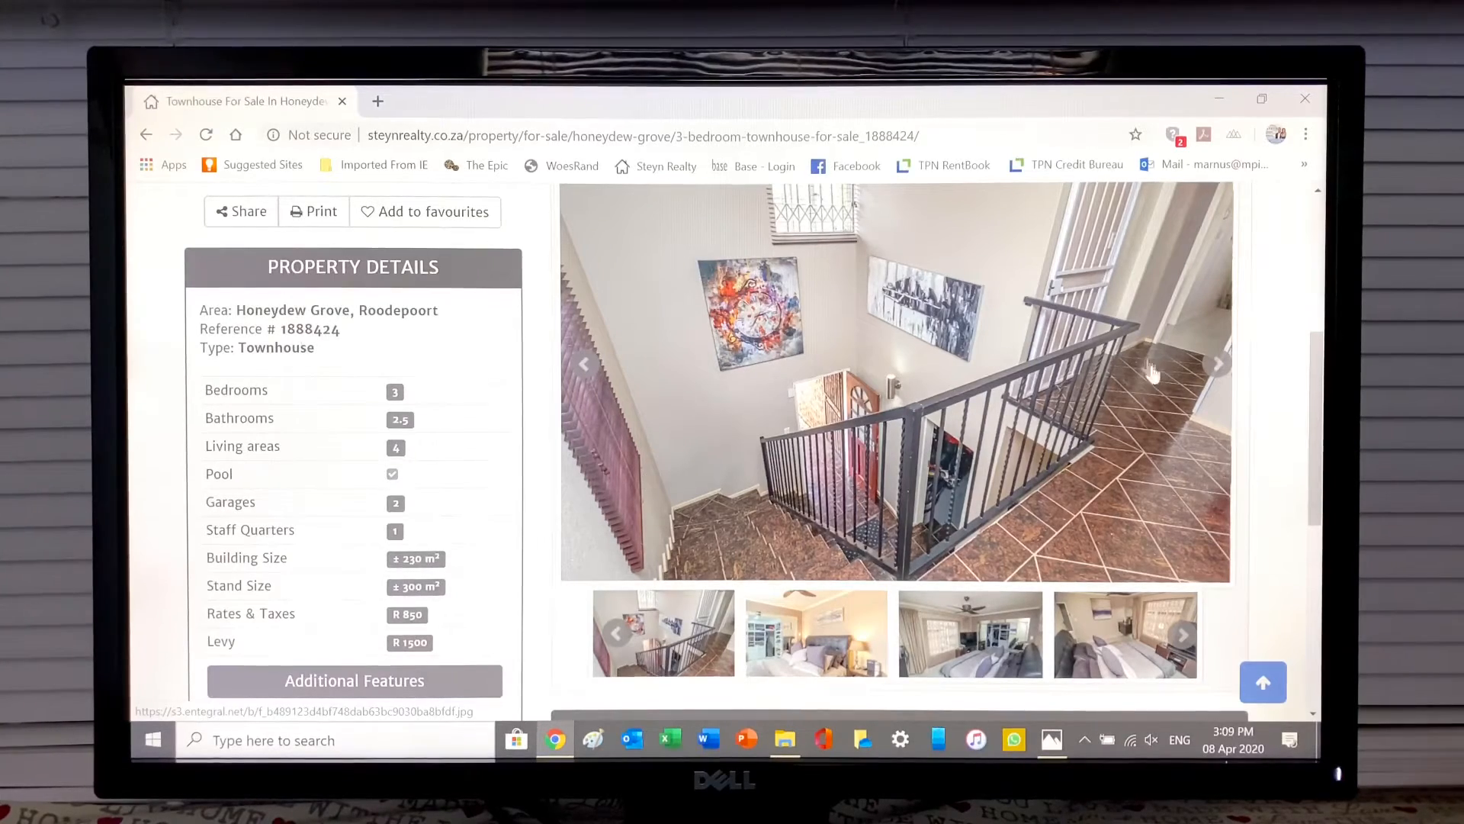
pyautogui.click(1217, 365)
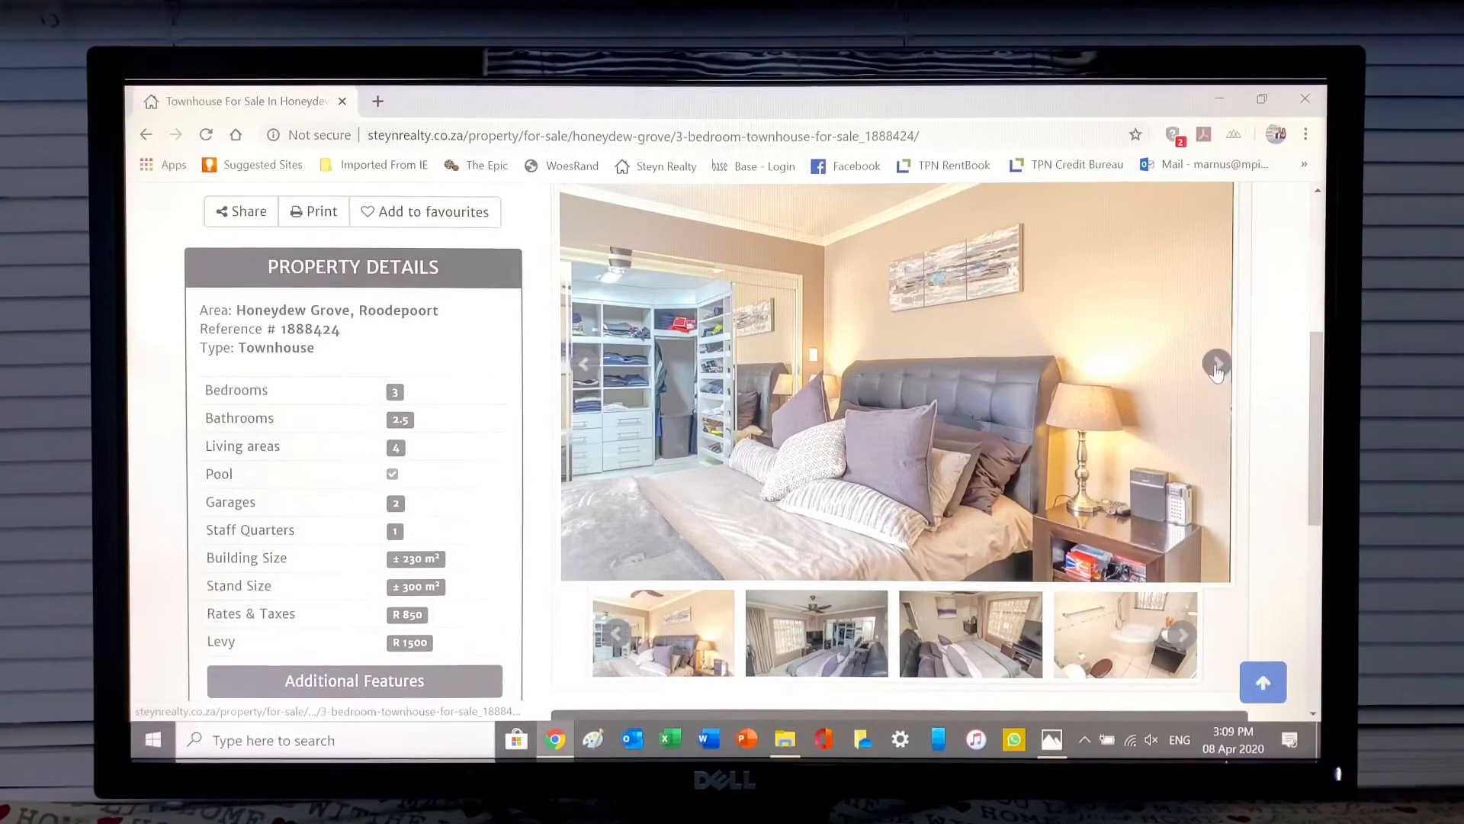
# Step: Page through the main bedroom and en-suite bathroom photos
pyautogui.click(1217, 363)
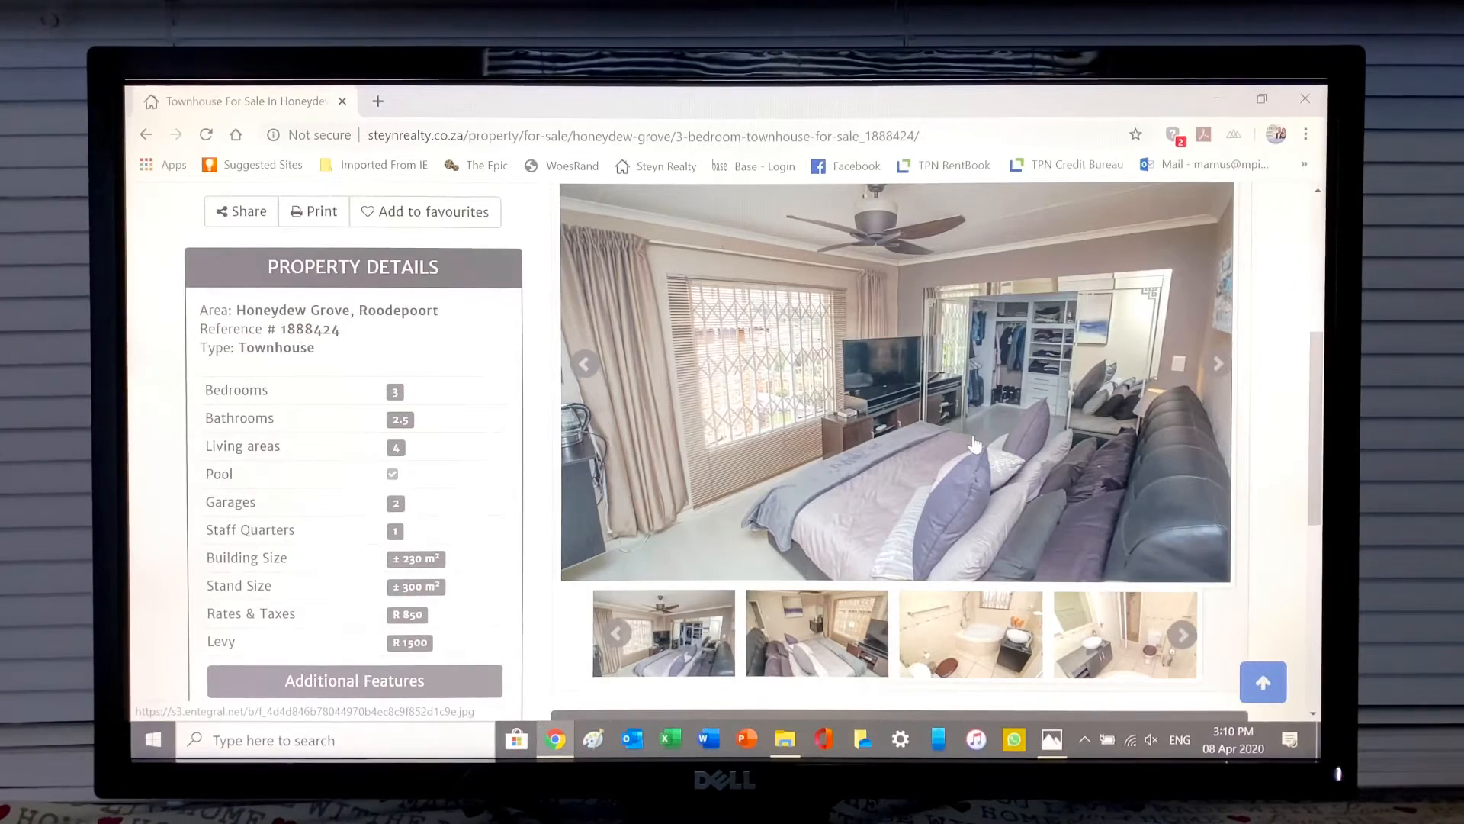
pyautogui.moveTo(1065, 411)
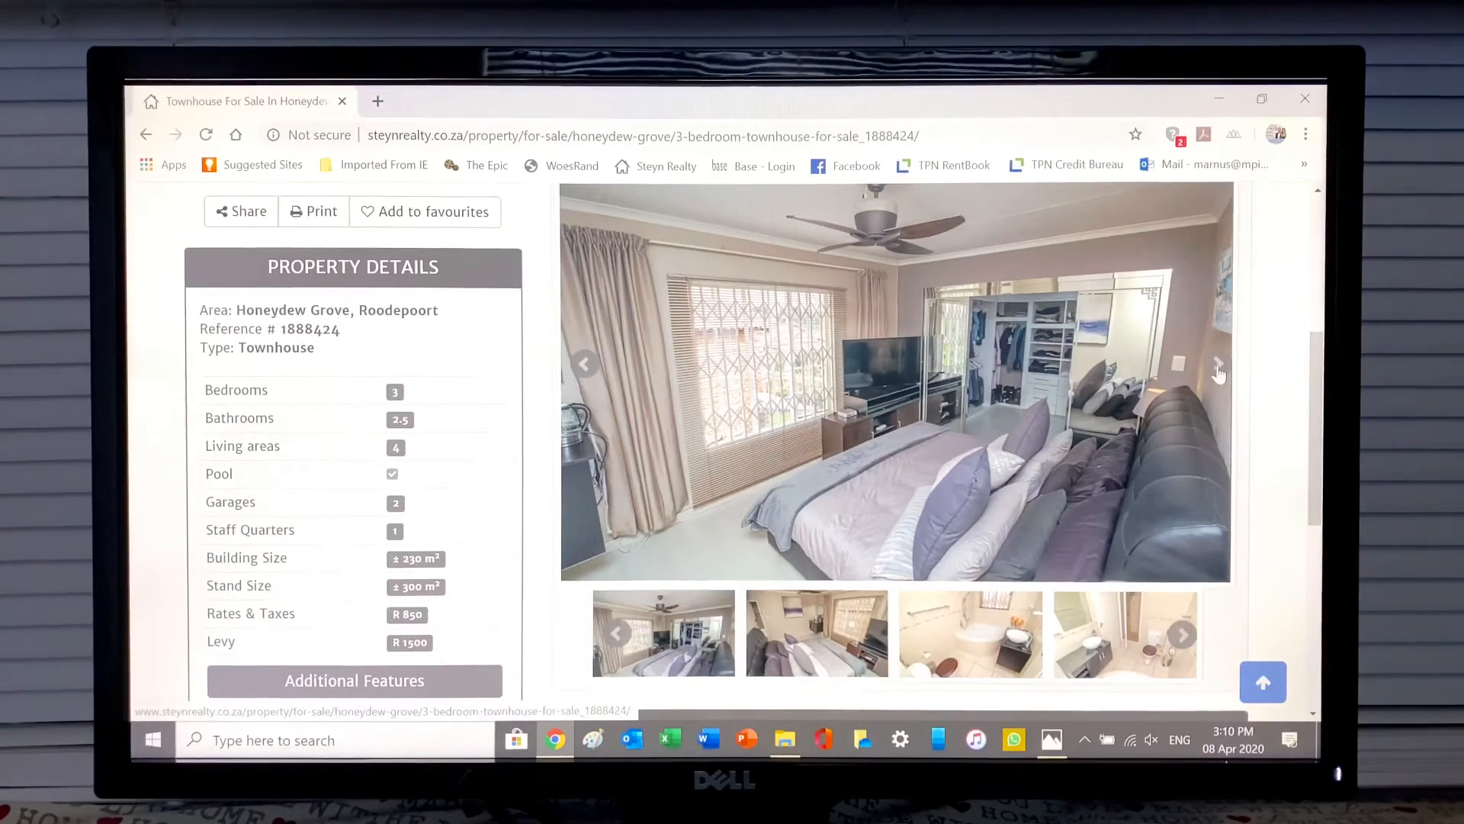
pyautogui.click(1217, 363)
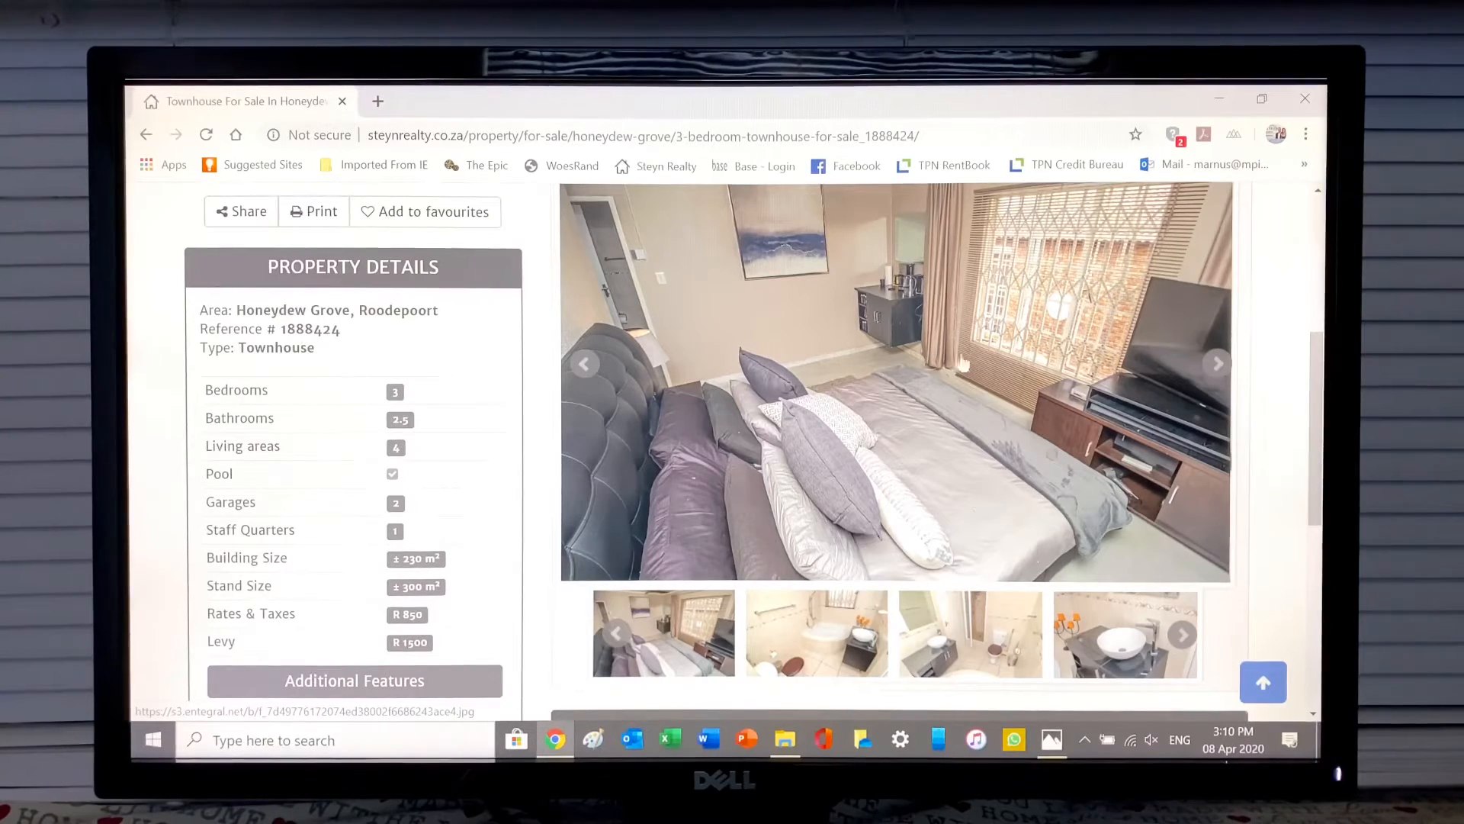
pyautogui.click(1216, 363)
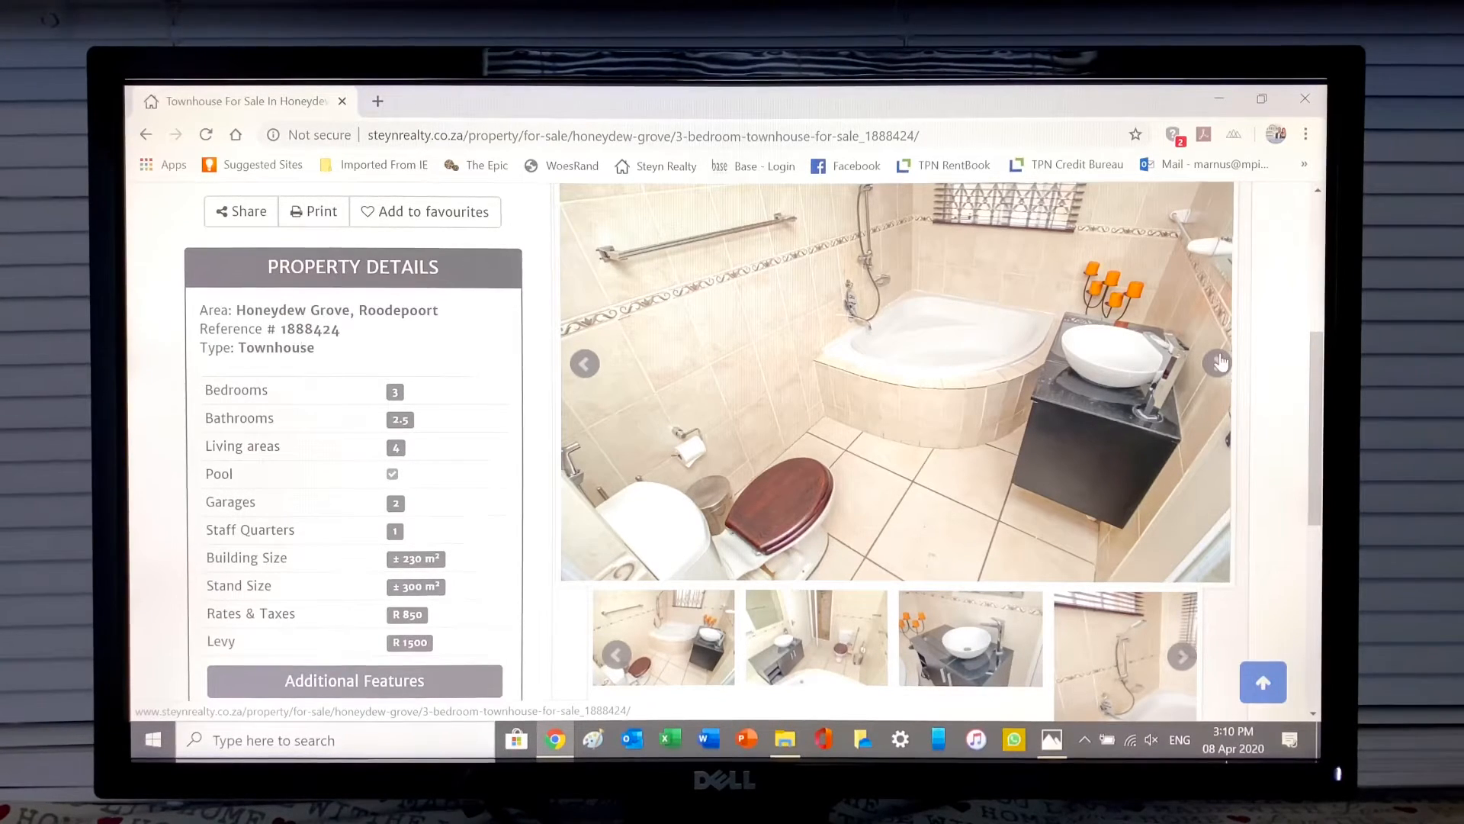
pyautogui.click(1219, 362)
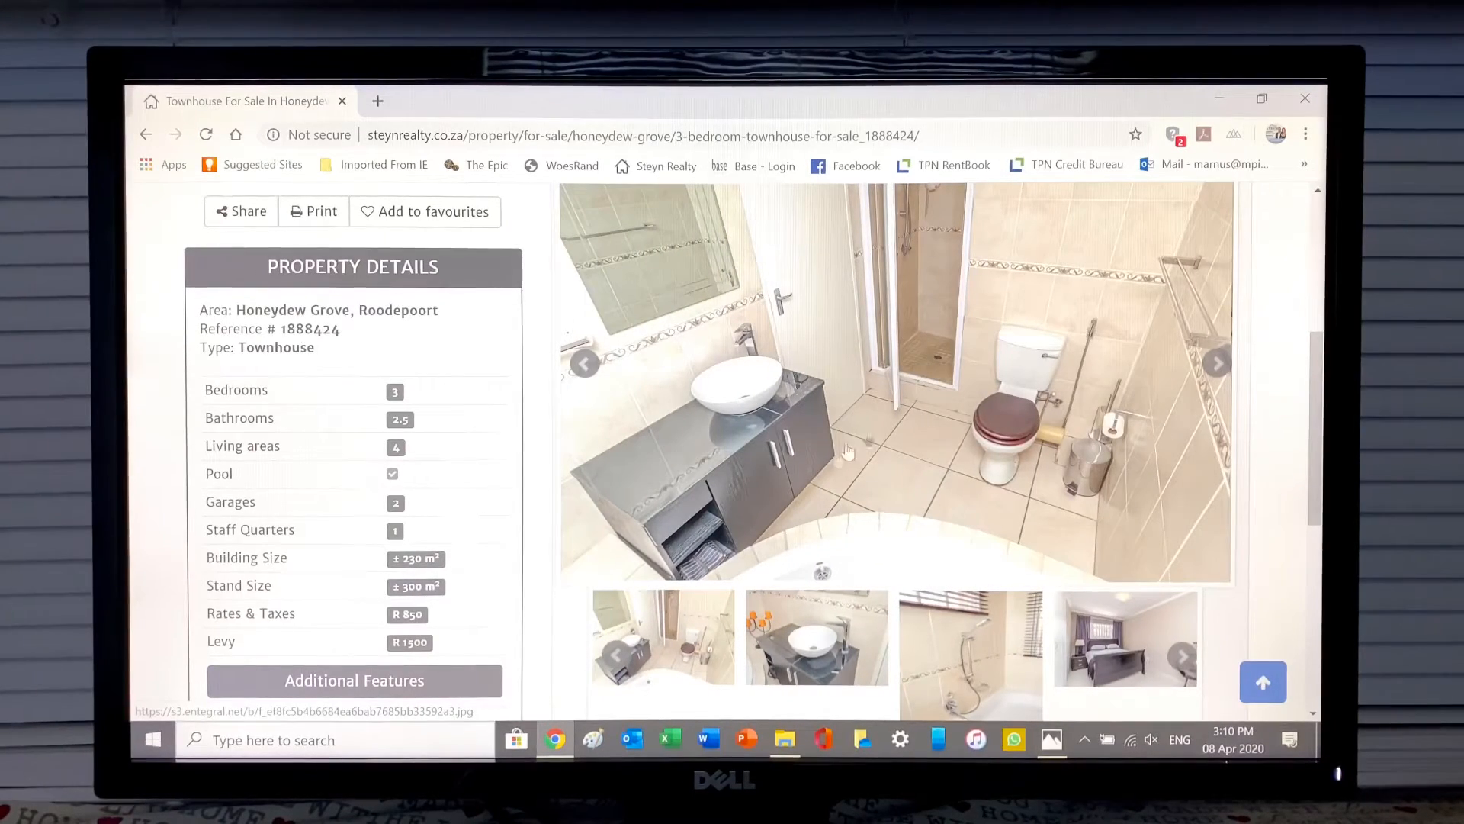
pyautogui.click(1215, 363)
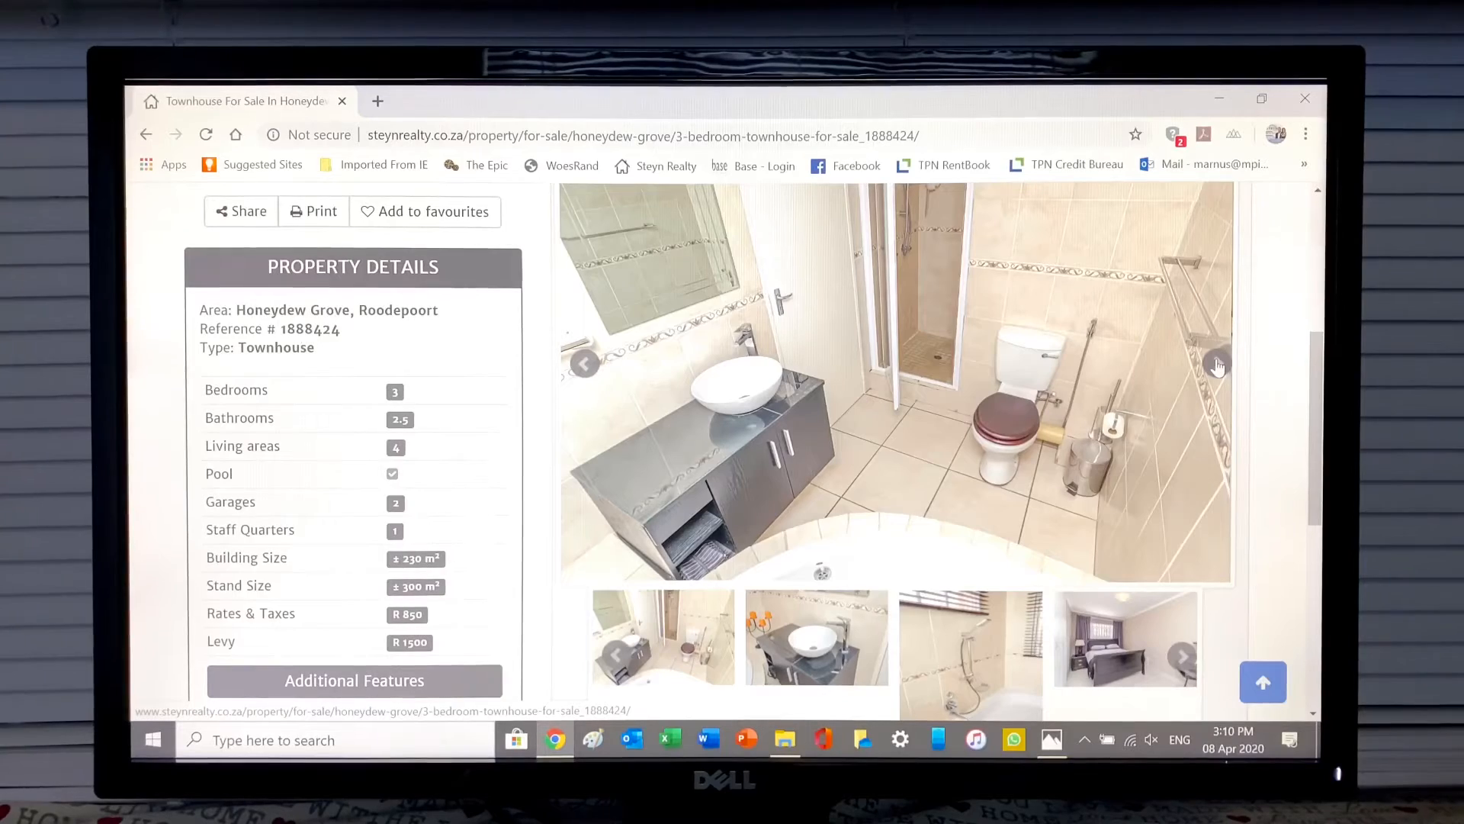
# Step: Pass the basin close-up, view the shower photo enlarged, and advance to the next enlarged photo
pyautogui.click(1217, 363)
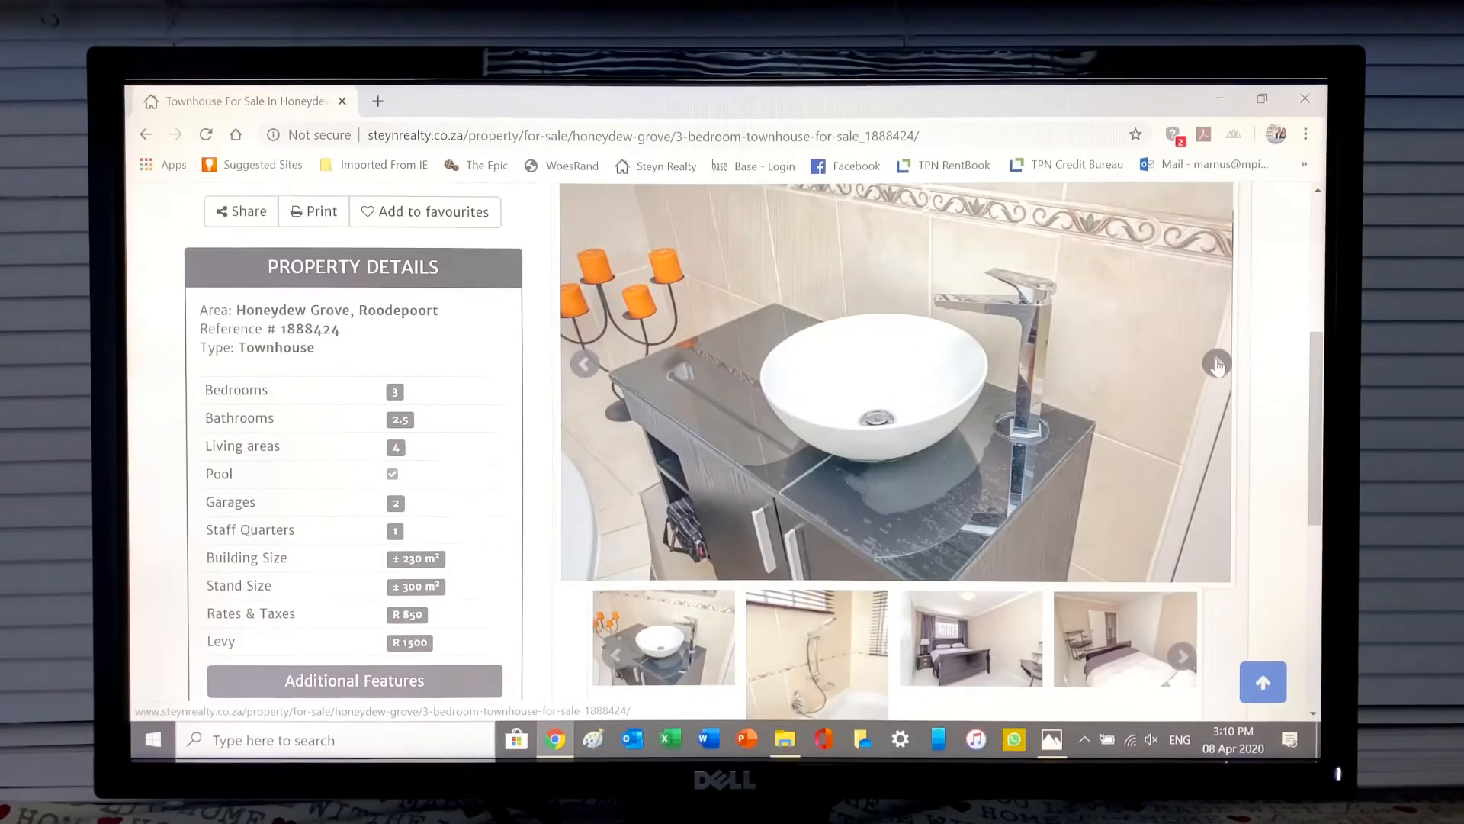
pyautogui.click(1217, 366)
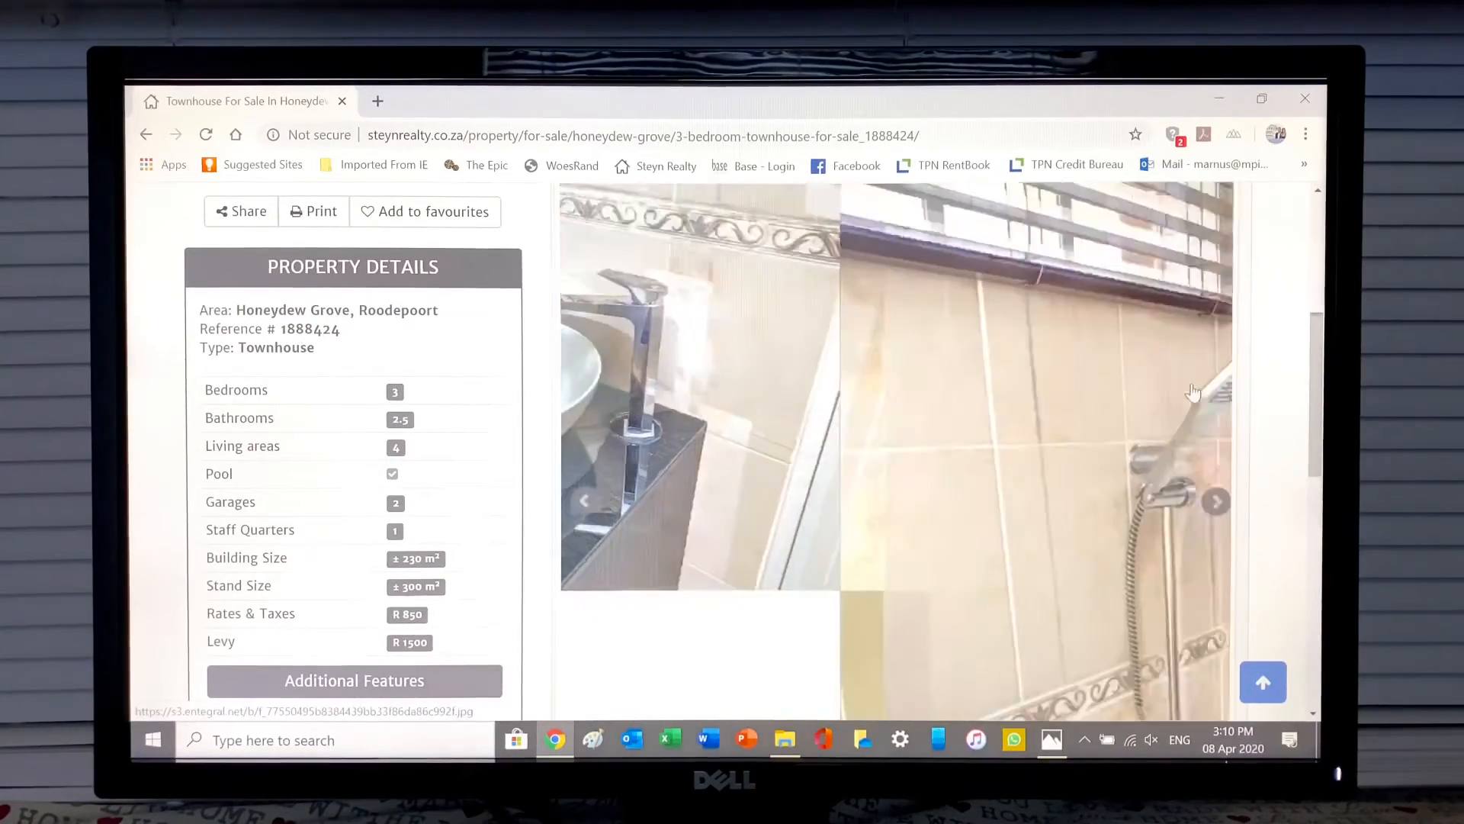
pyautogui.click(1215, 501)
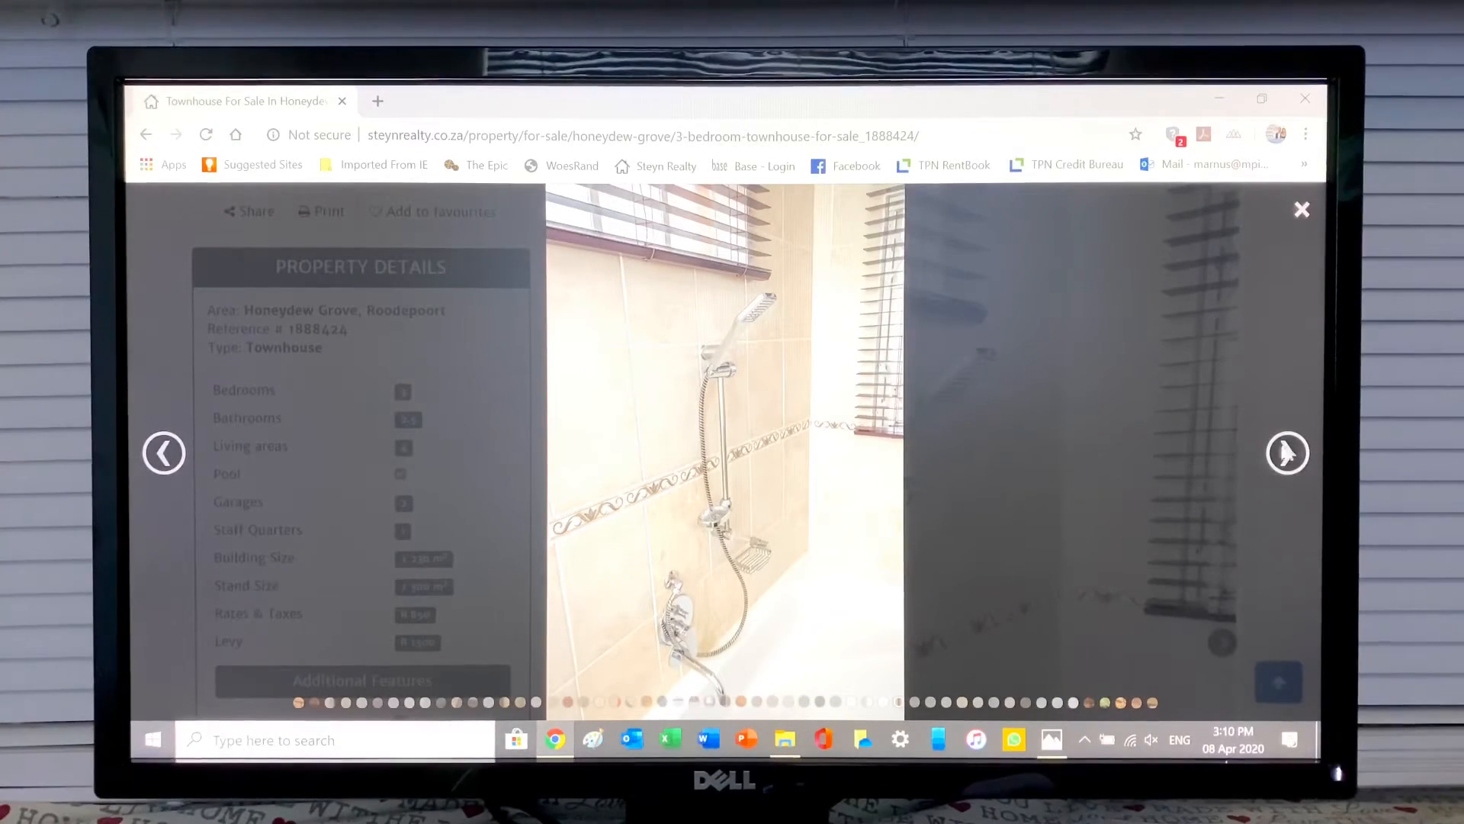
pyautogui.click(1287, 453)
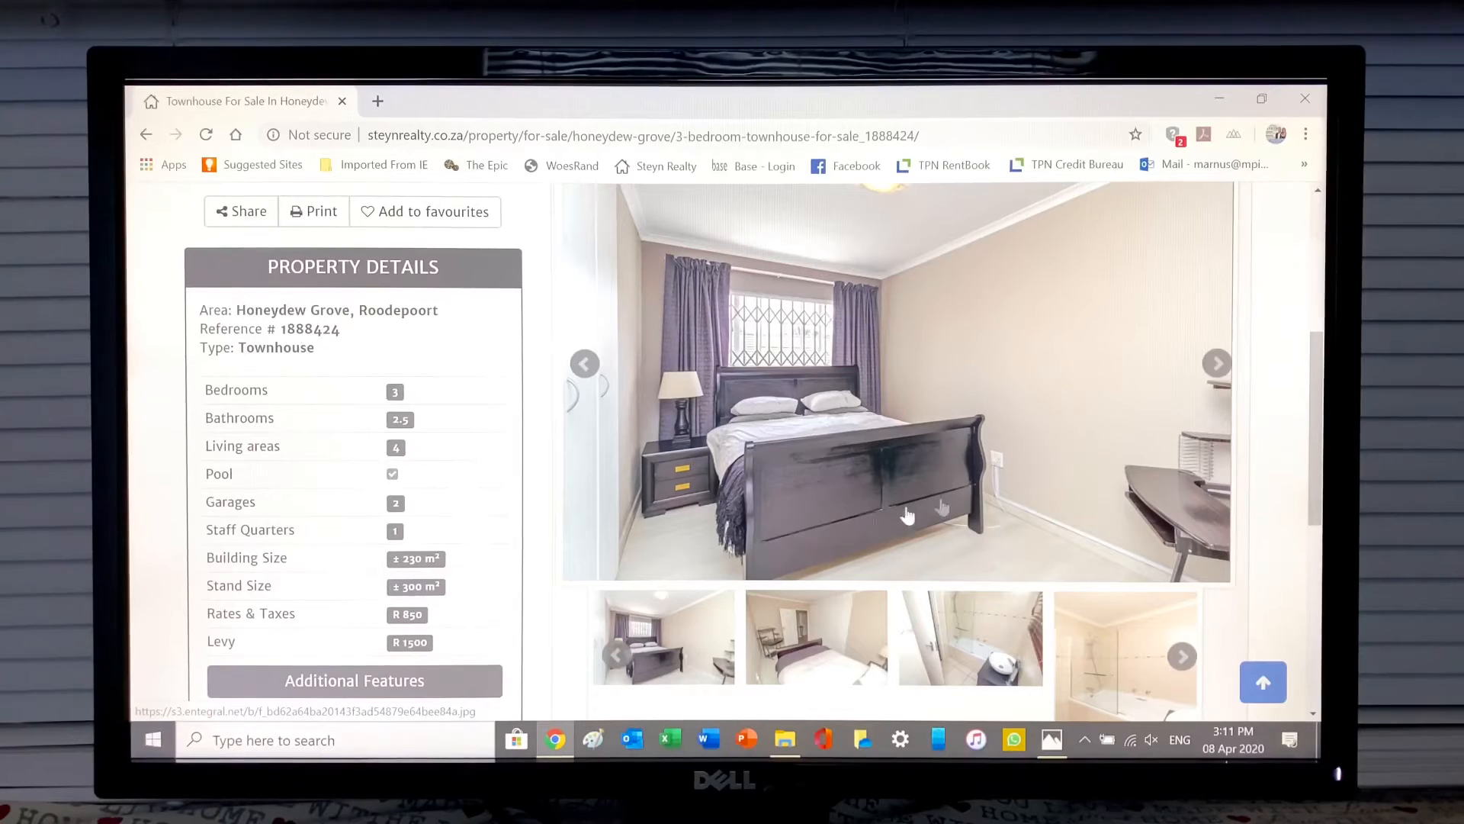
# Step: Advance through the bedroom and bathroom photos to the lounge picture
pyautogui.click(1217, 363)
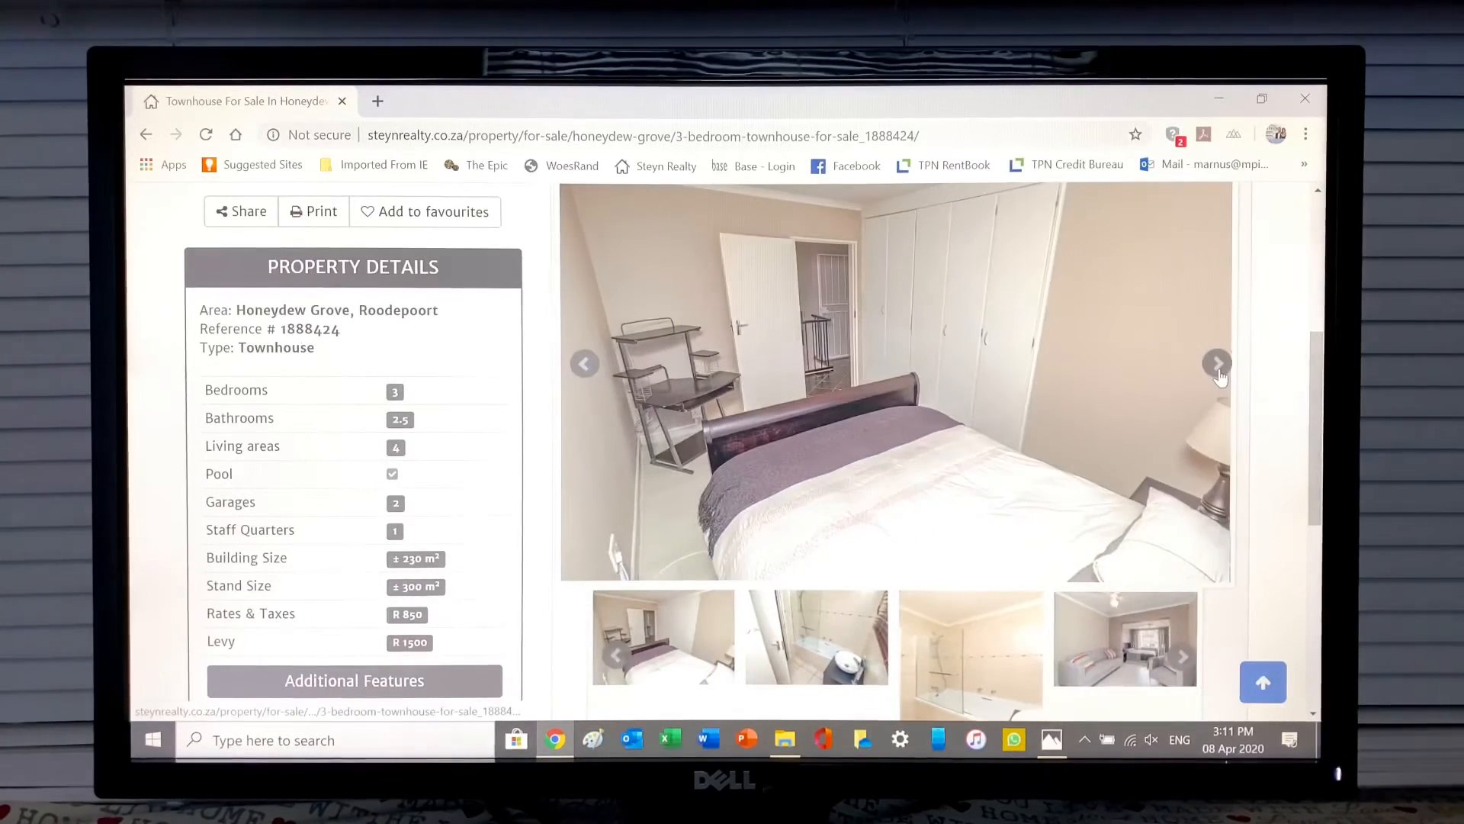
pyautogui.click(1218, 363)
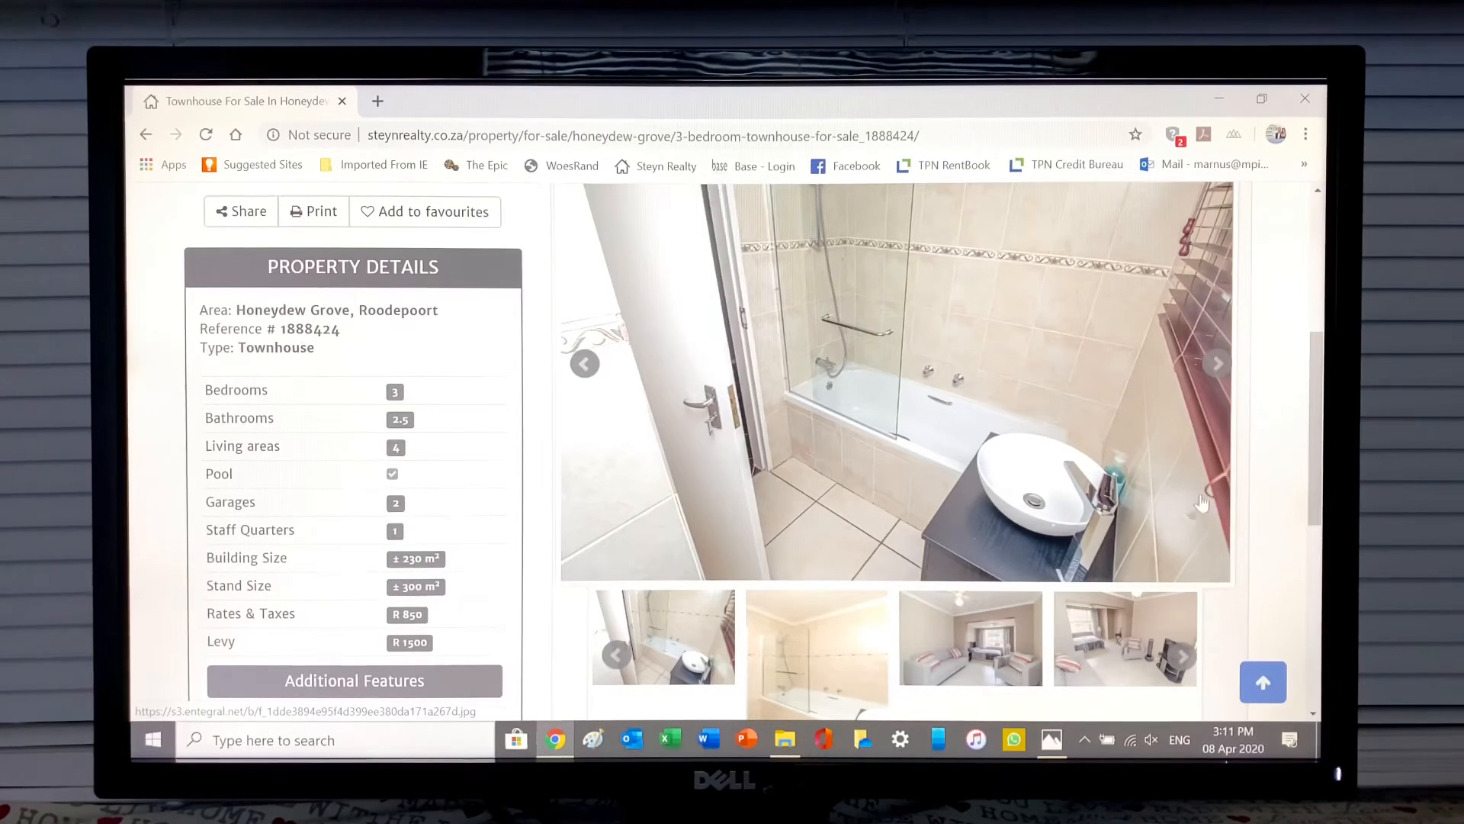
pyautogui.click(1215, 363)
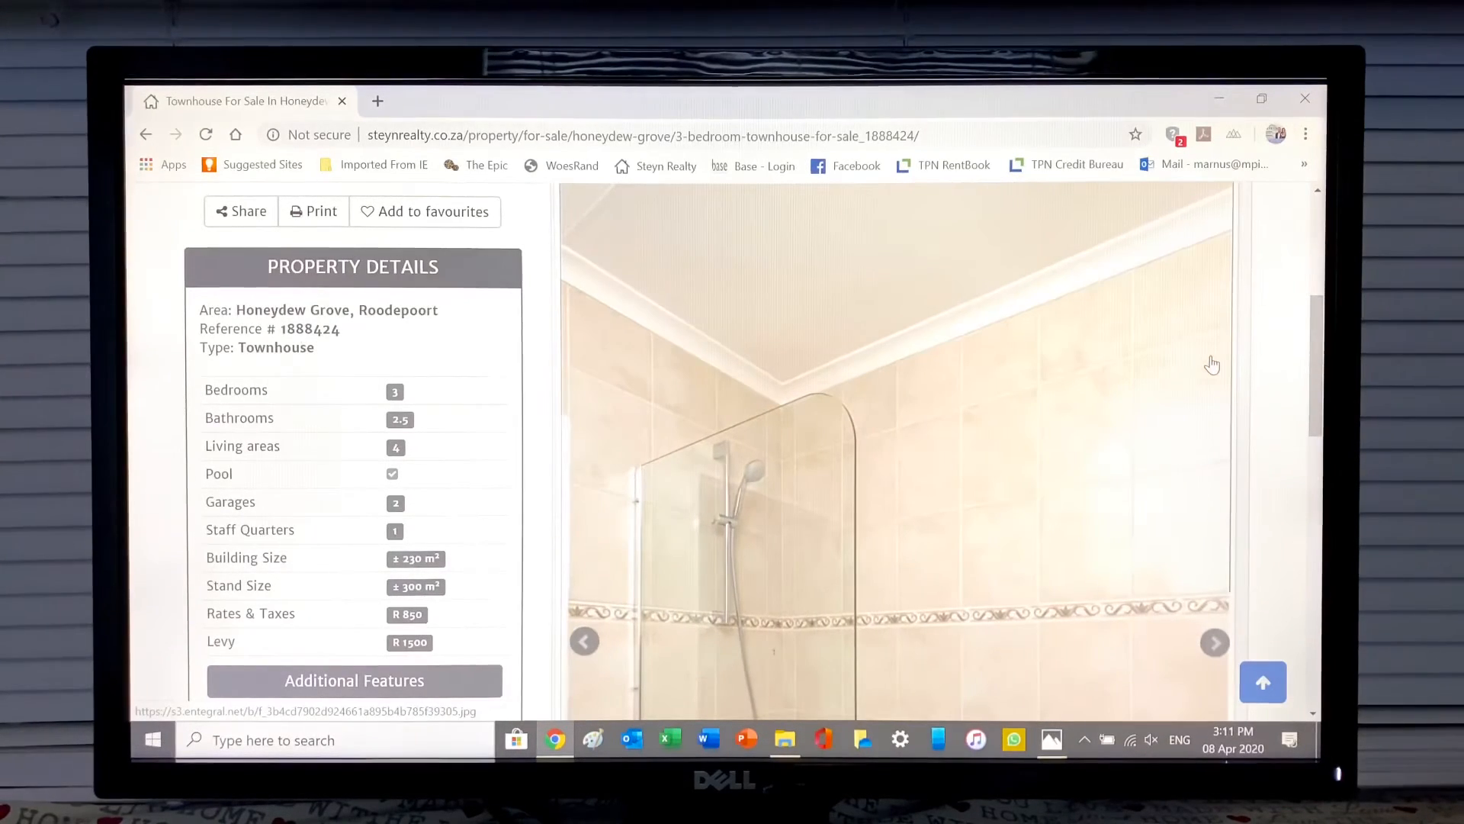
pyautogui.click(1215, 641)
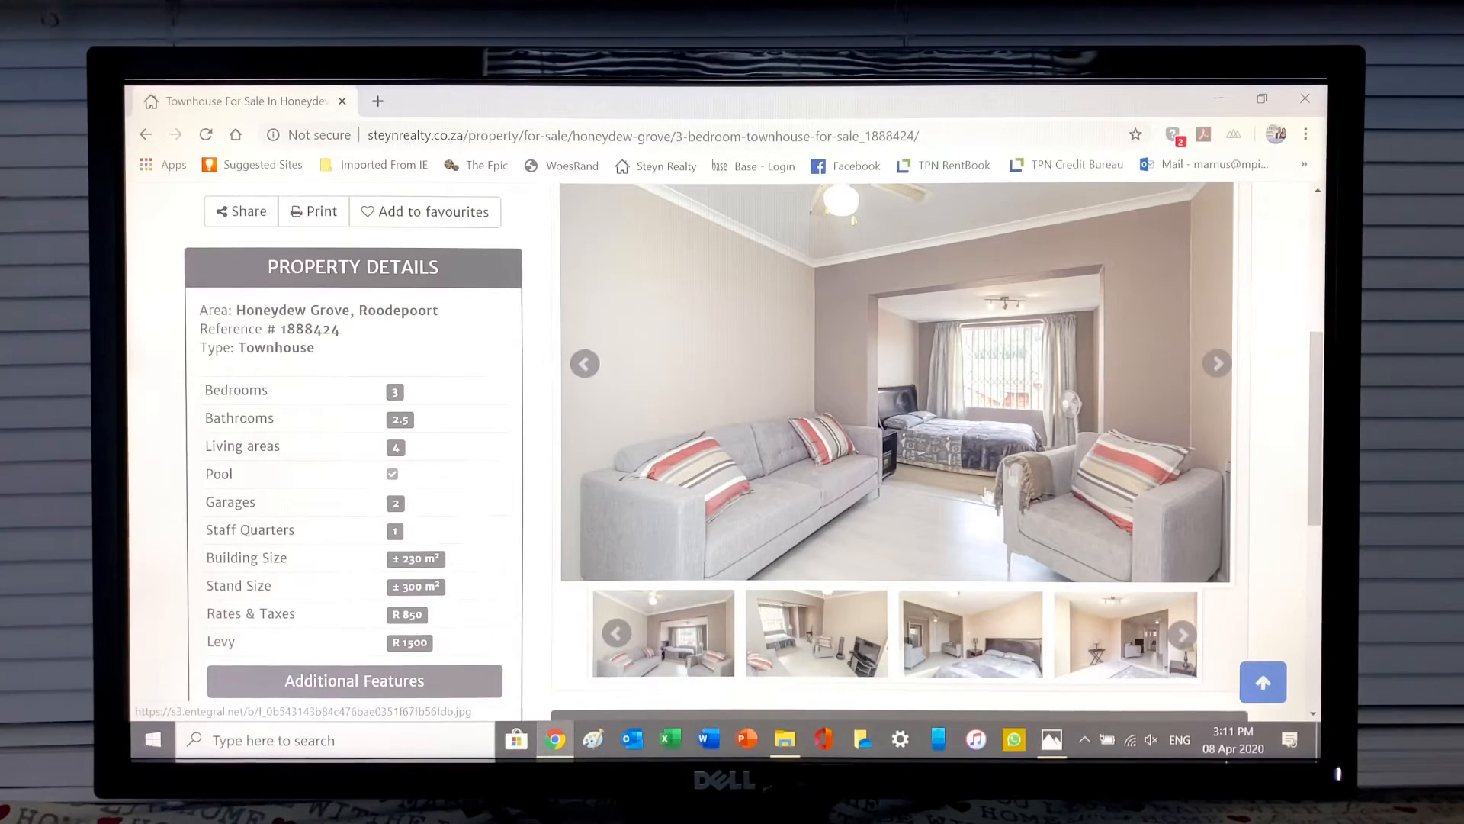
# Step: Continue past the main bedroom photos to the home office with printer and desk
pyautogui.click(1217, 363)
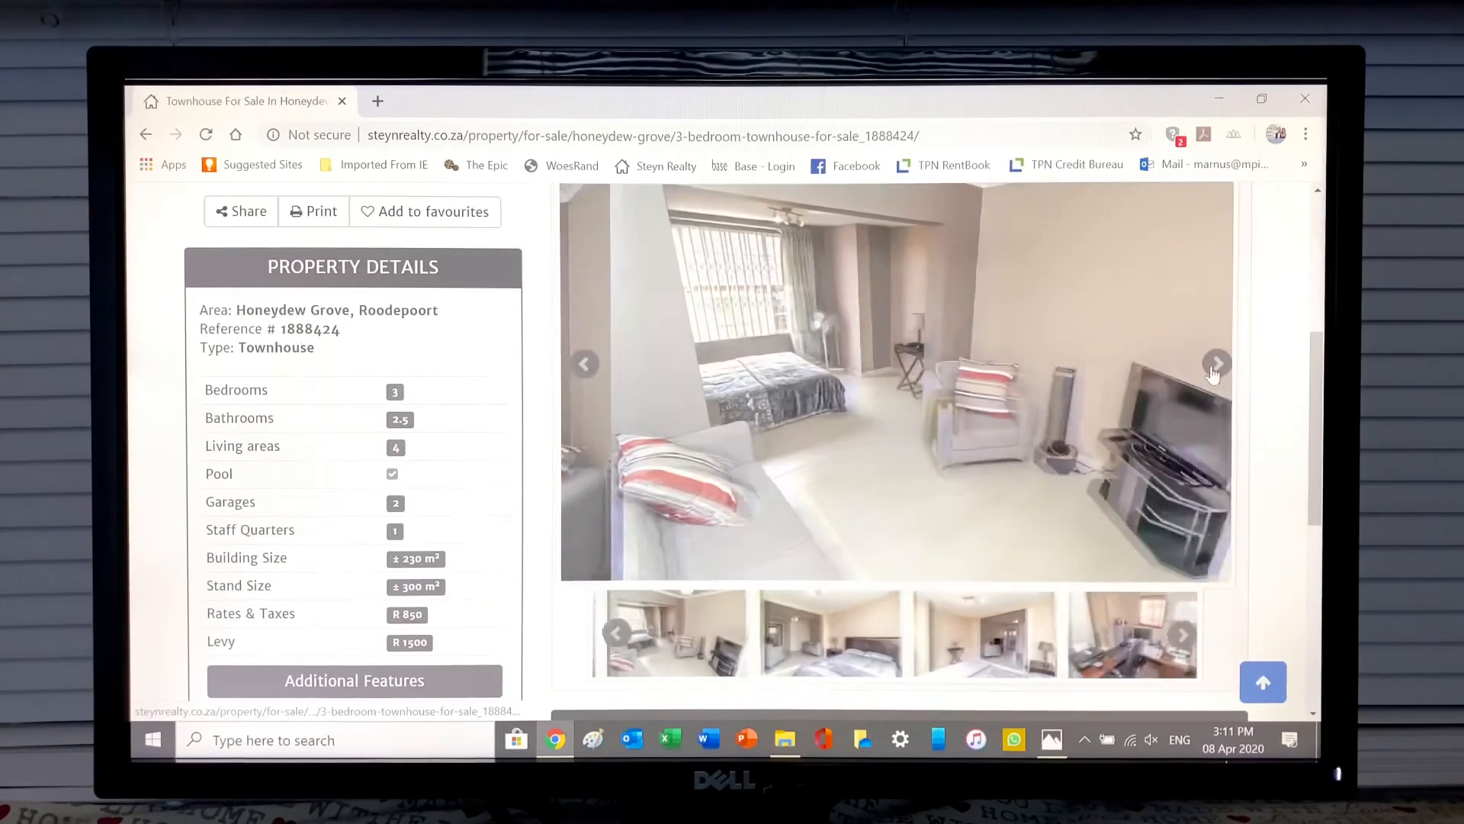
pyautogui.click(1217, 363)
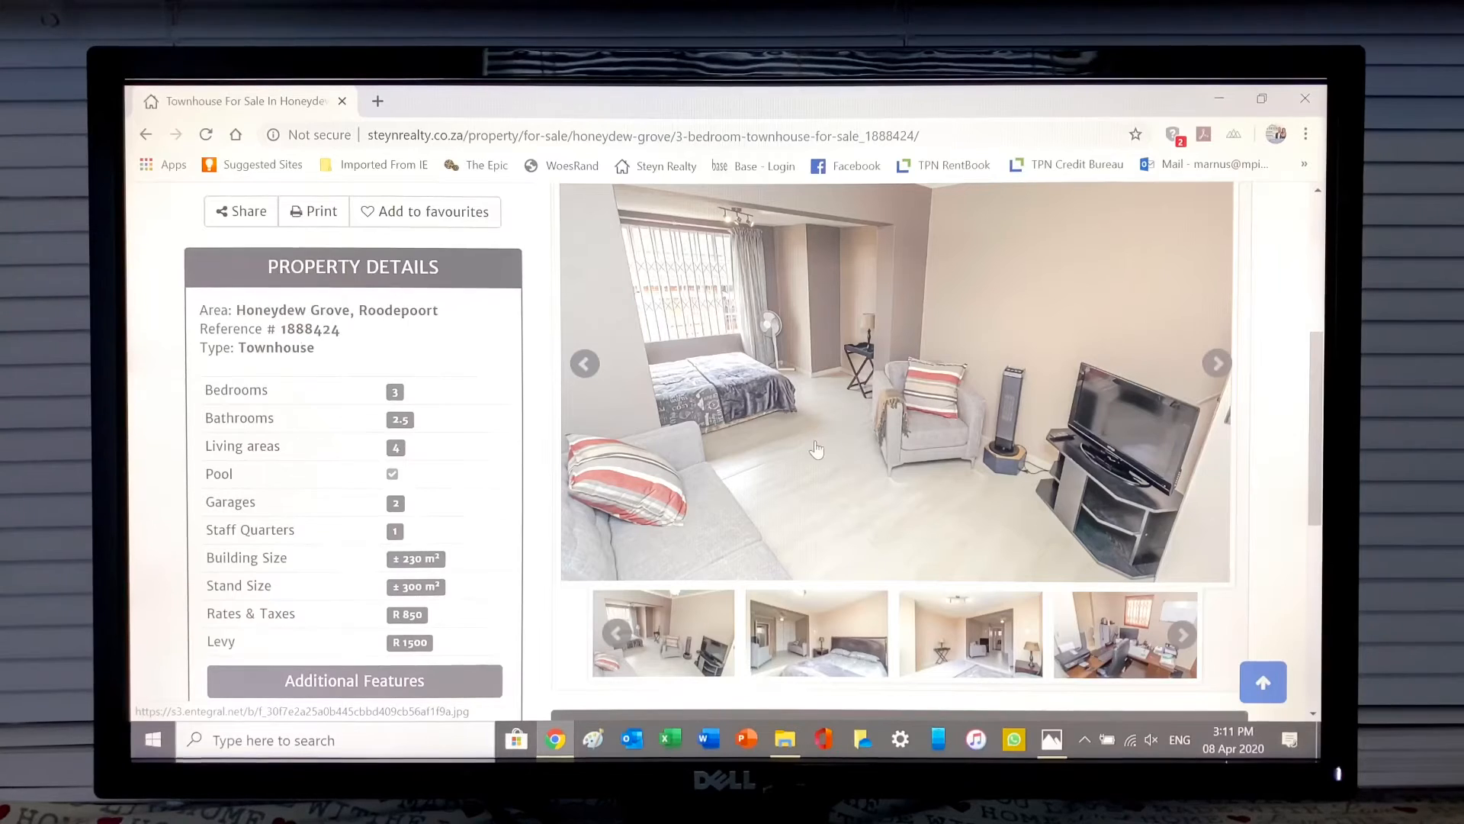
pyautogui.click(1217, 363)
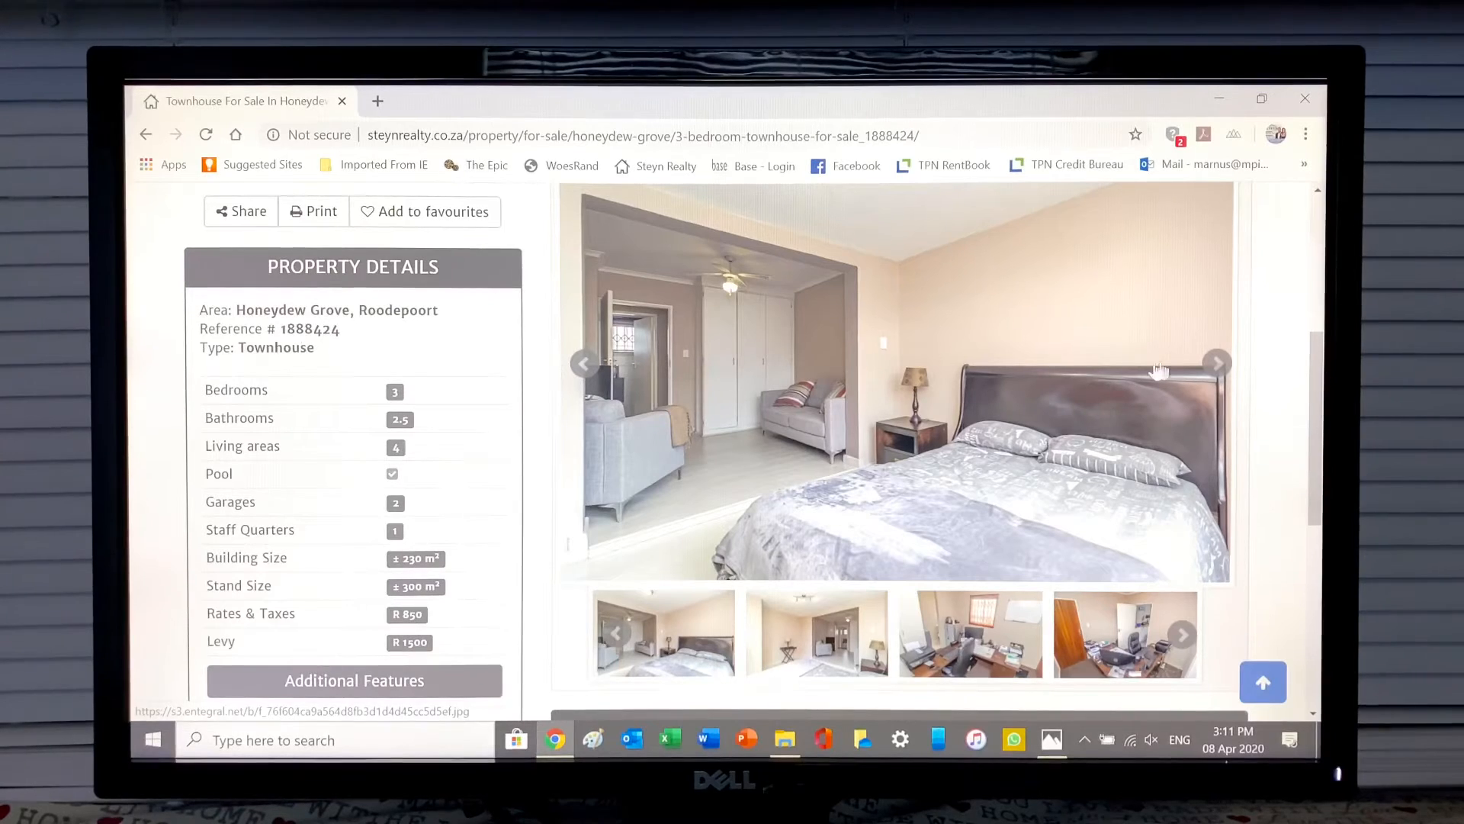
pyautogui.click(1217, 363)
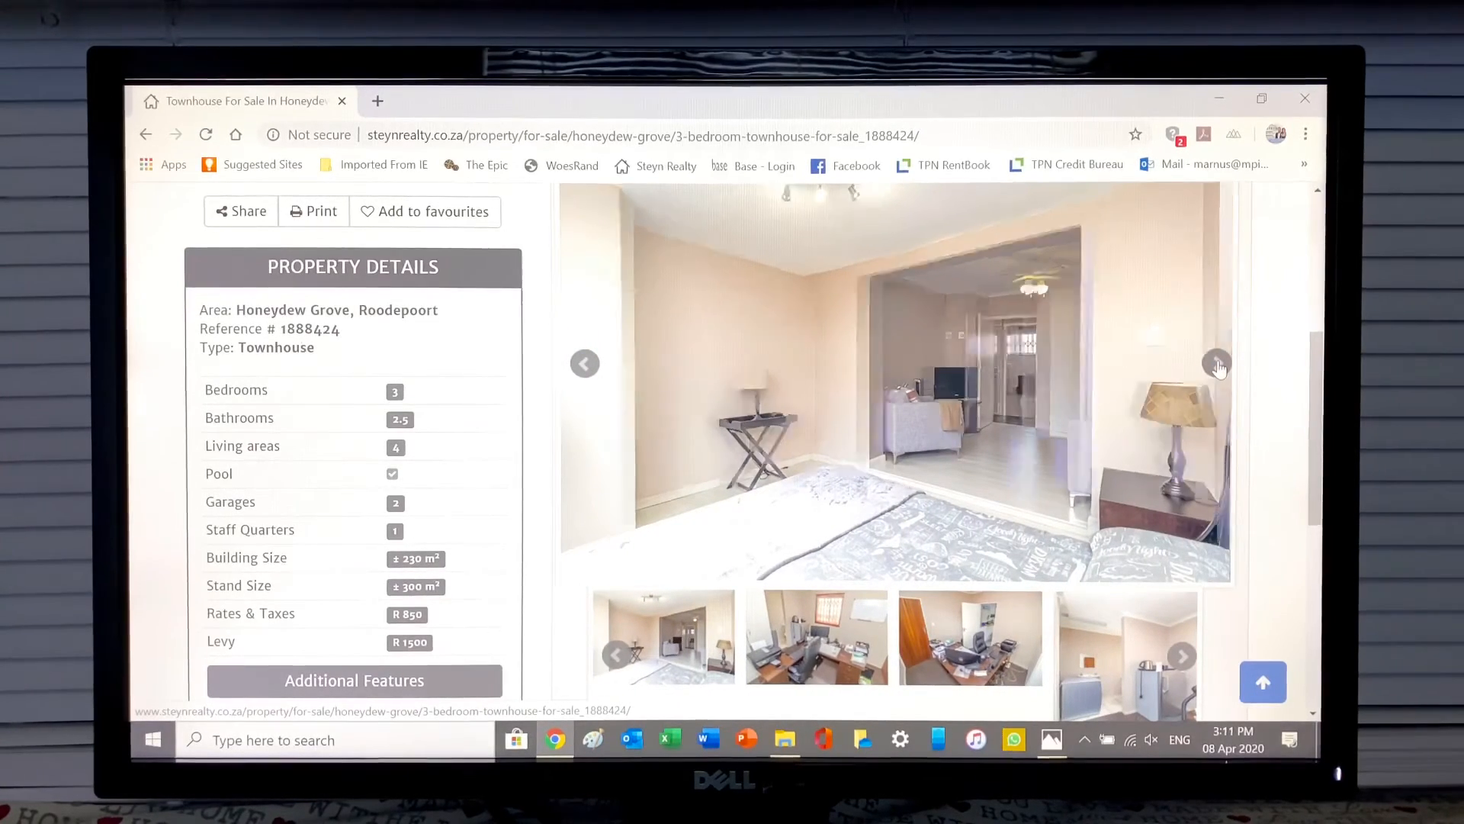
pyautogui.click(1217, 363)
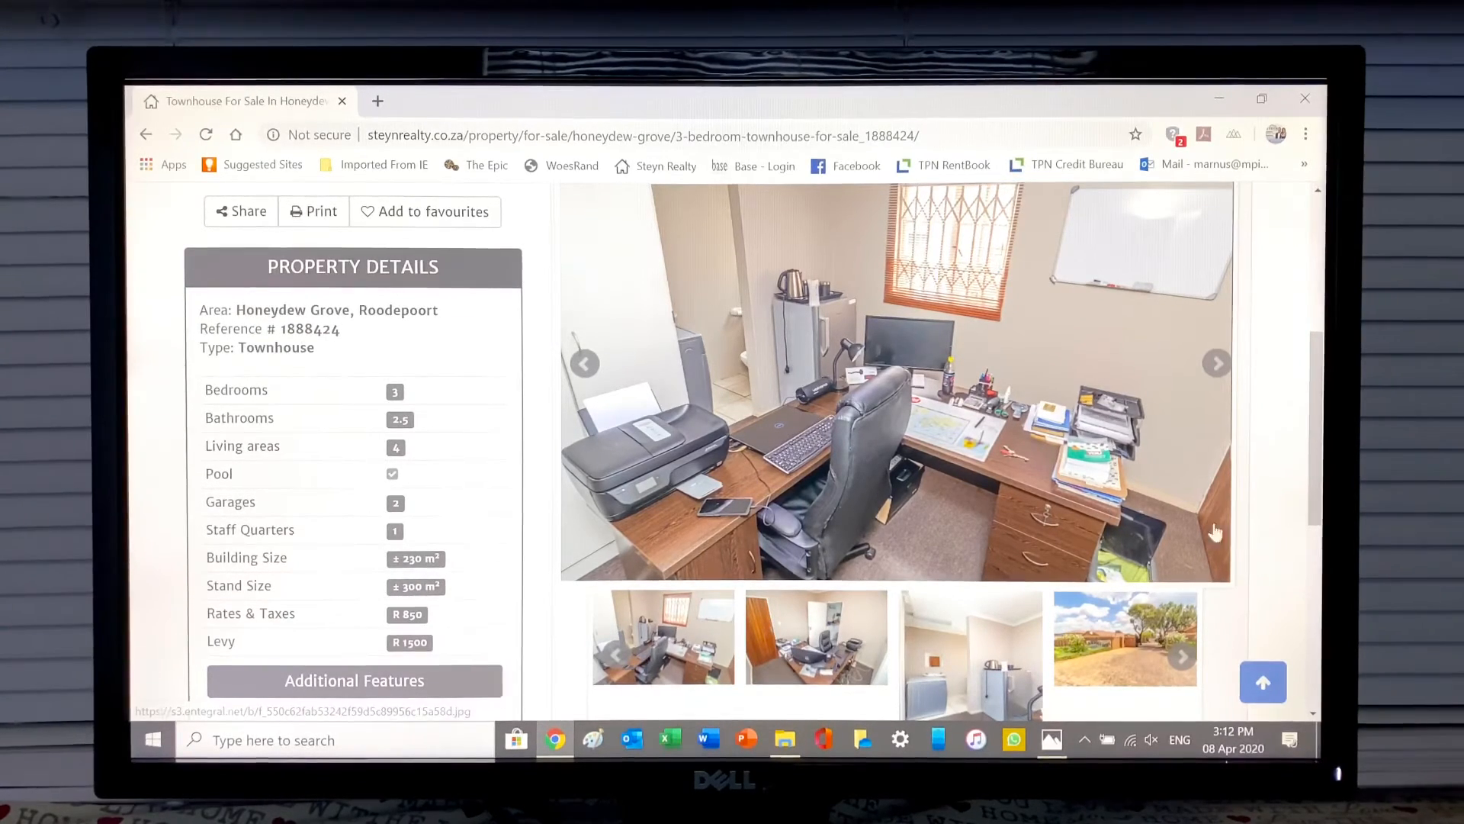
# Step: Advance past the home office and staff quarters to the Avenber Grove gated entrance photo
pyautogui.scroll(-3)
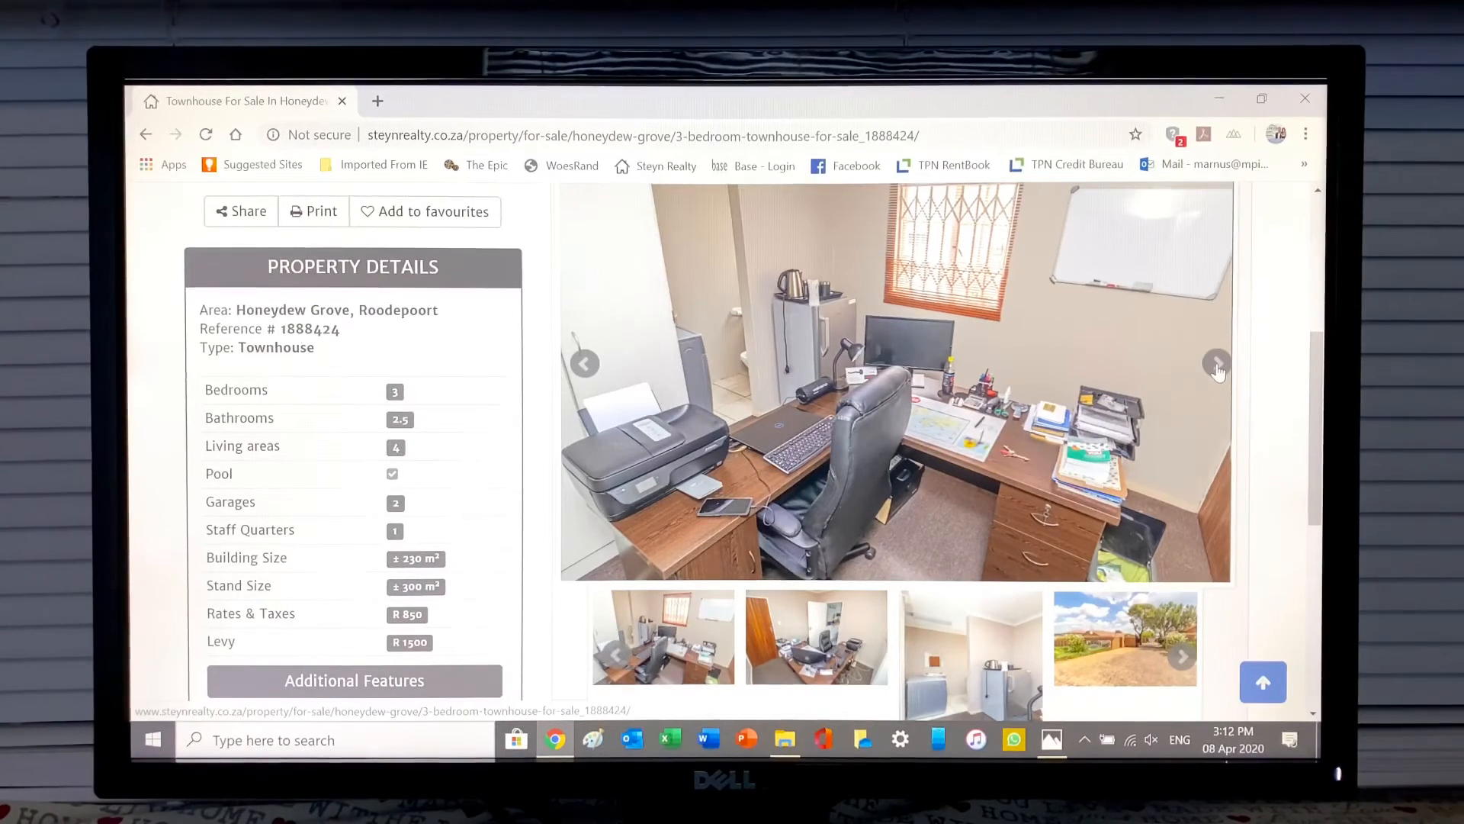
pyautogui.click(1217, 363)
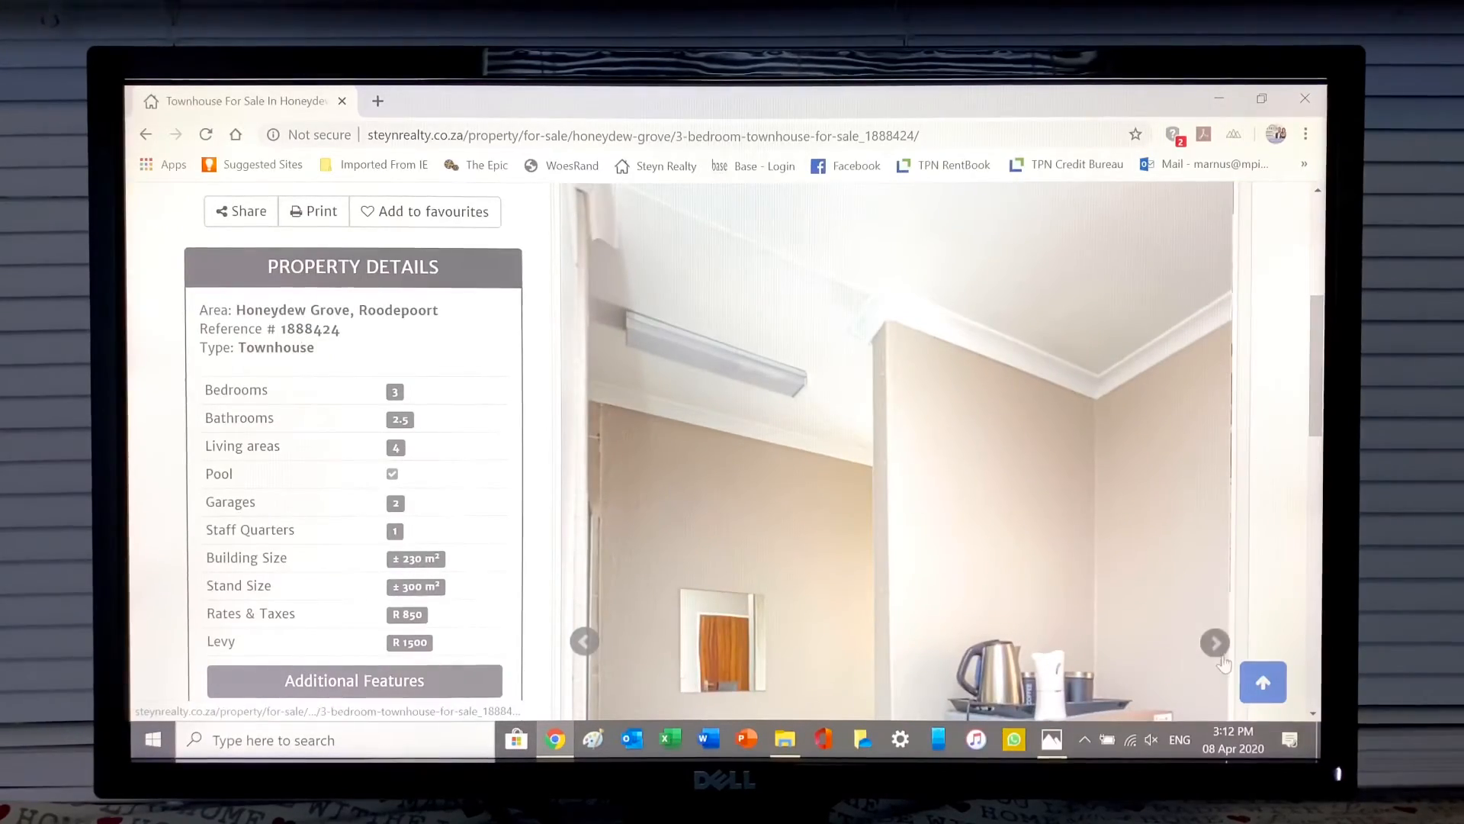
pyautogui.click(1215, 642)
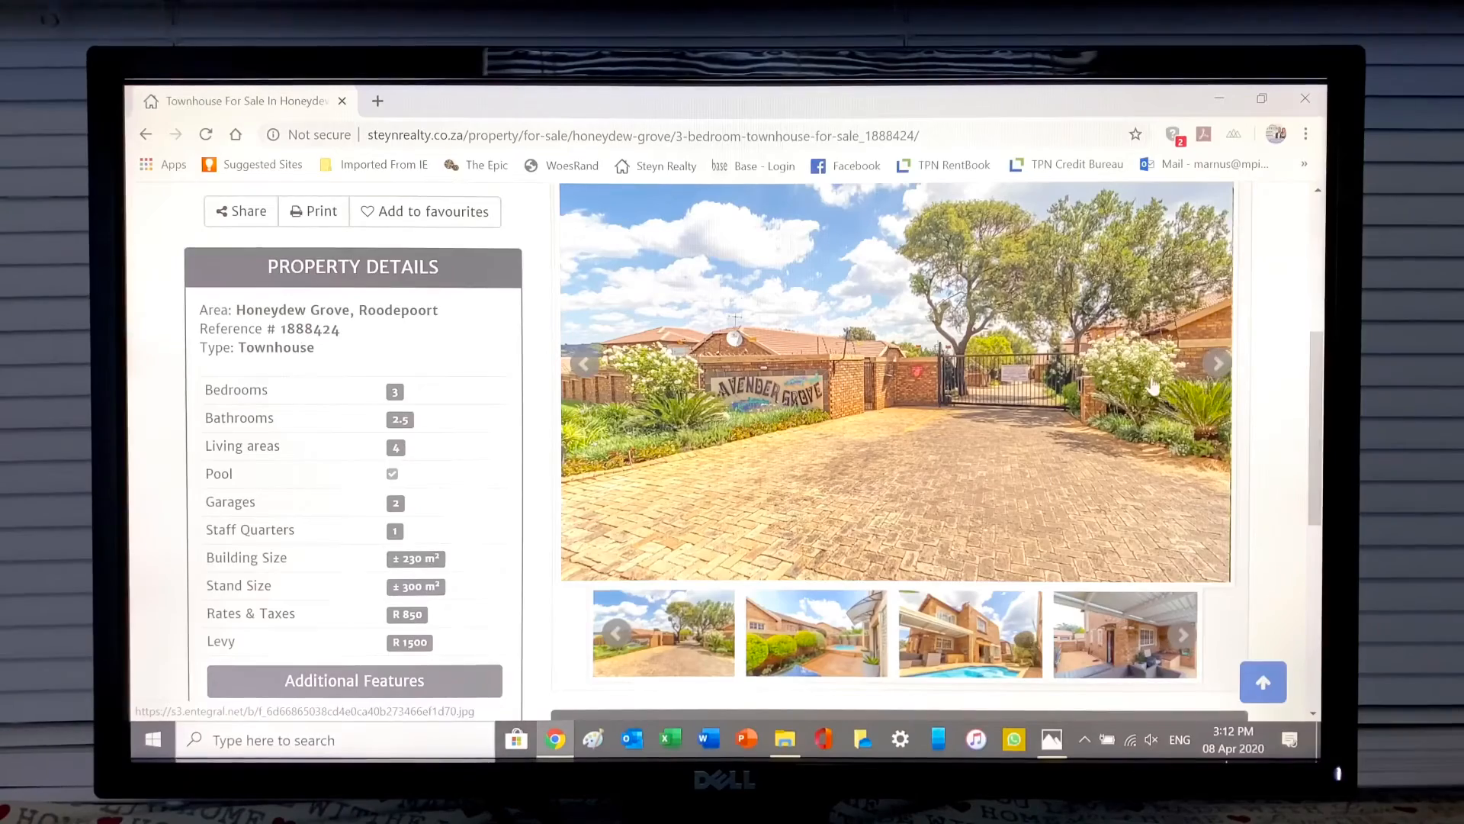
# Step: Page through the courtyard pool, double-storey house and covered patio photos back to the garden pool
pyautogui.click(1217, 363)
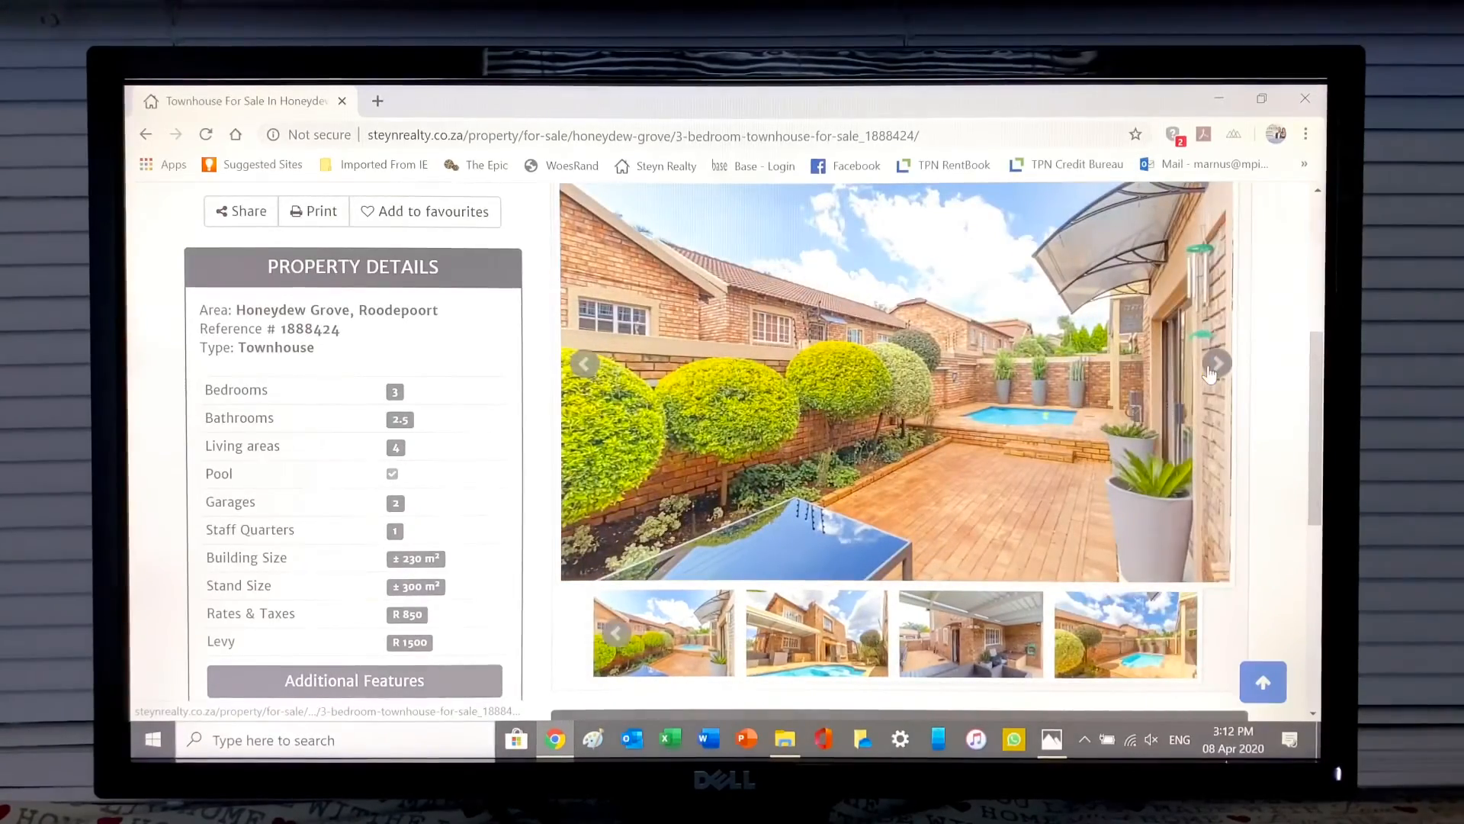
pyautogui.click(1217, 363)
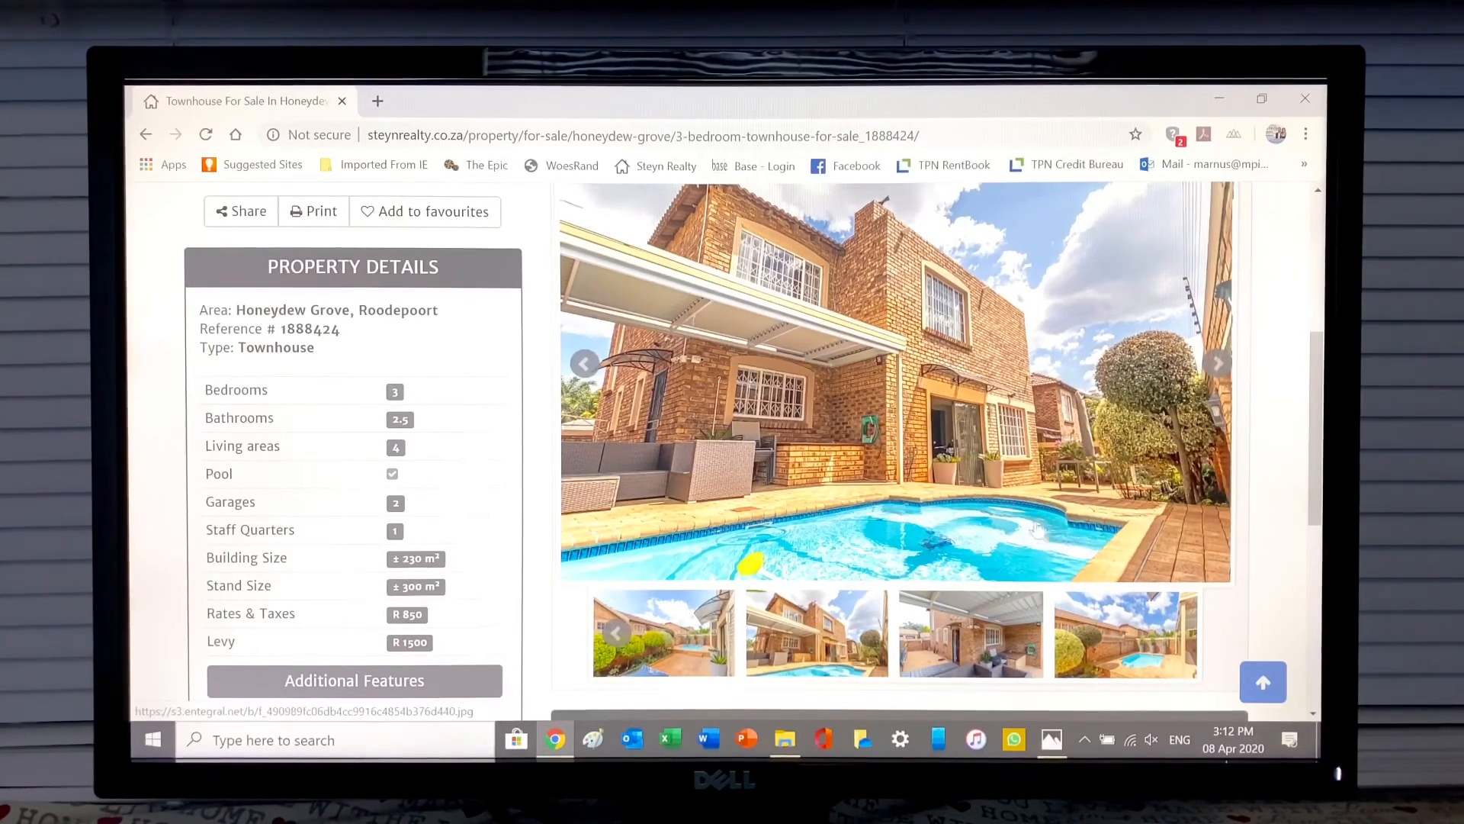
pyautogui.moveTo(953, 520)
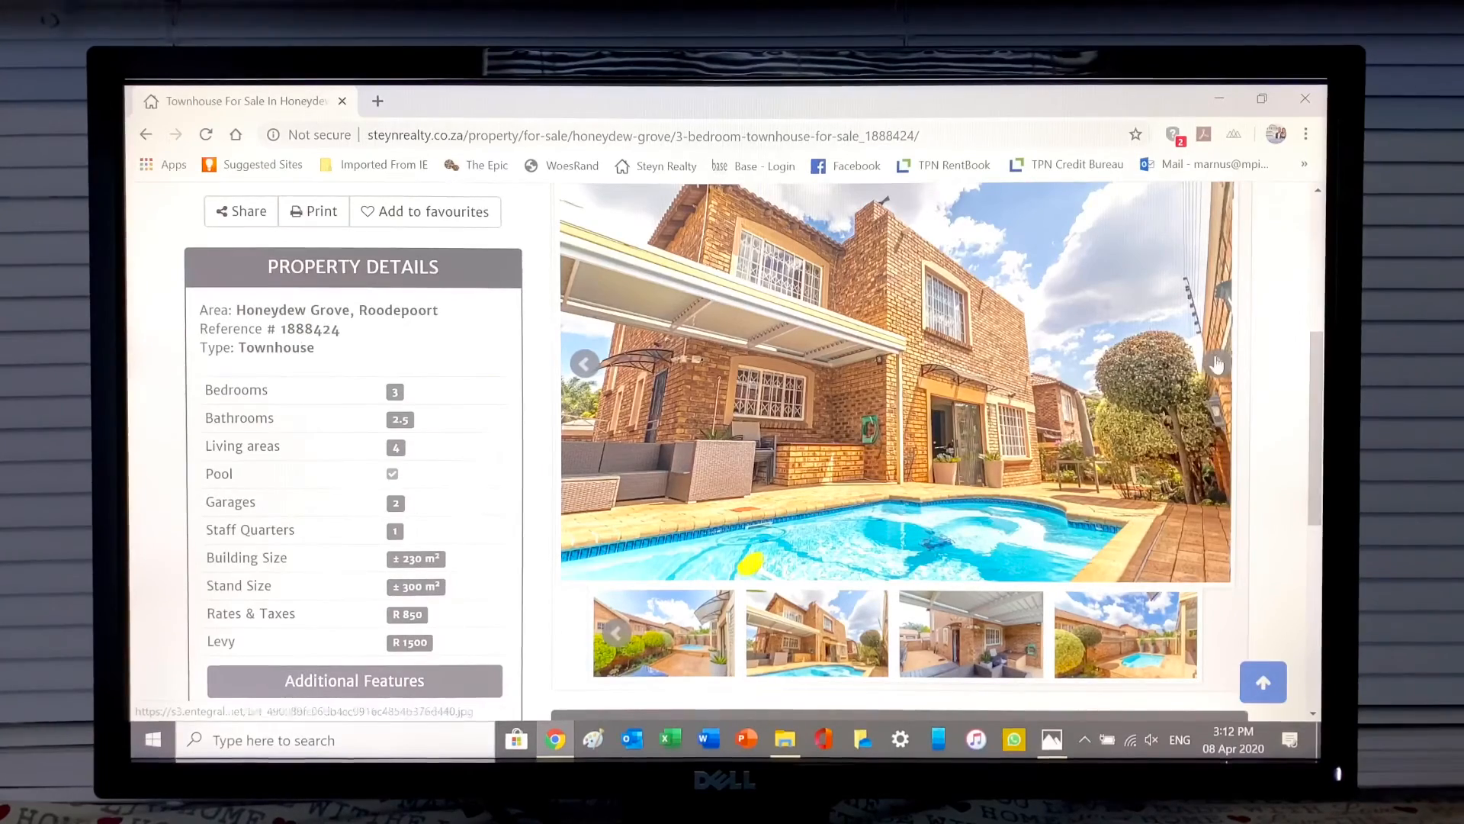
pyautogui.click(1217, 363)
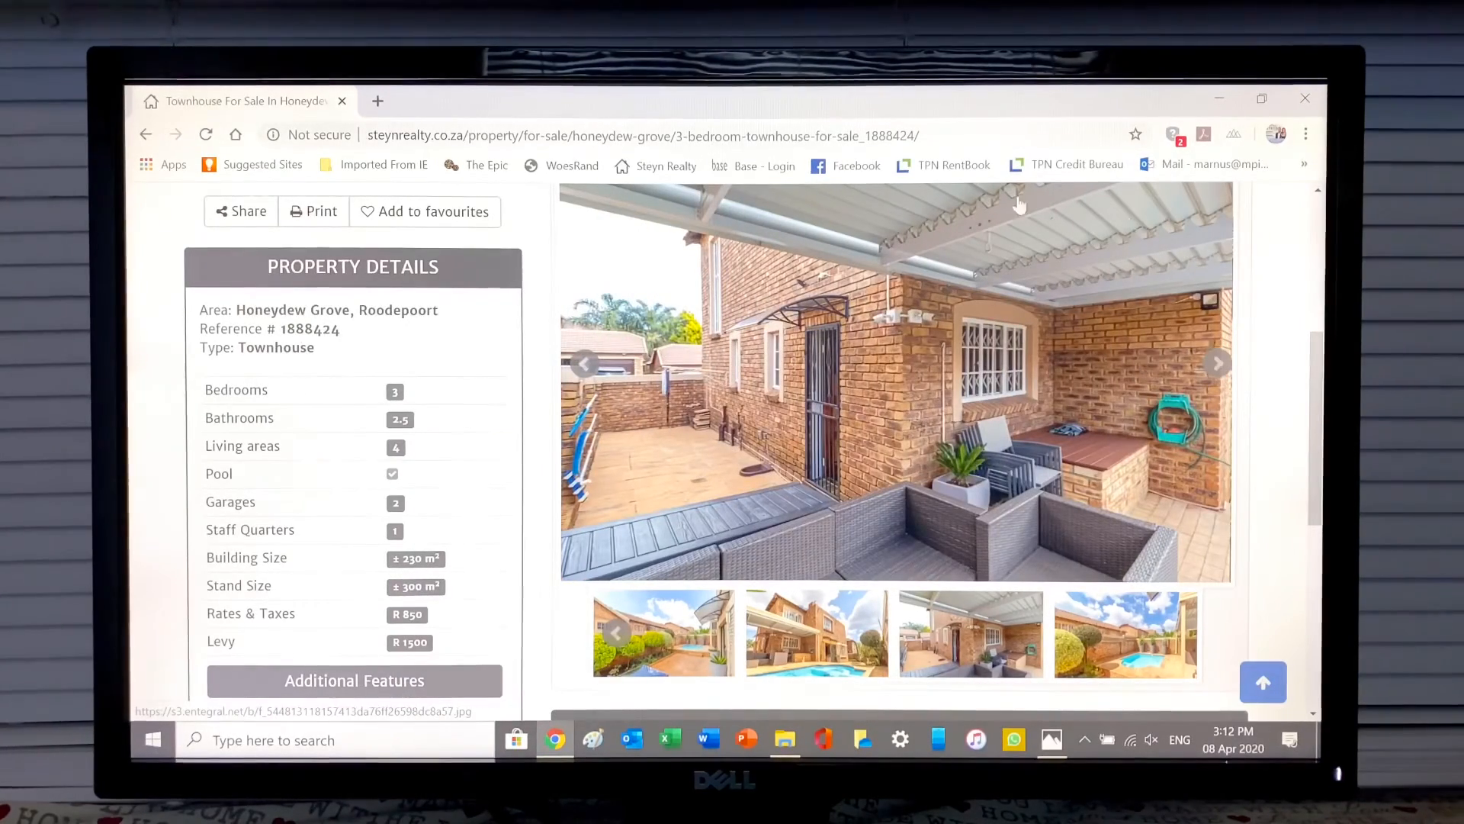
pyautogui.moveTo(1204, 456)
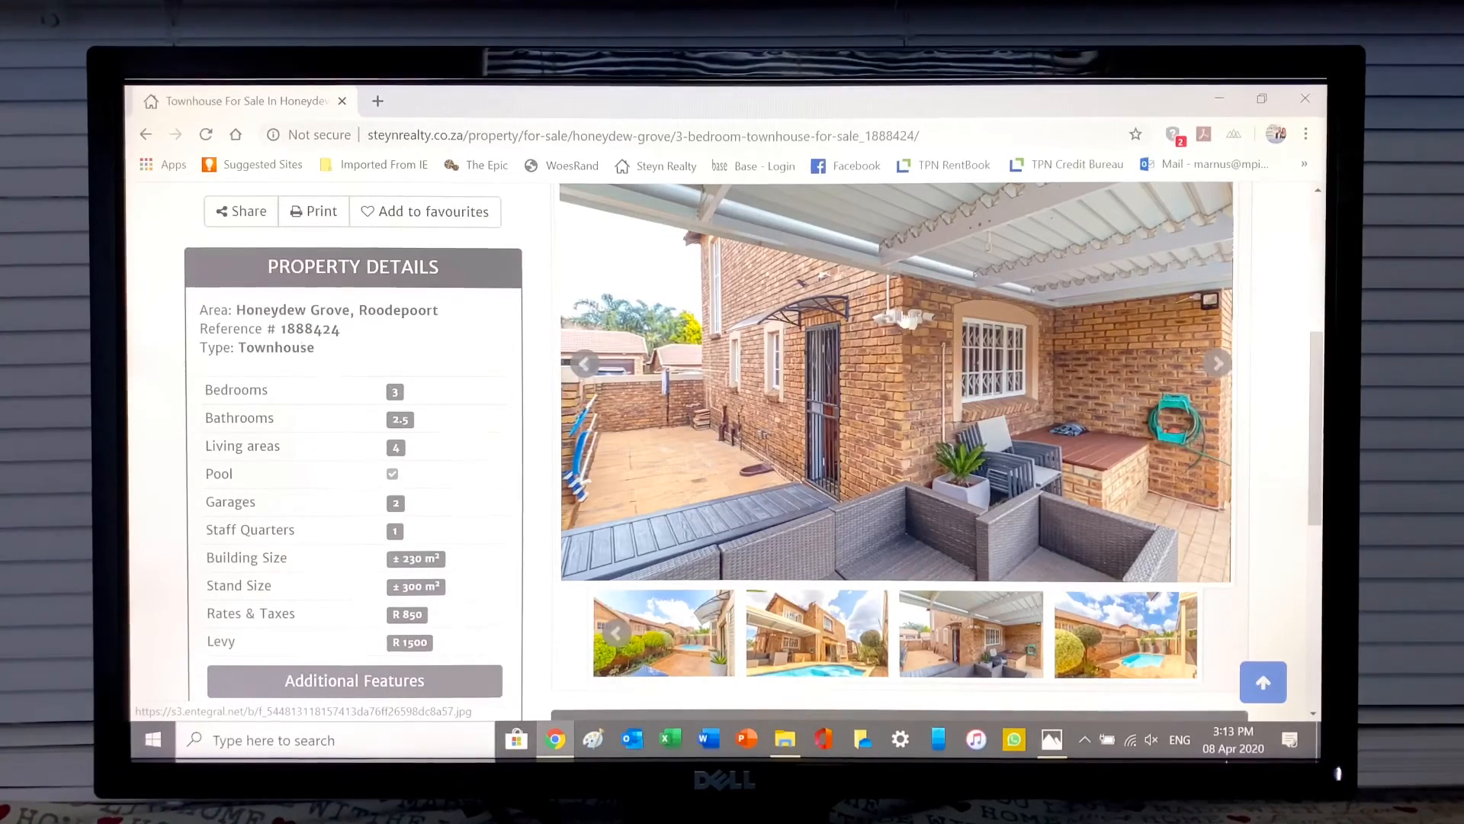
pyautogui.click(1217, 362)
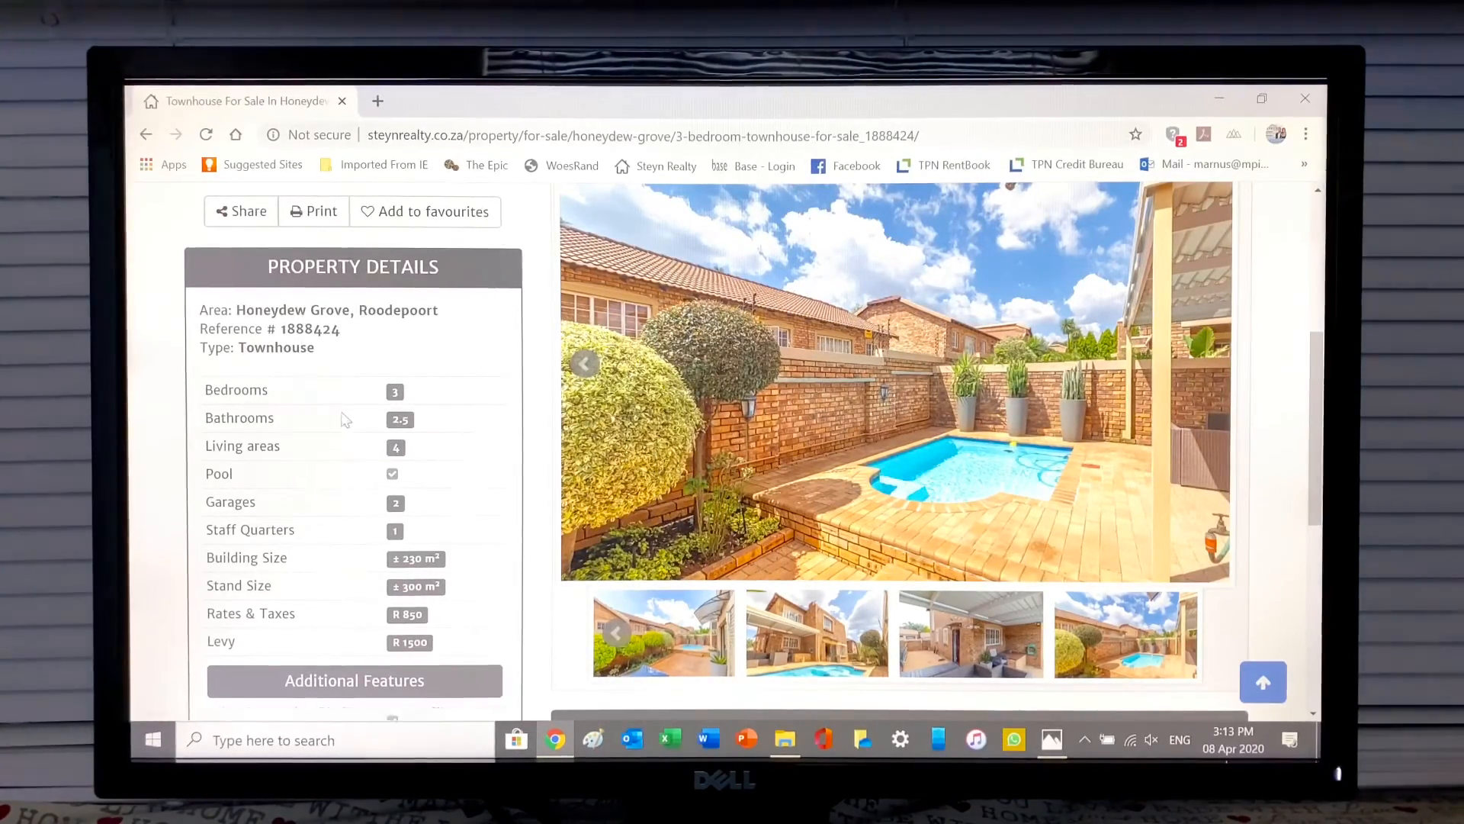
# Step: Scroll through the listing's property description, then go back to the Steyn Realty home page
pyautogui.scroll(-3)
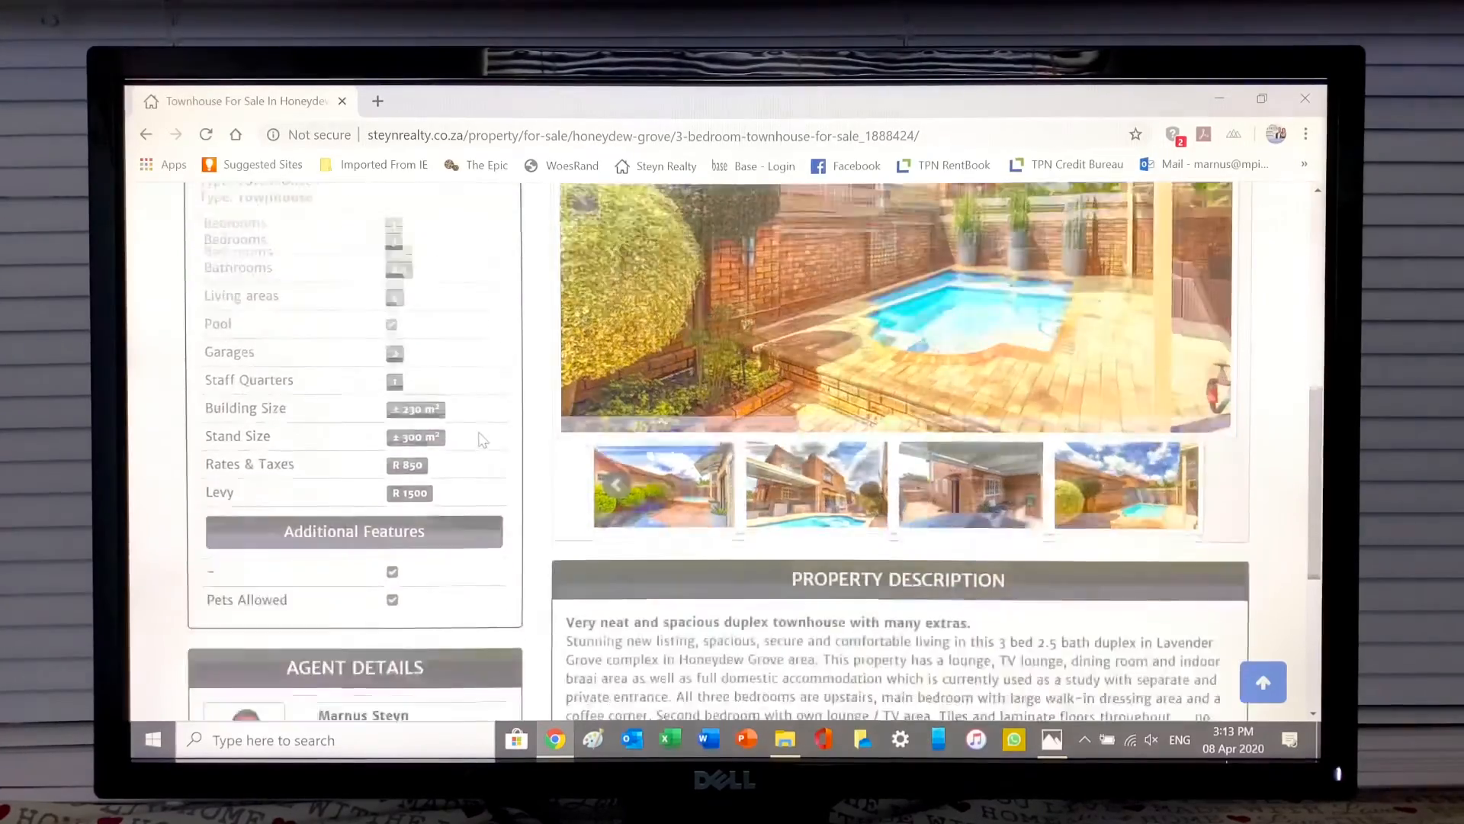
pyautogui.scroll(-3)
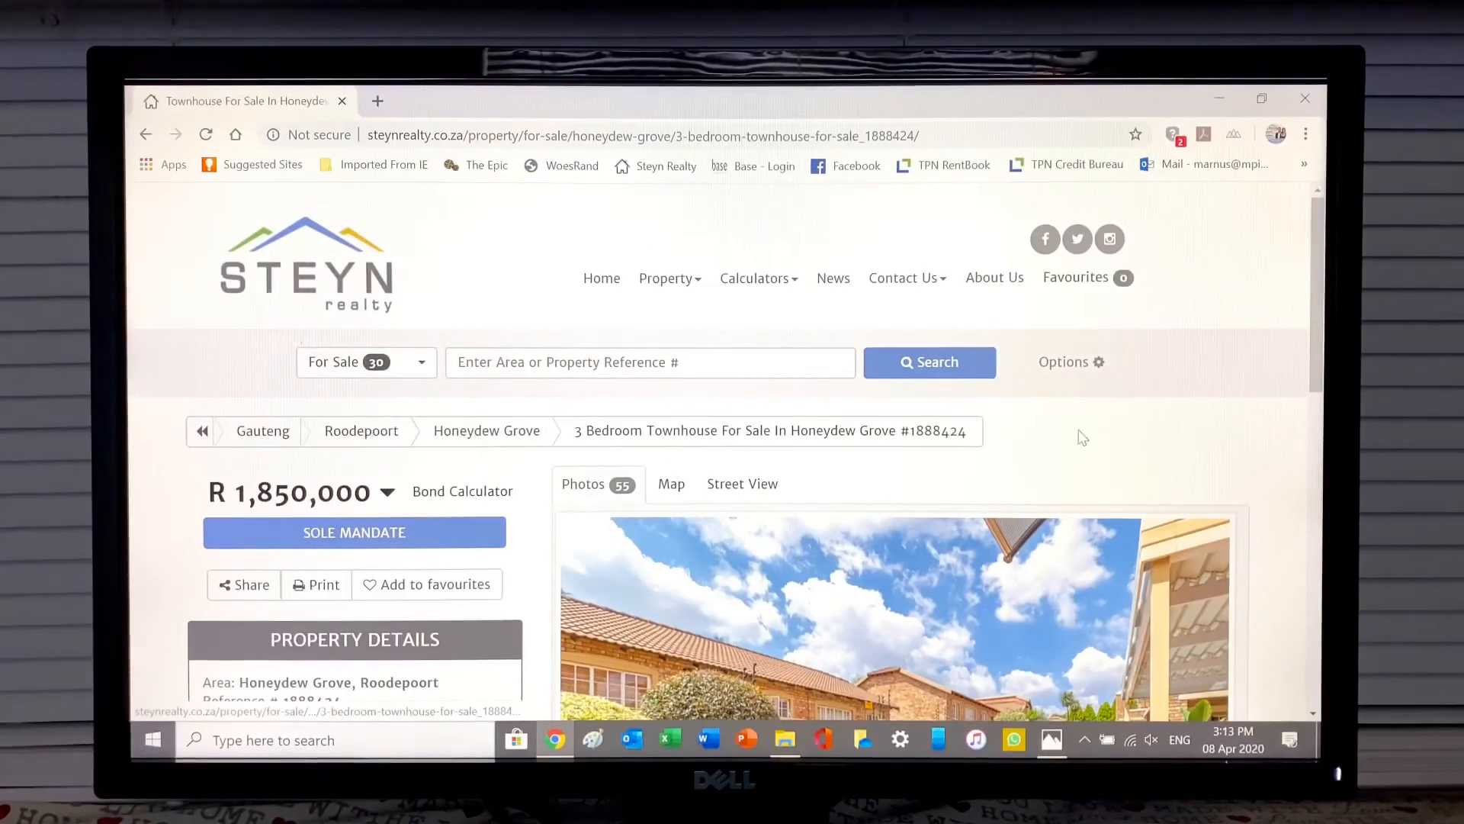
pyautogui.scroll(-3)
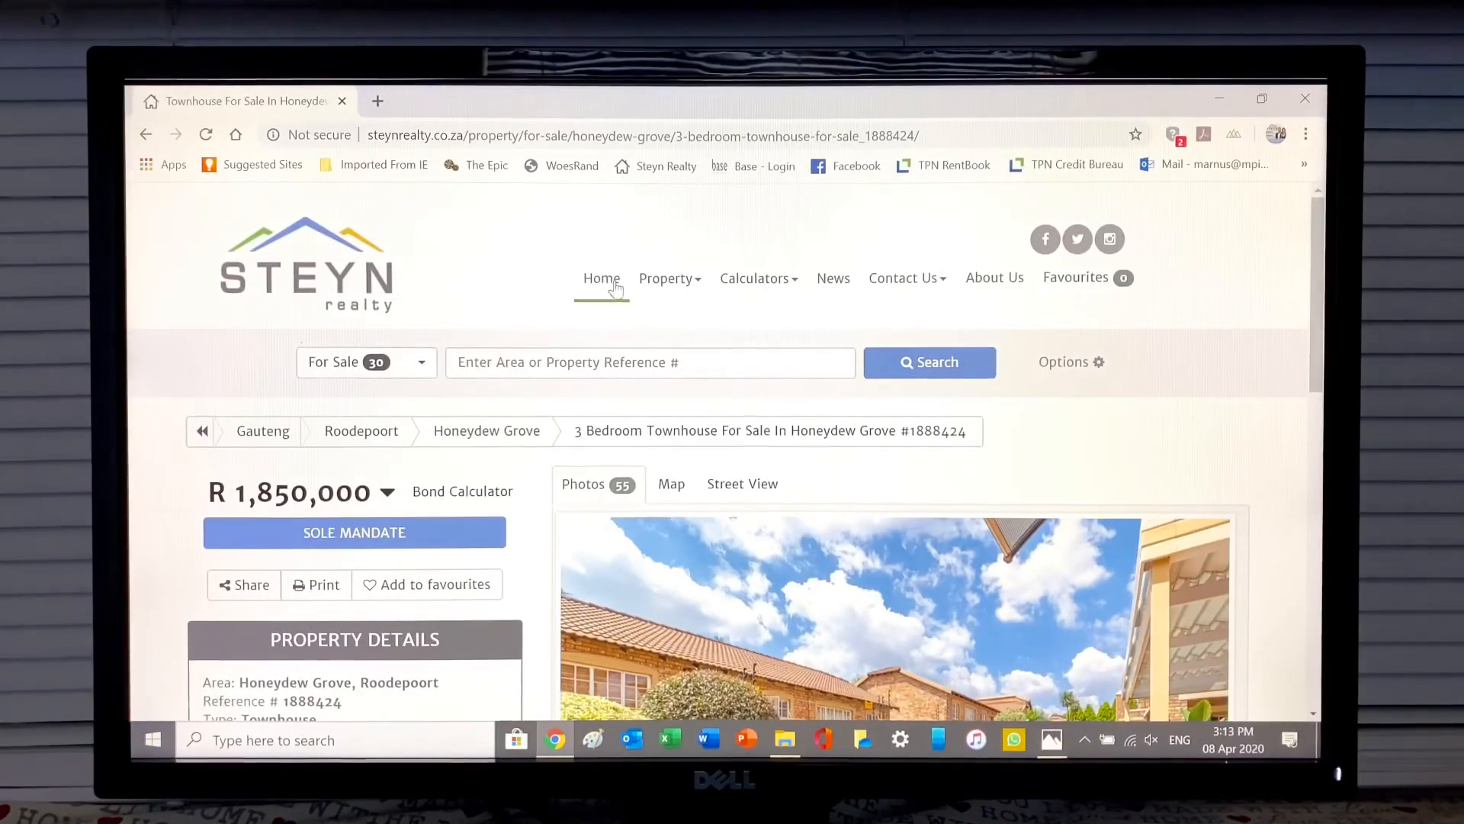
pyautogui.moveTo(1119, 442)
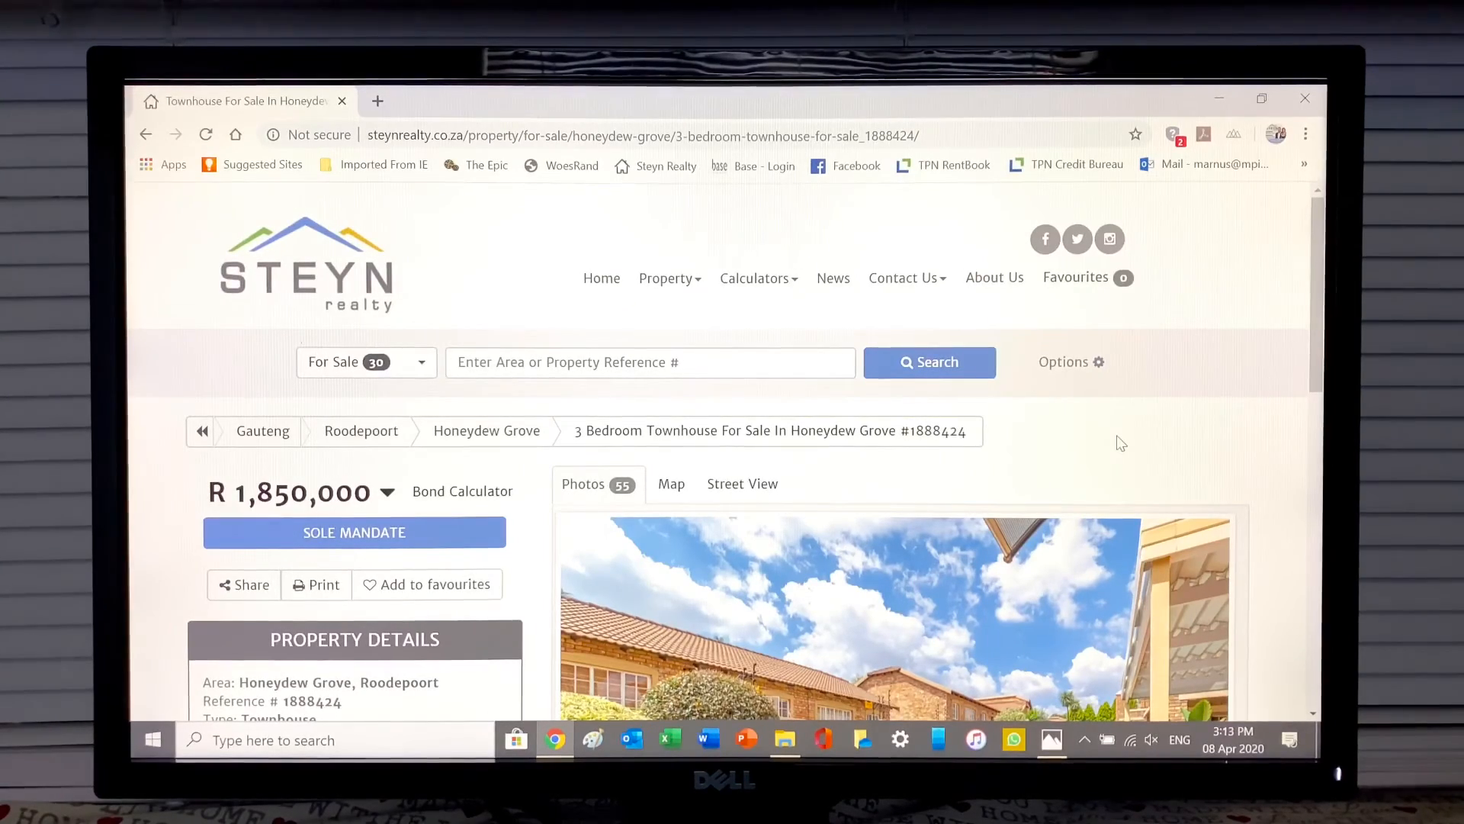
pyautogui.scroll(-3)
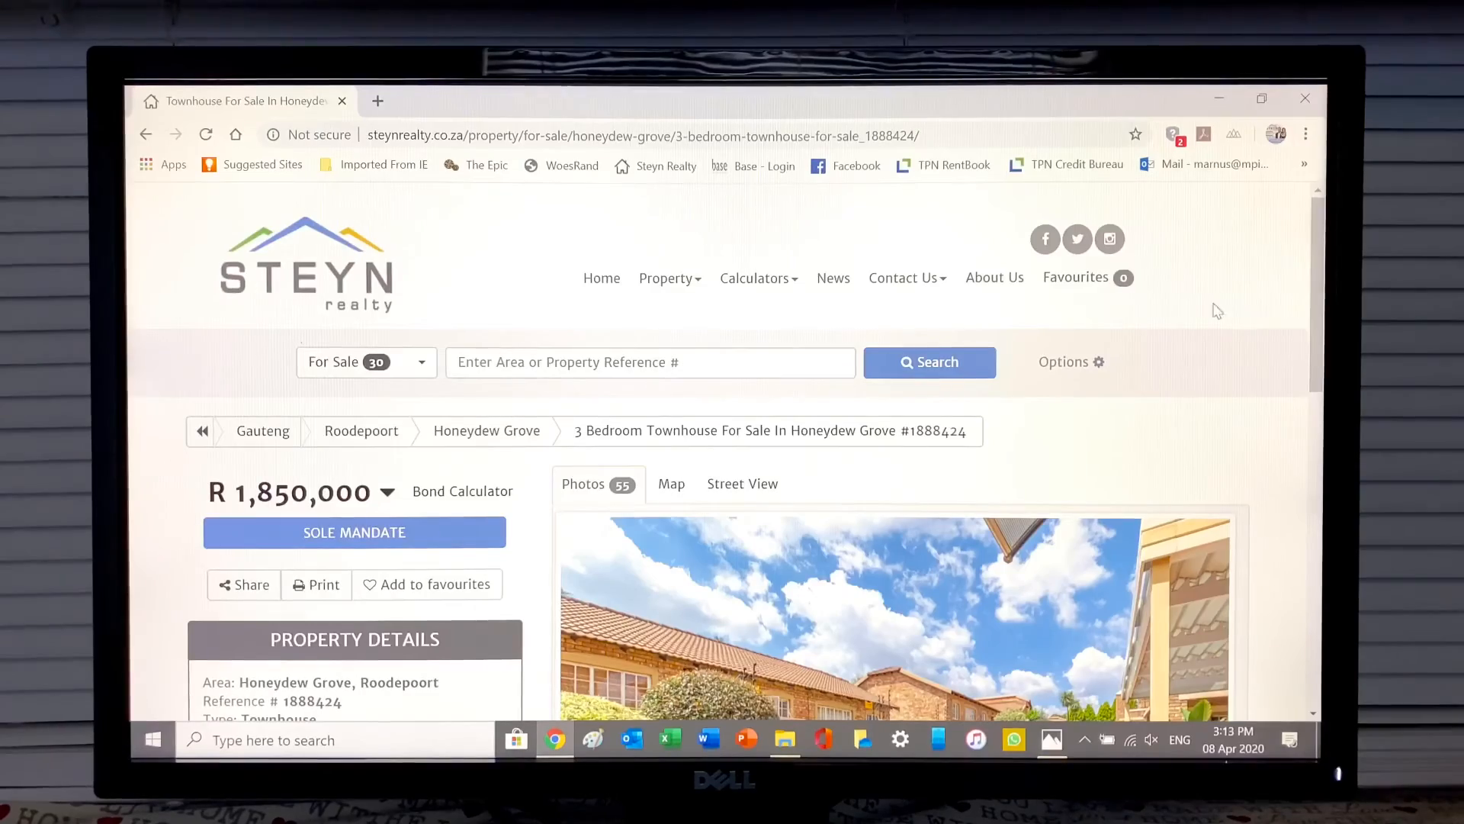
pyautogui.scroll(-3)
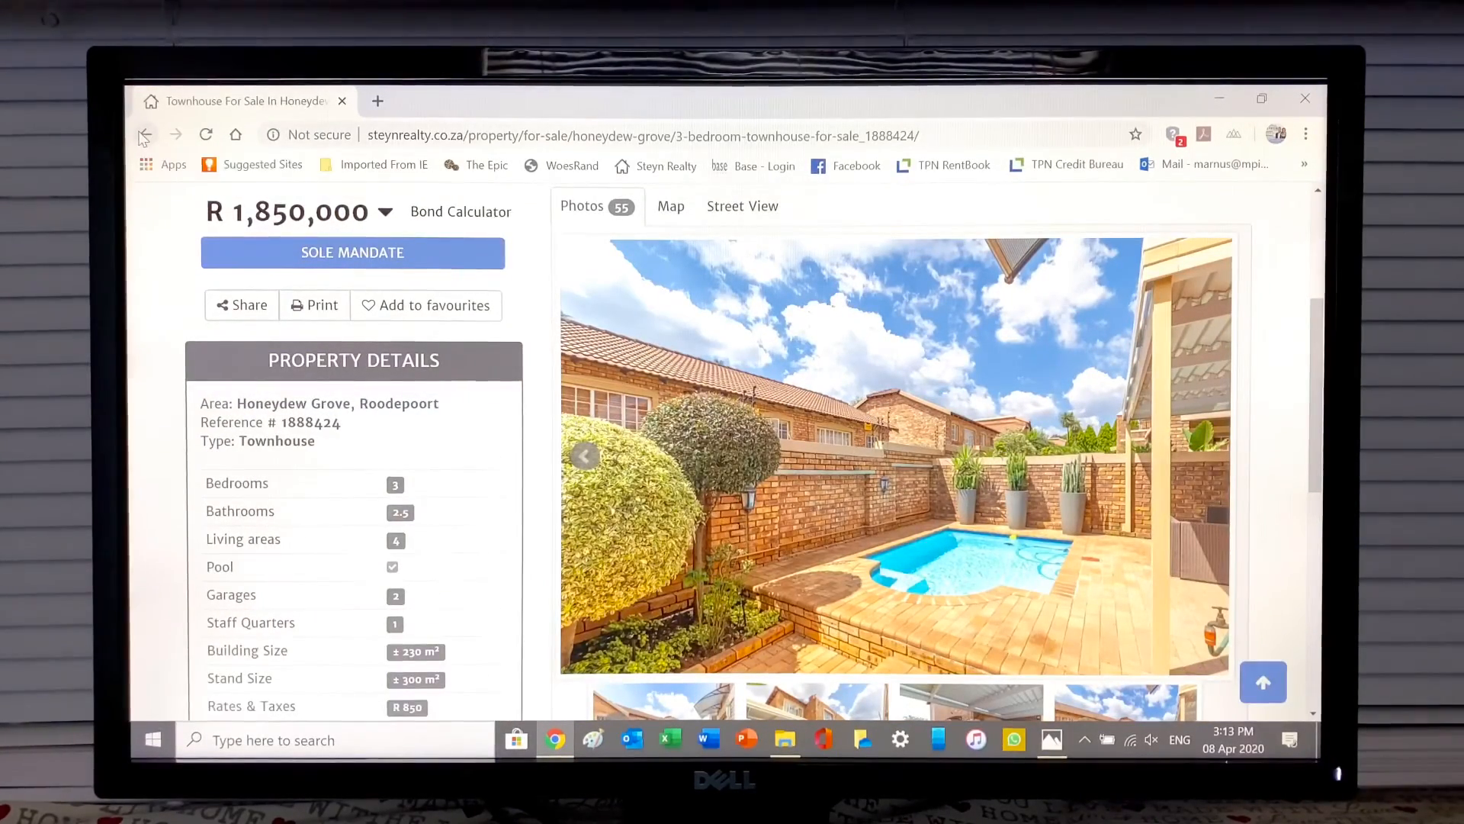
pyautogui.click(145, 134)
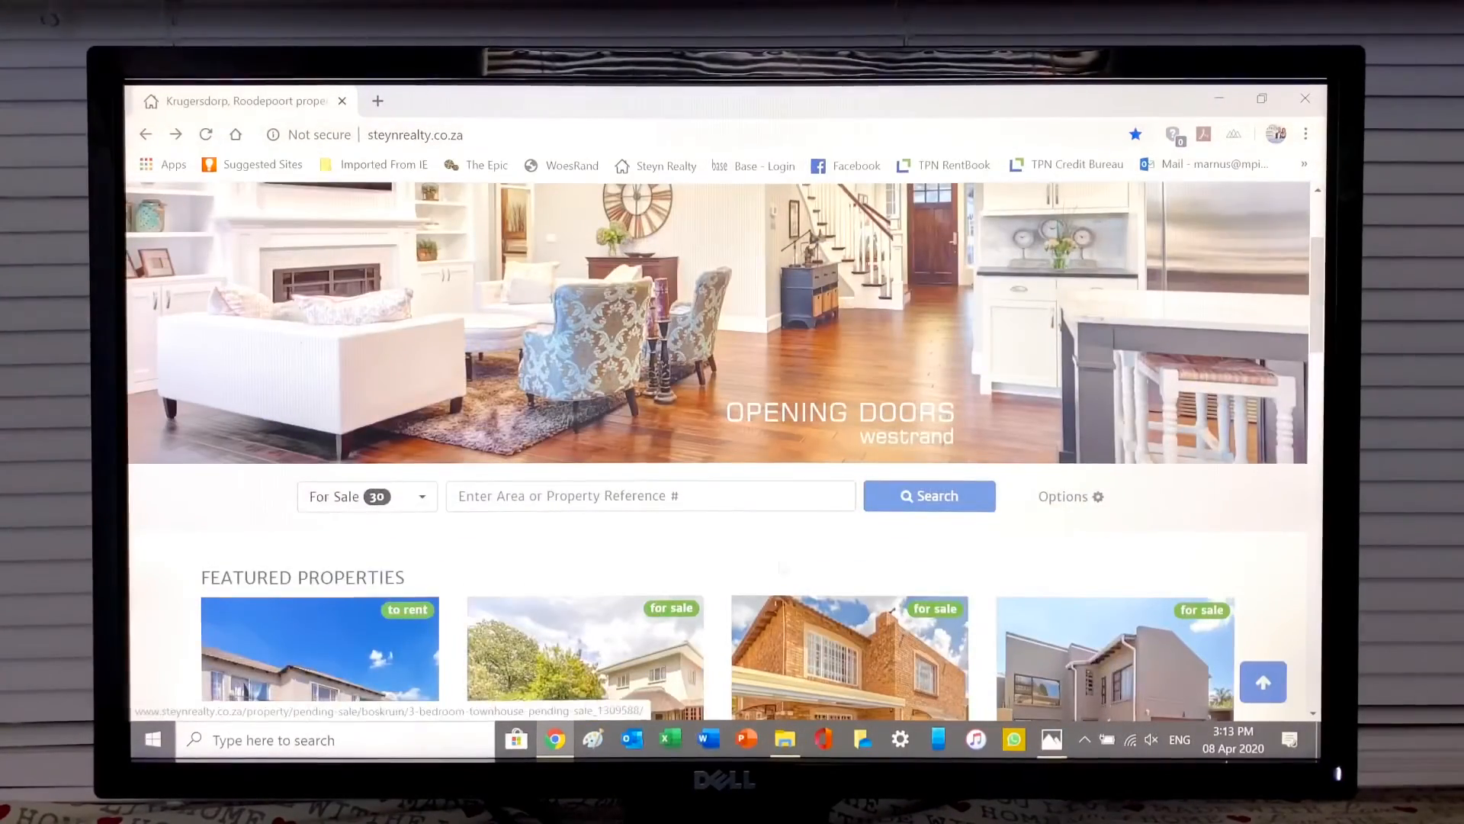
pyautogui.moveTo(1173, 558)
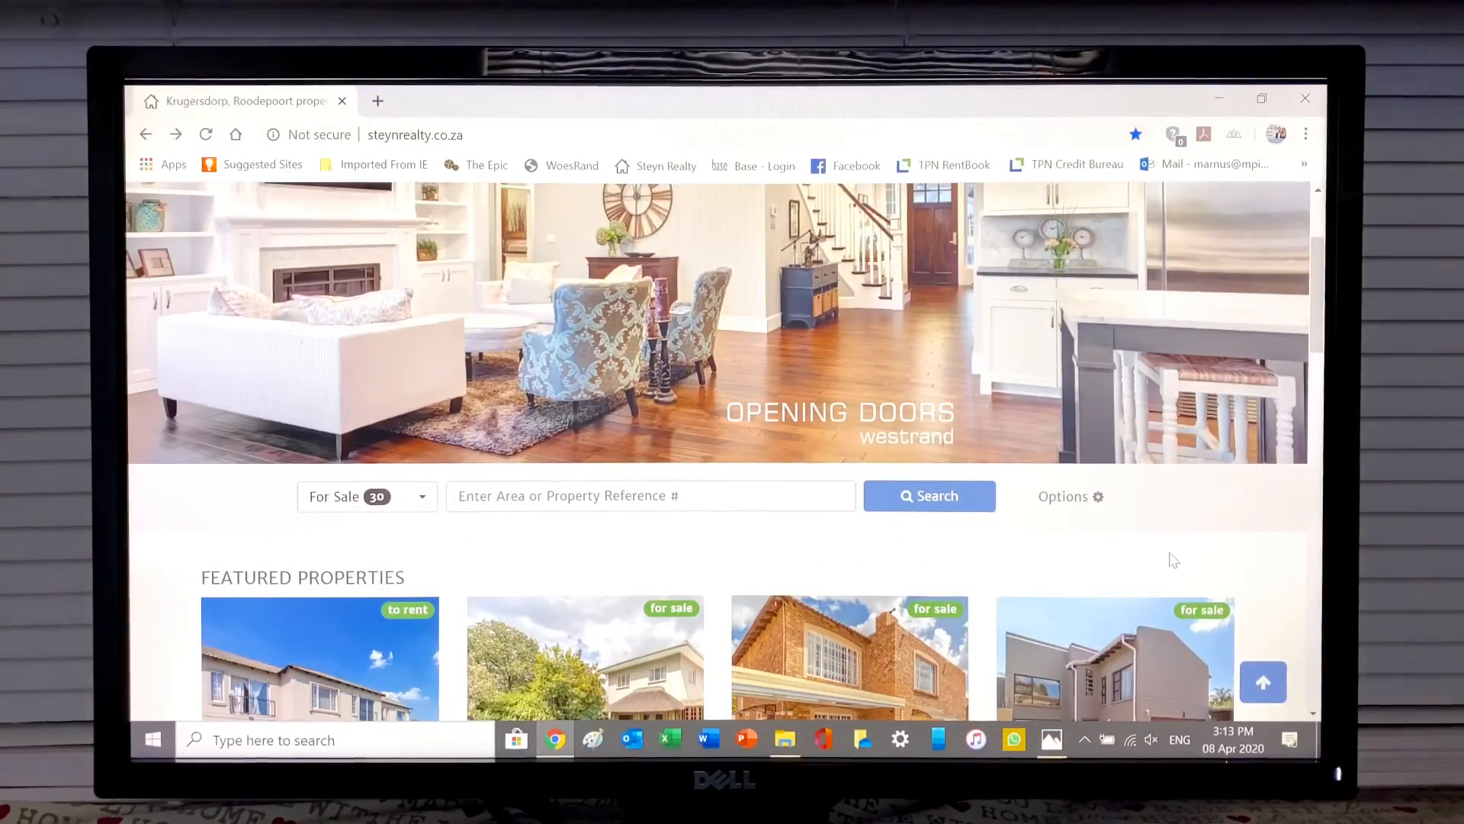